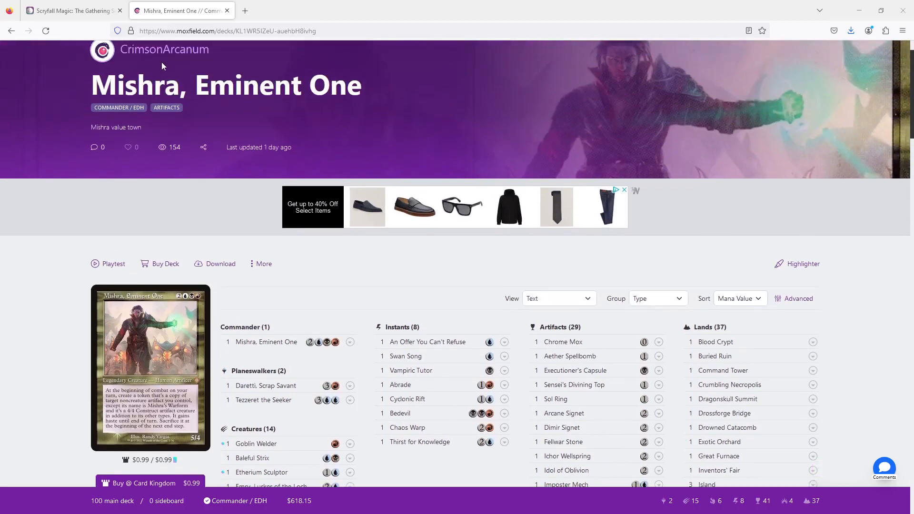
- Scroll the decklist, then look up Prophetic Prism on Scryfall
{"action": "scroll", "scroll_direction": "down", "scroll_amount": 3}
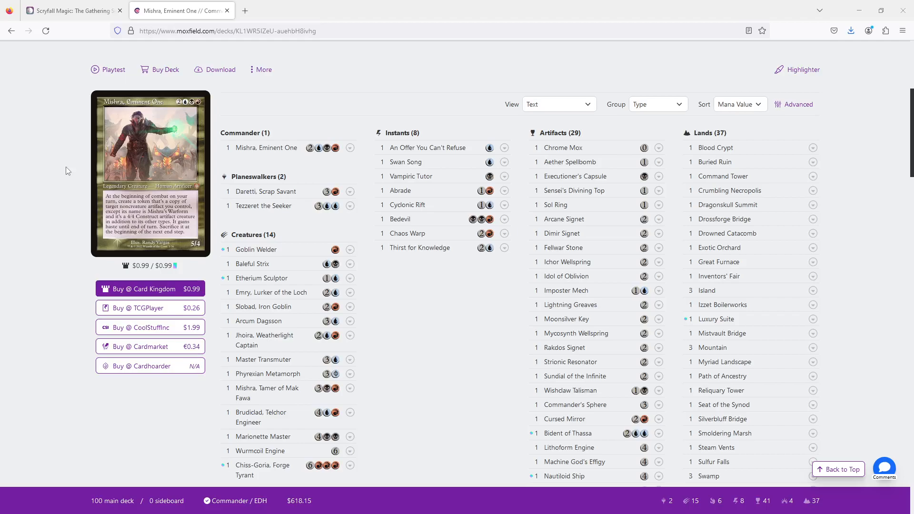
{"action": "mouse_move", "coordinate": [143, 213]}
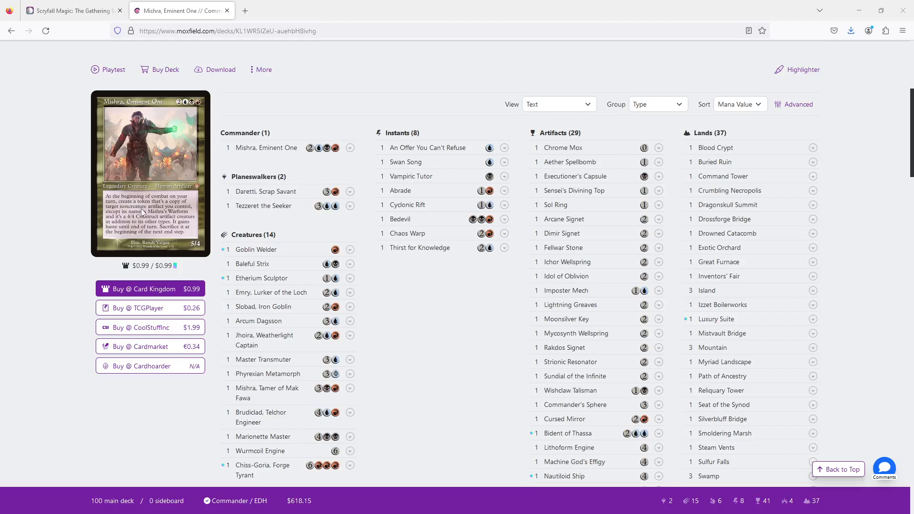
{"action": "mouse_move", "coordinate": [184, 229]}
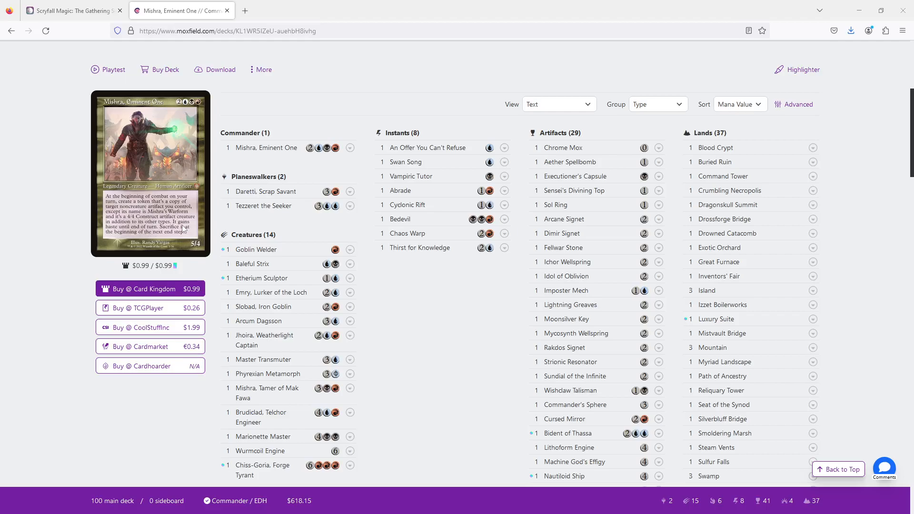
{"action": "mouse_move", "coordinate": [92, 200]}
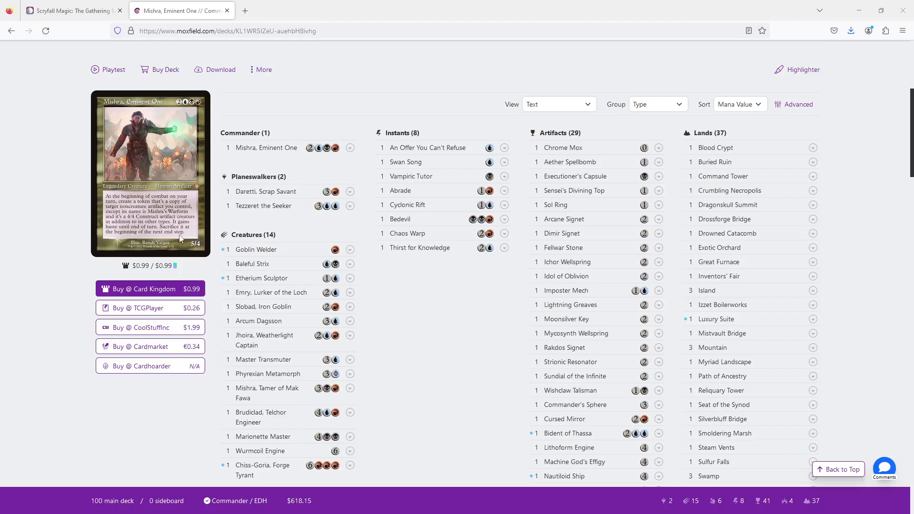
{"action": "scroll", "scroll_direction": "down", "scroll_amount": 3}
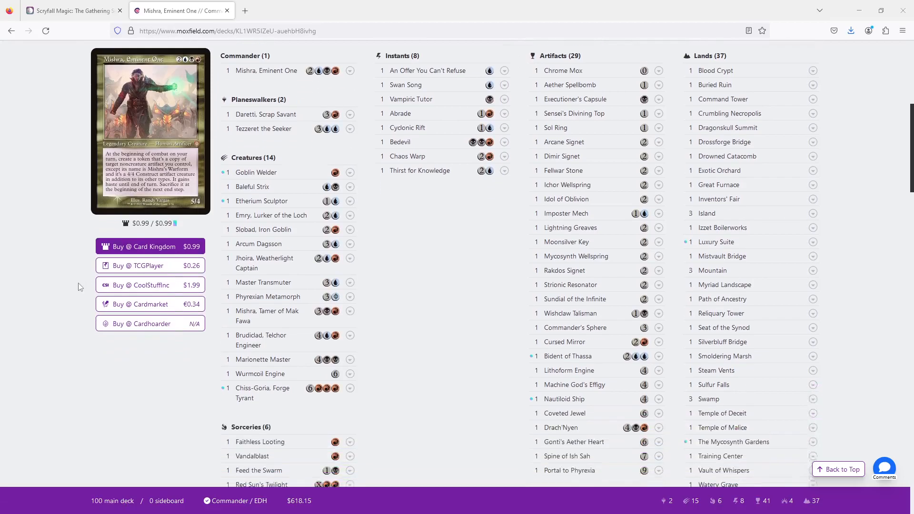
{"action": "scroll", "scroll_direction": "down", "scroll_amount": 3}
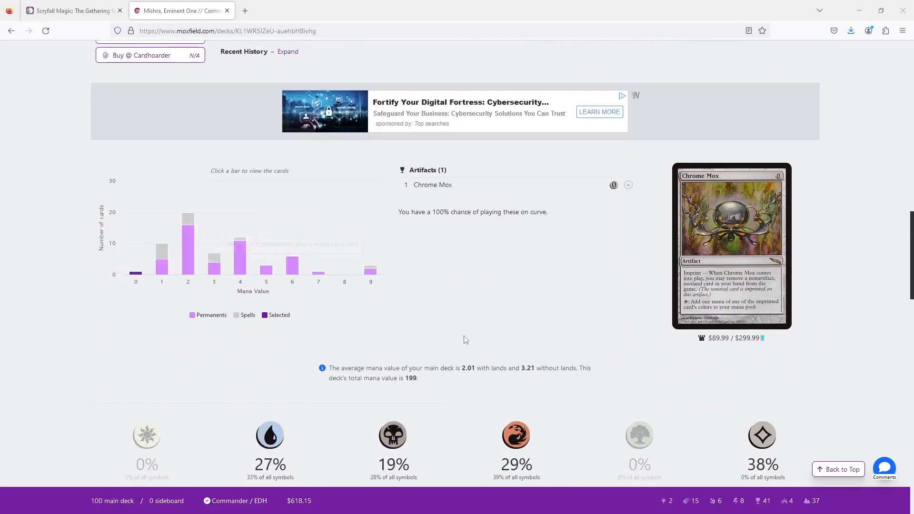
{"action": "mouse_move", "coordinate": [122, 320]}
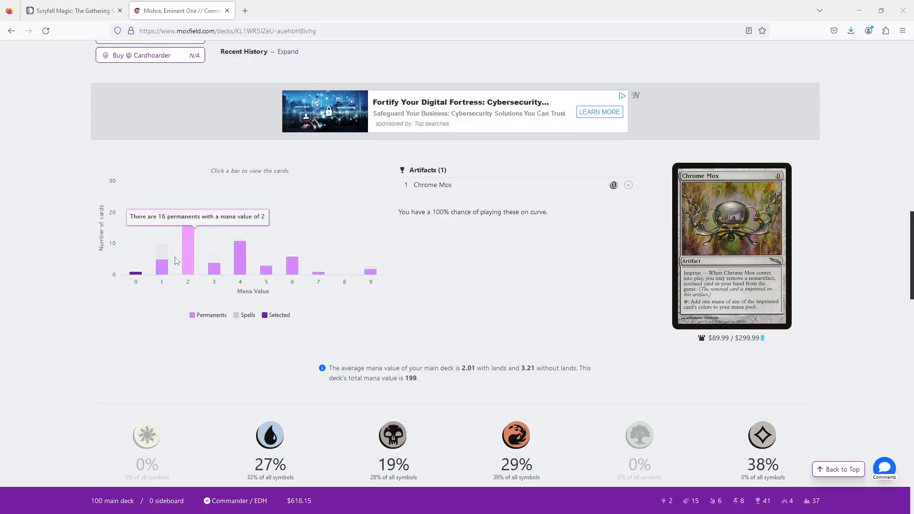
{"action": "mouse_move", "coordinate": [254, 239]}
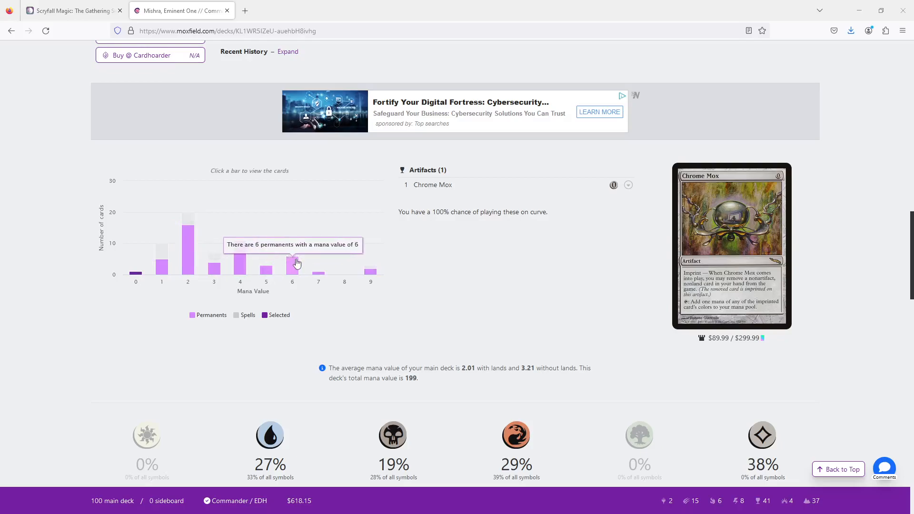
{"action": "mouse_move", "coordinate": [379, 275]}
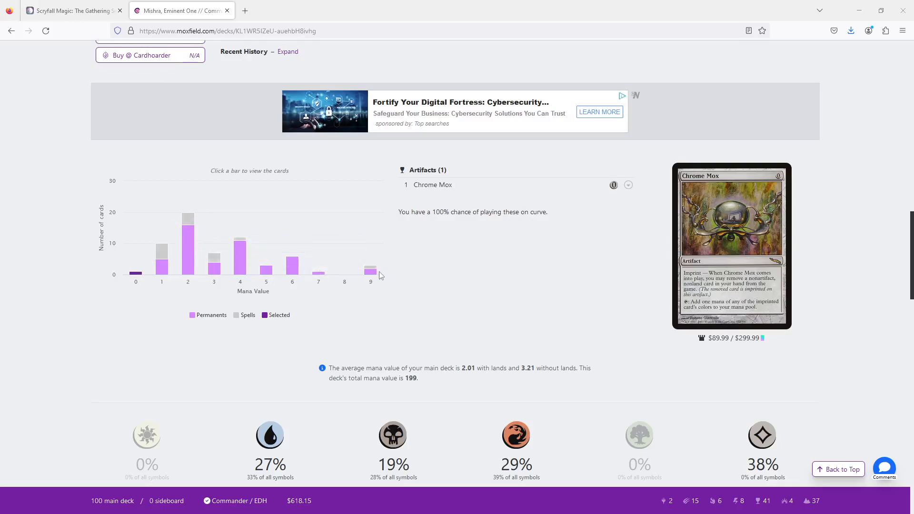
{"action": "mouse_move", "coordinate": [371, 271]}
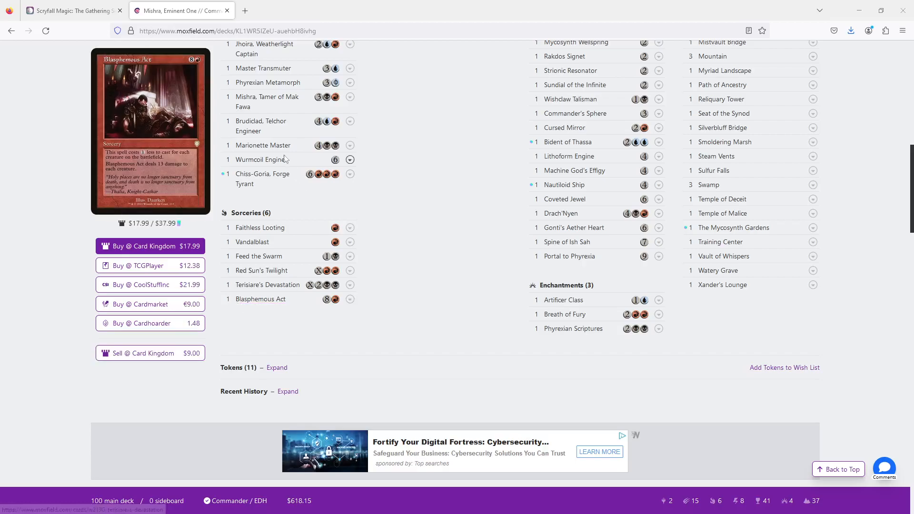
{"action": "mouse_move", "coordinate": [262, 178]}
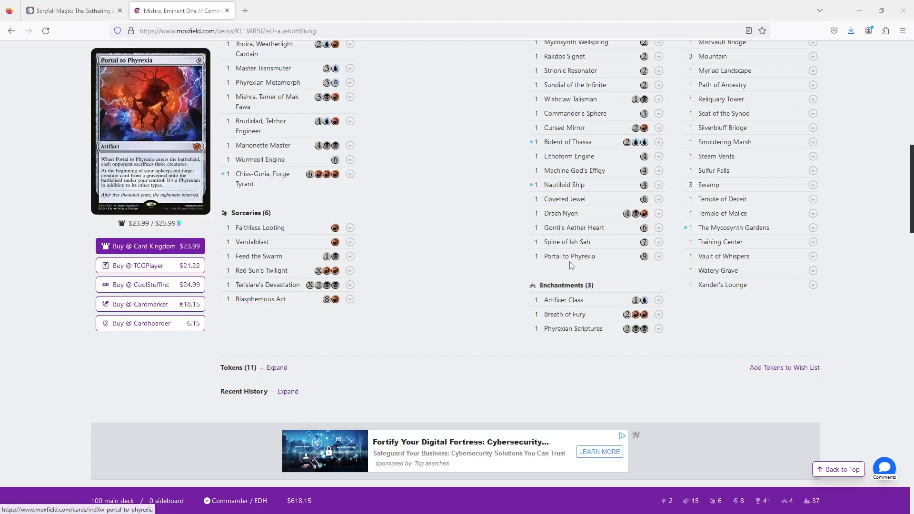
{"action": "scroll", "scroll_direction": "down", "scroll_amount": 3}
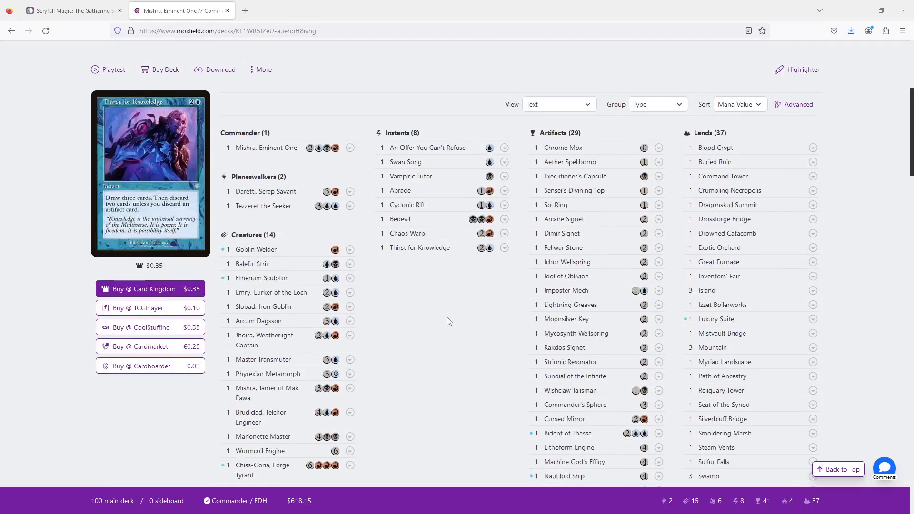
{"action": "mouse_move", "coordinate": [715, 148]}
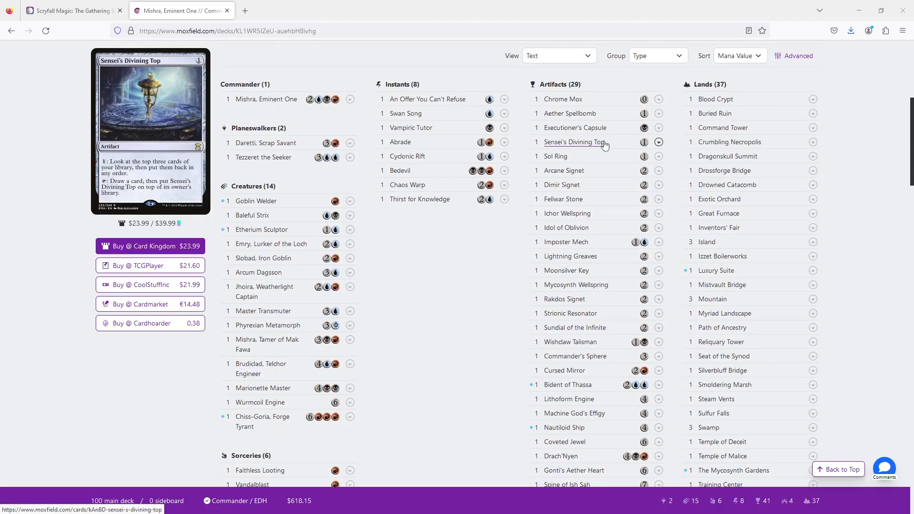
{"action": "mouse_move", "coordinate": [562, 98]}
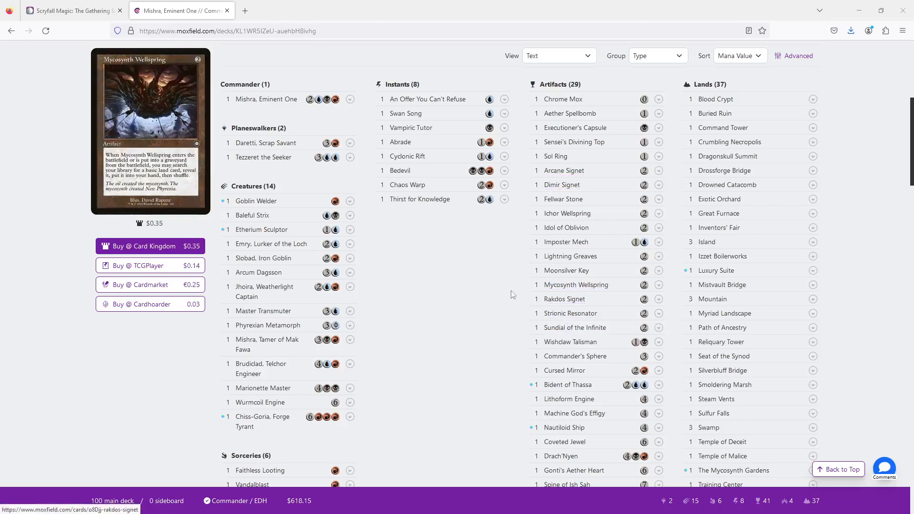
{"action": "mouse_move", "coordinate": [574, 357]}
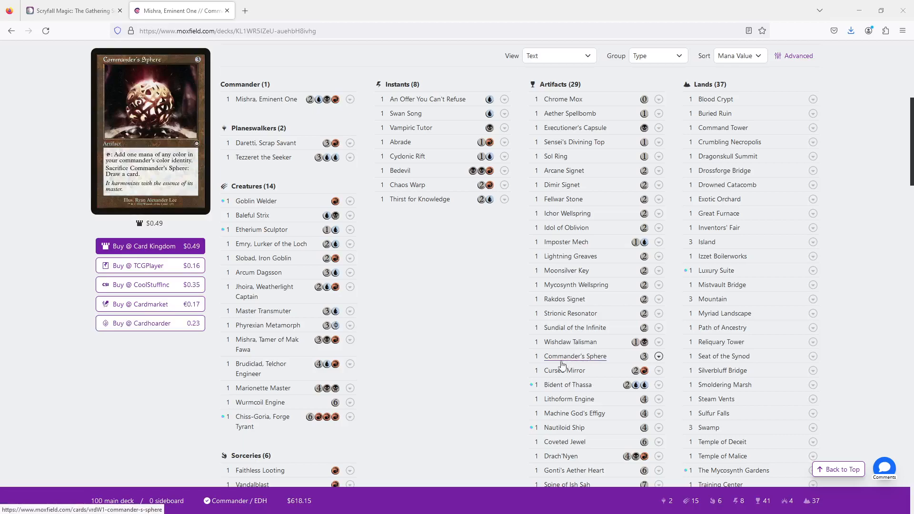
{"action": "mouse_move", "coordinate": [464, 275]}
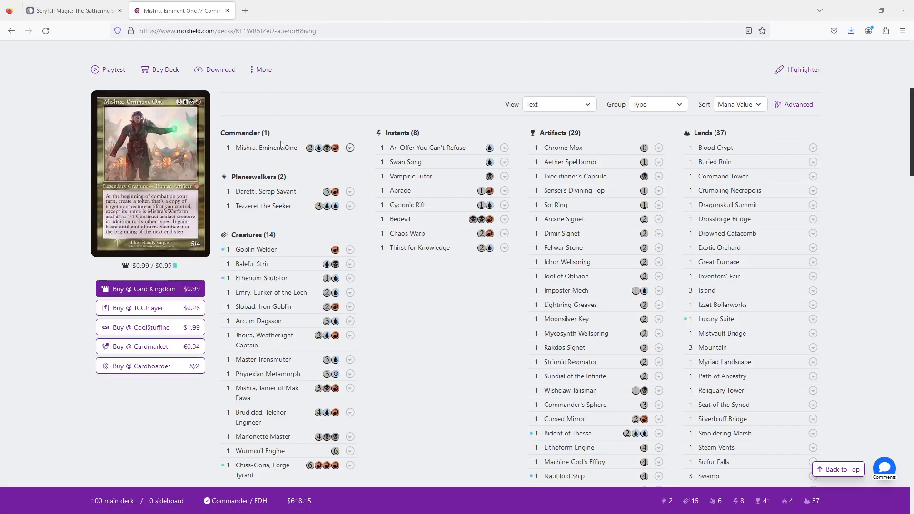
{"action": "mouse_move", "coordinate": [265, 148]}
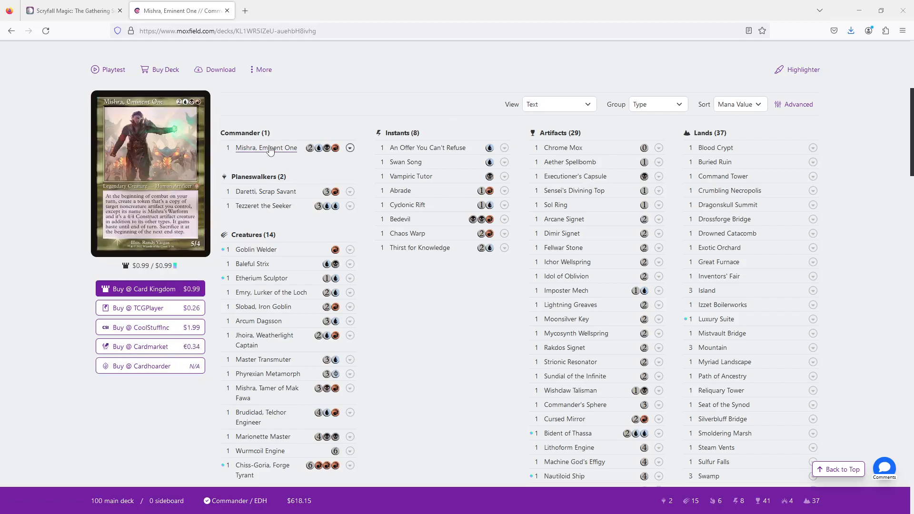
{"action": "mouse_move", "coordinate": [569, 161]}
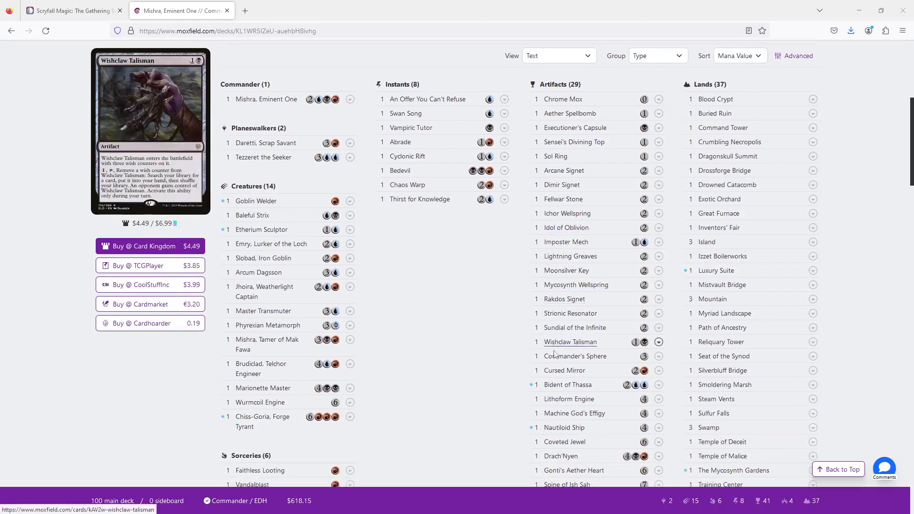
{"action": "mouse_move", "coordinate": [575, 356]}
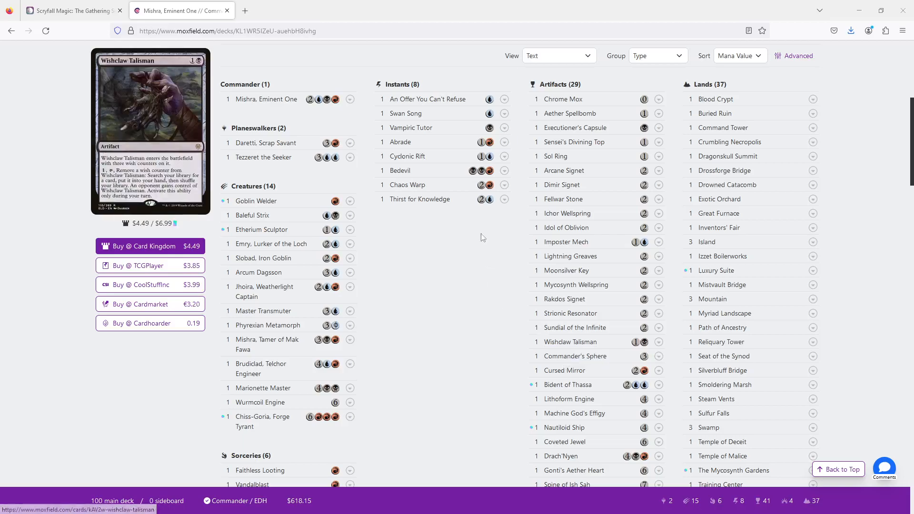
{"action": "mouse_move", "coordinate": [266, 99]}
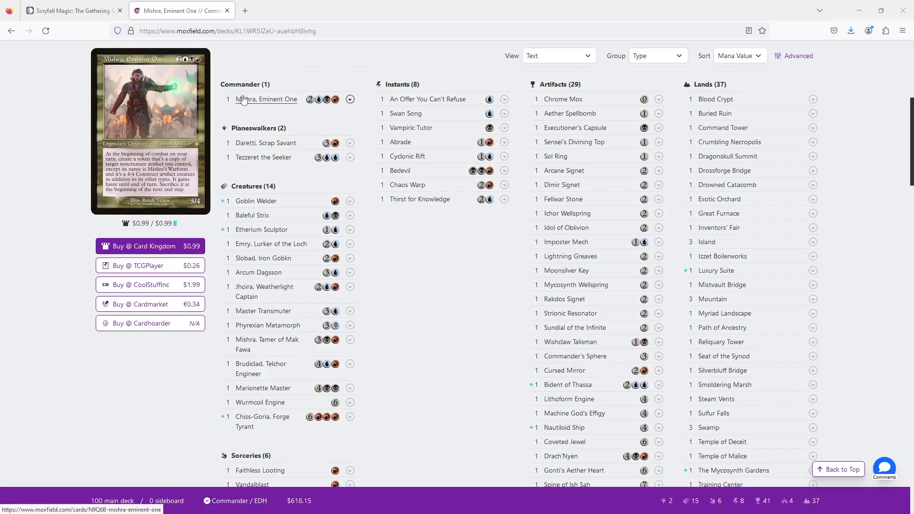
{"action": "mouse_move", "coordinate": [400, 142]}
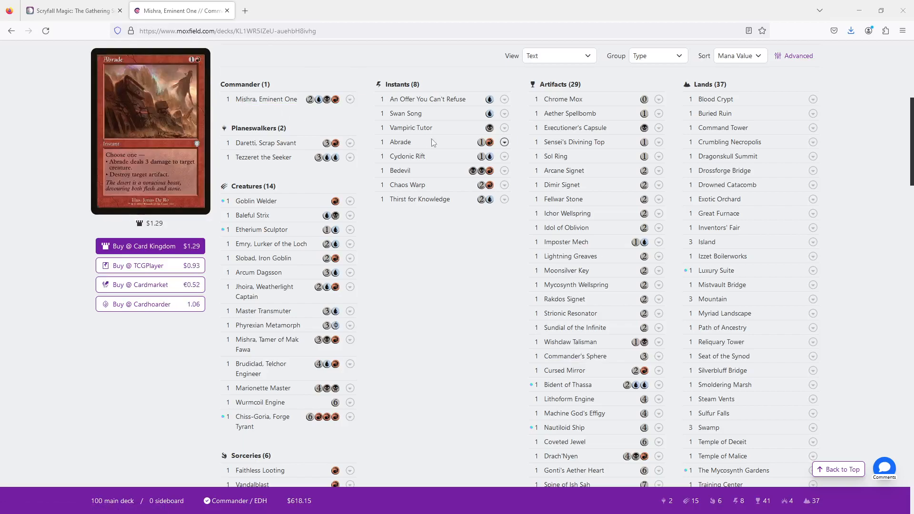
{"action": "scroll", "scroll_direction": "down", "scroll_amount": 3}
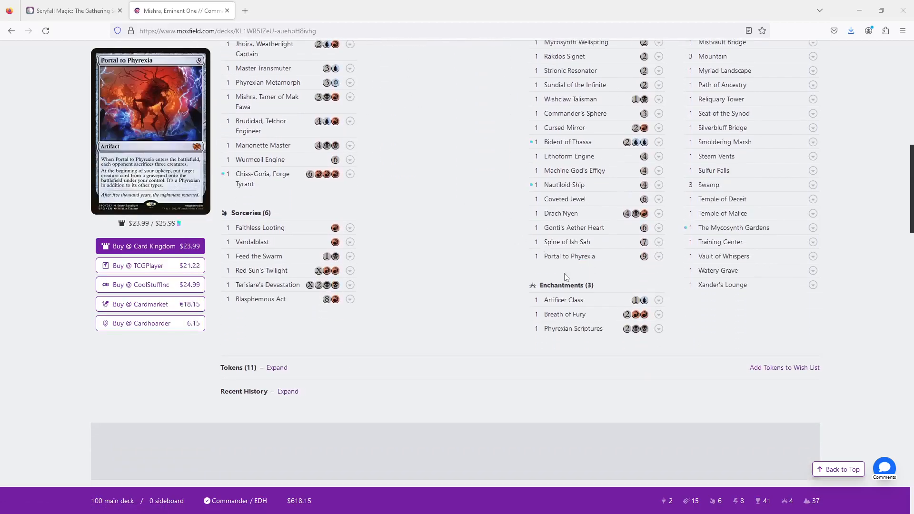
{"action": "mouse_move", "coordinate": [565, 199]}
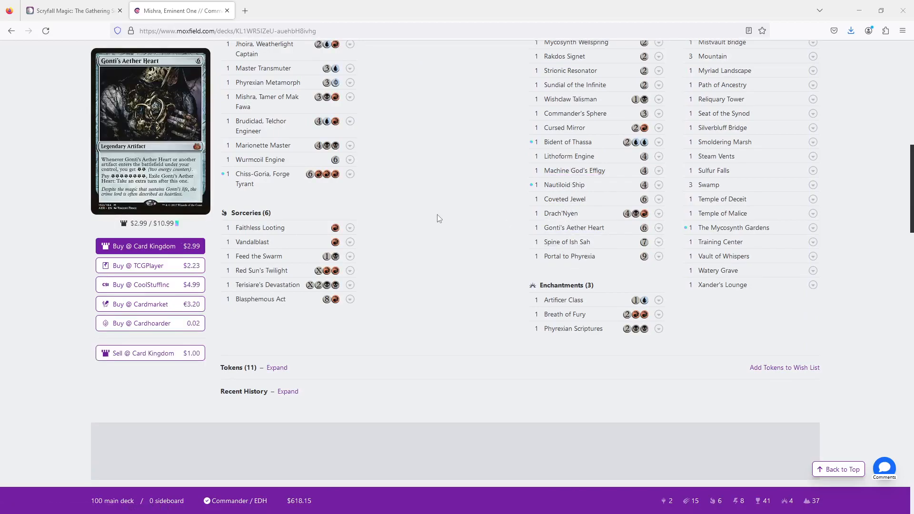
{"action": "mouse_move", "coordinate": [564, 185]}
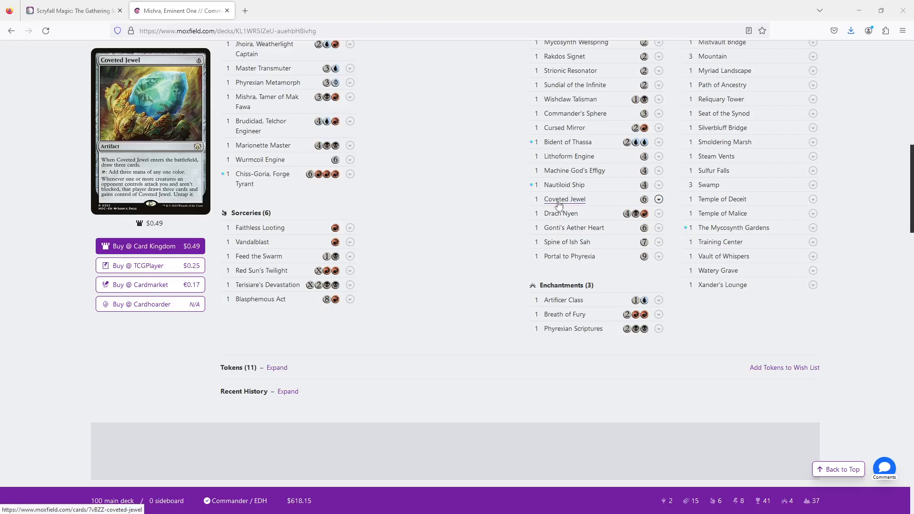
{"action": "mouse_move", "coordinate": [561, 213]}
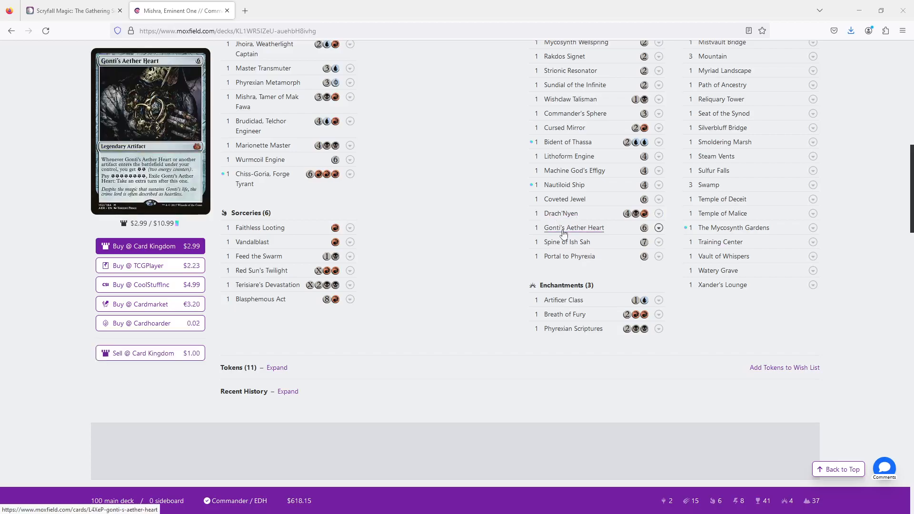
{"action": "mouse_move", "coordinate": [566, 242]}
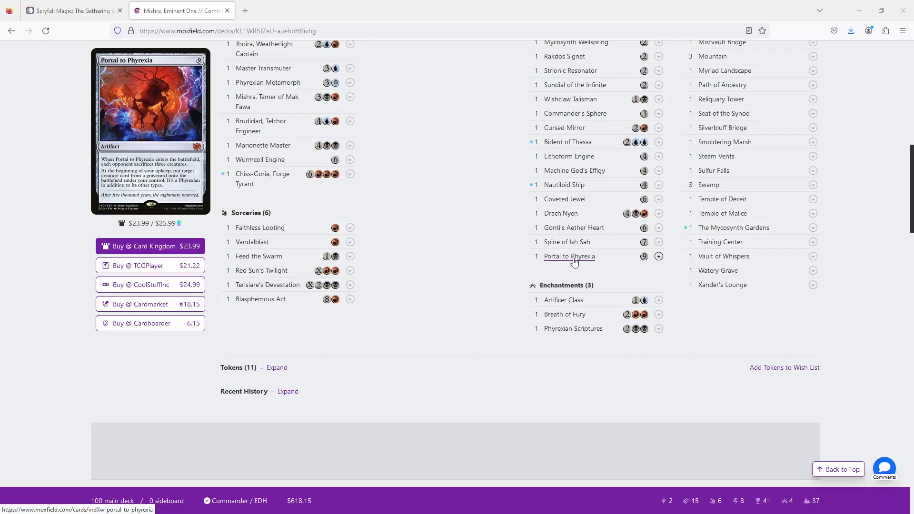
{"action": "mouse_move", "coordinate": [427, 125]}
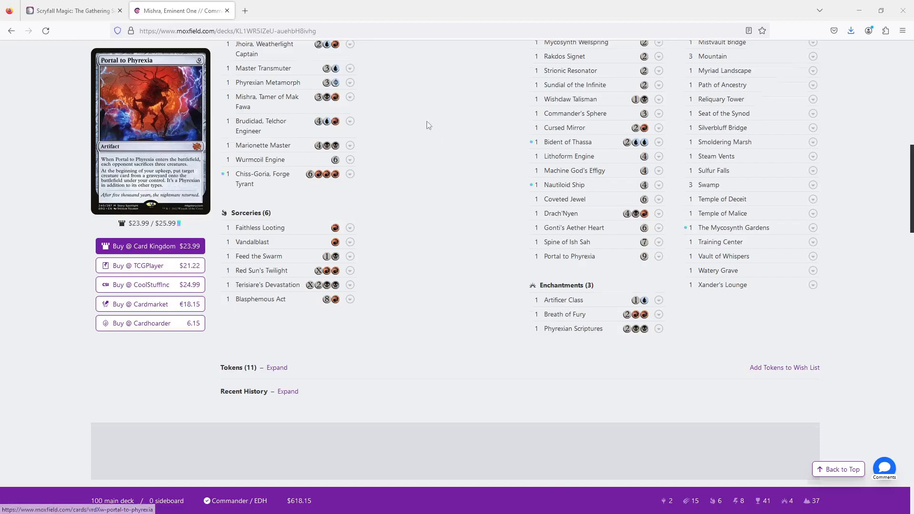
{"action": "scroll", "scroll_direction": "up", "scroll_amount": 3}
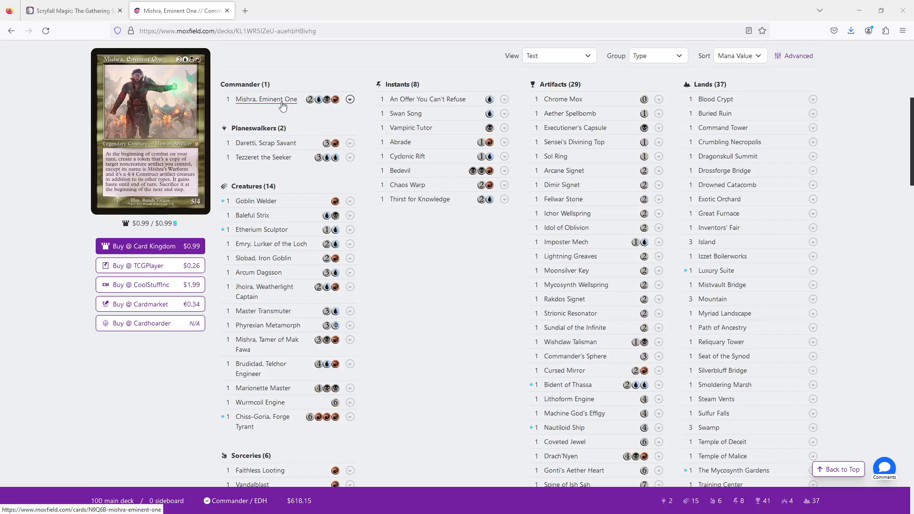
{"action": "mouse_move", "coordinate": [281, 108]}
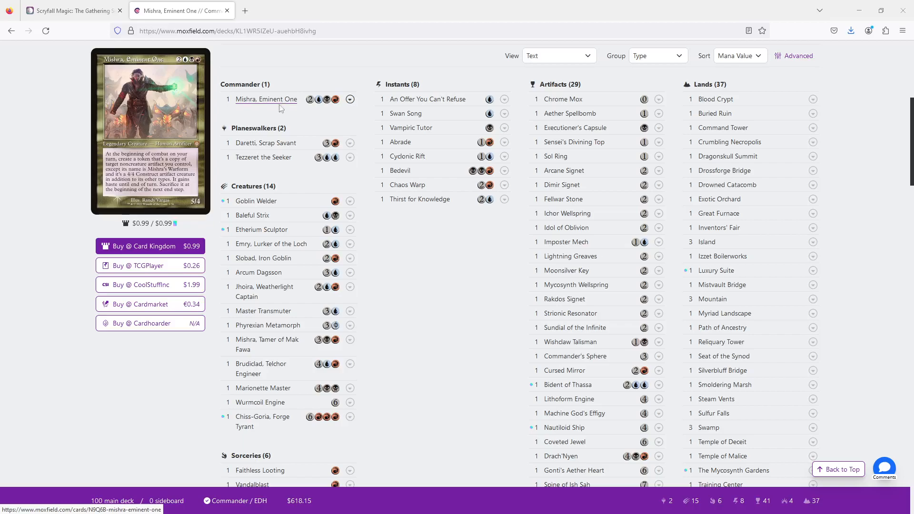
{"action": "mouse_move", "coordinate": [566, 241]}
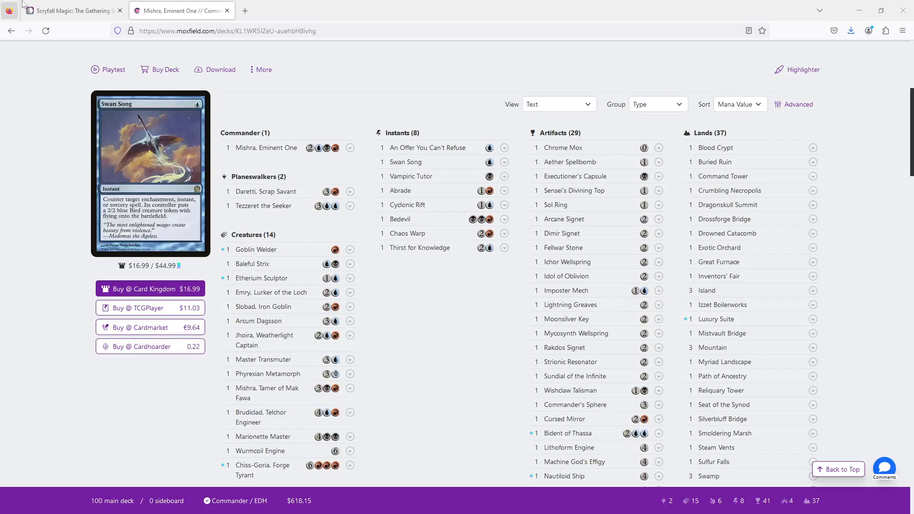
{"action": "left_click", "coordinate": [70, 11]}
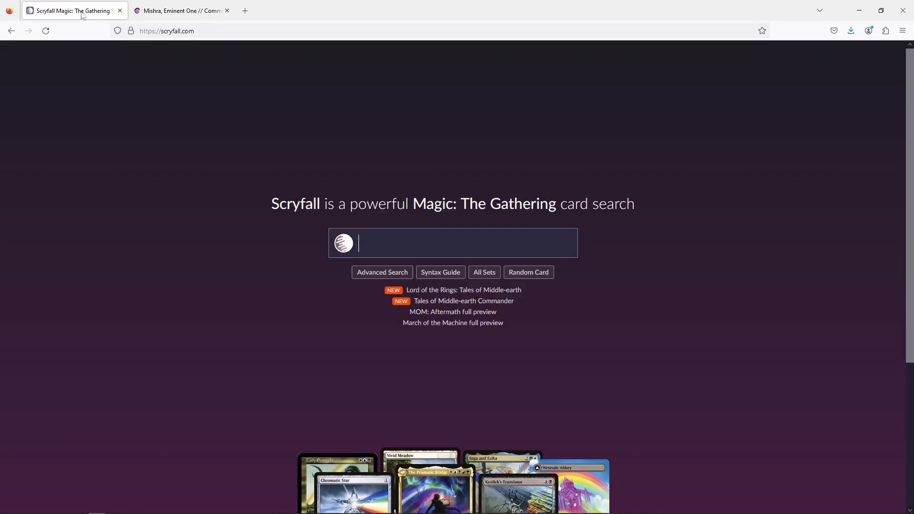
{"action": "type", "text": "PROPH"}
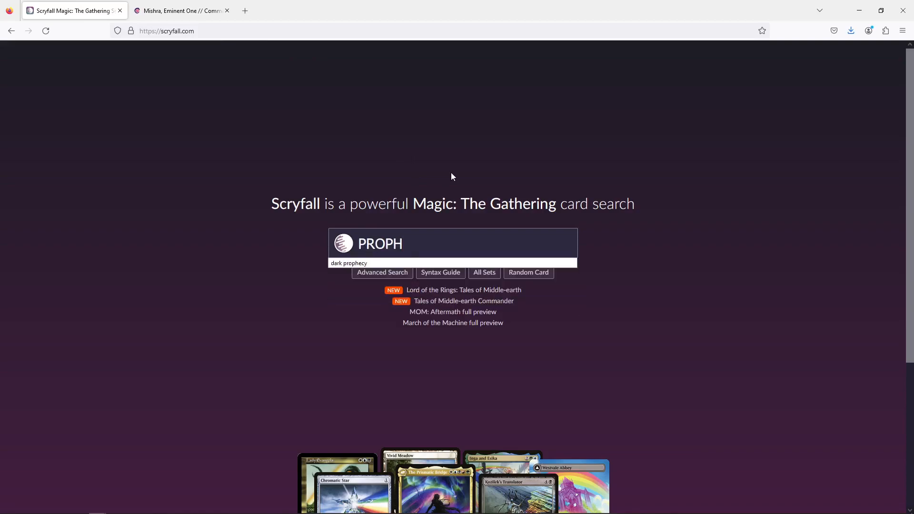
{"action": "type", "text": "ET"}
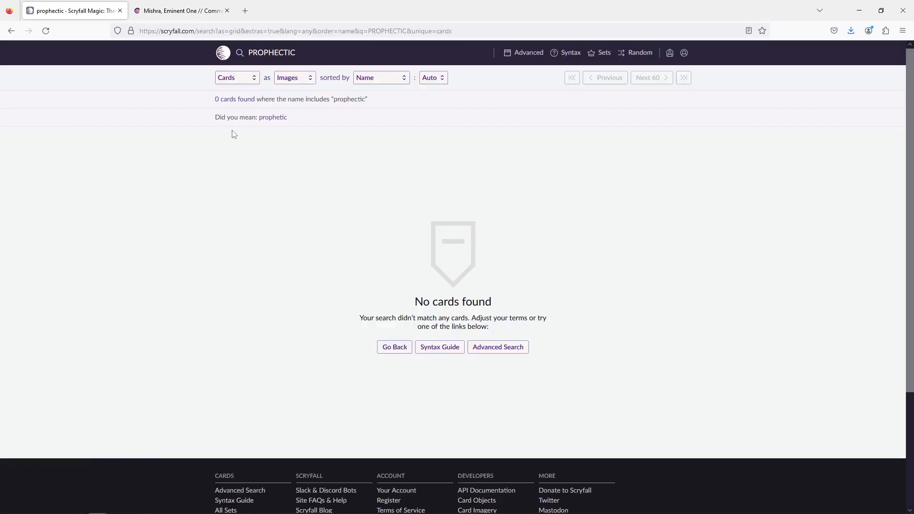
{"action": "left_click", "coordinate": [273, 117]}
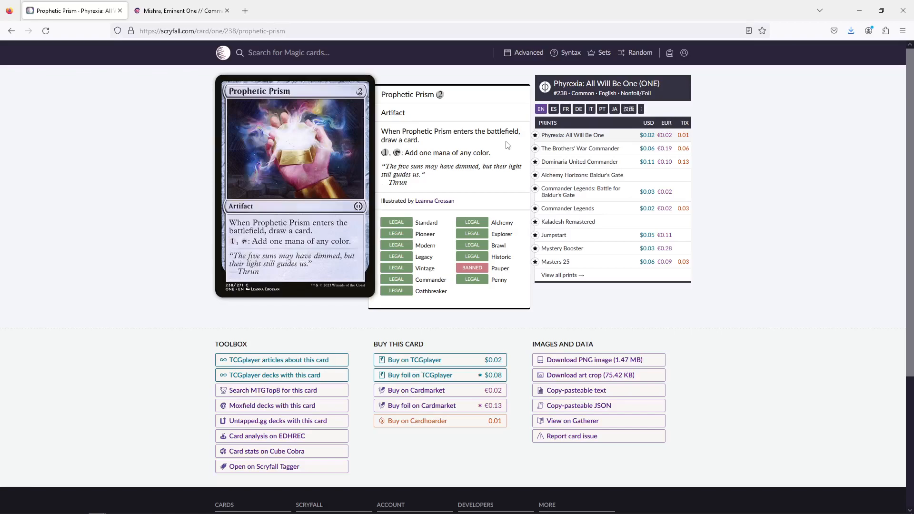
- Search Scryfall for Guild Globe and then Golden Egg
{"action": "left_click", "coordinate": [285, 53]}
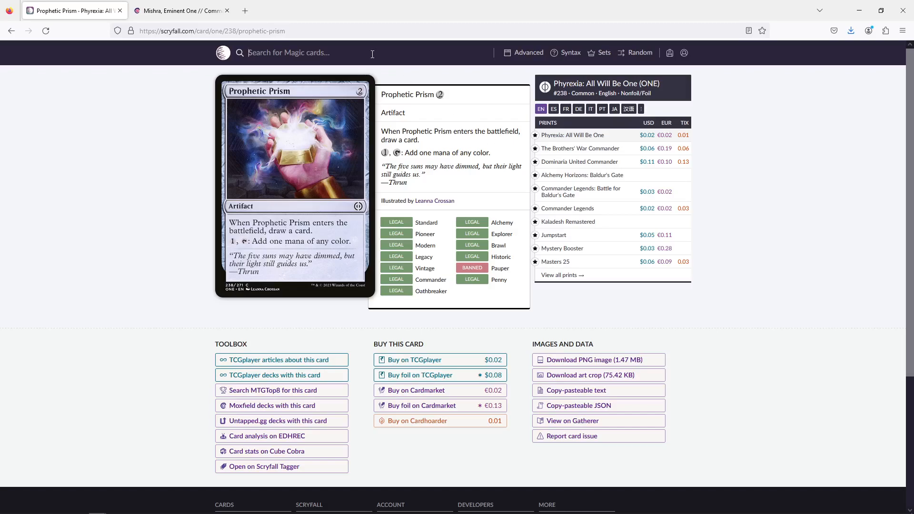
{"action": "type", "text": "GUILD"}
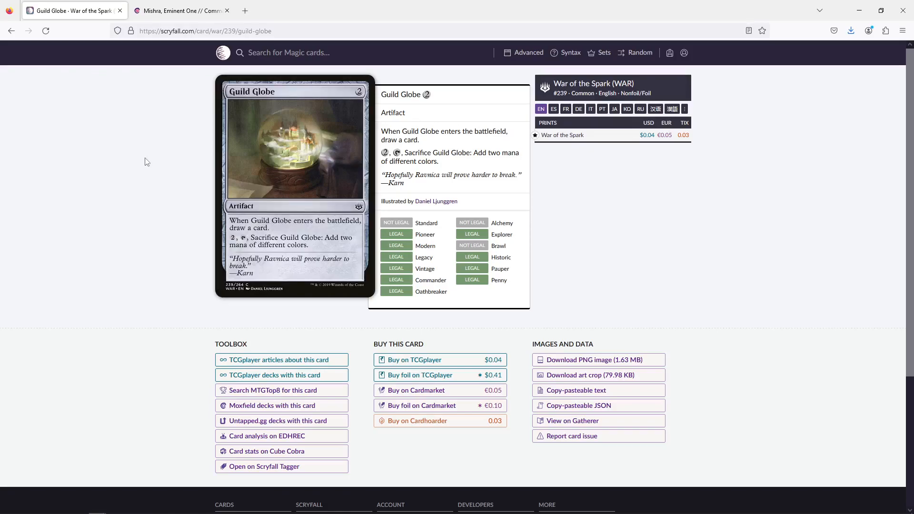
{"action": "left_click", "coordinate": [285, 53]}
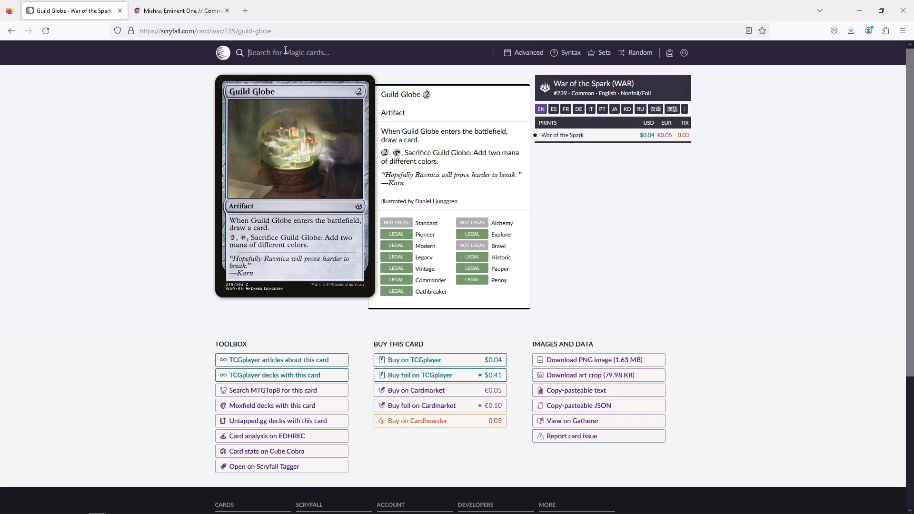
{"action": "type", "text": "golden egg"}
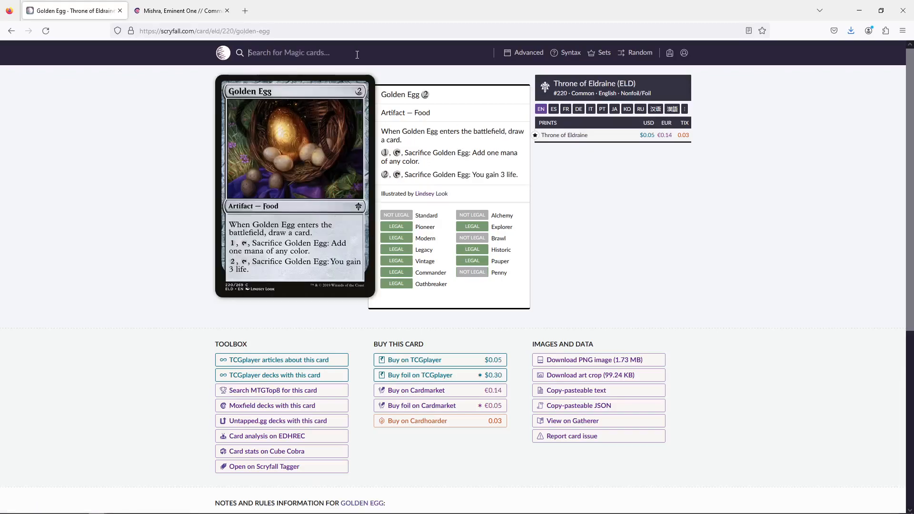
- Open the English Chromatic Star card page, then return to the Moxfield decklist
{"action": "type", "text": "c"}
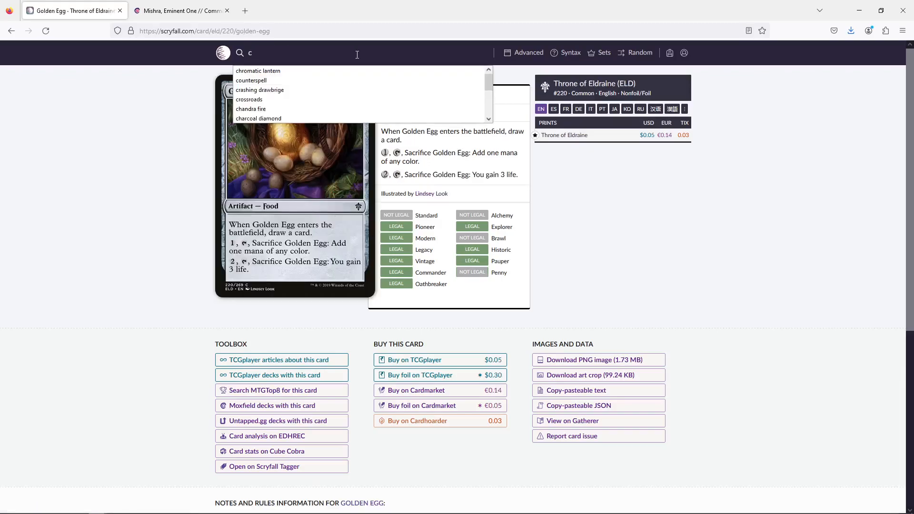
{"action": "type", "text": "cromatic star"}
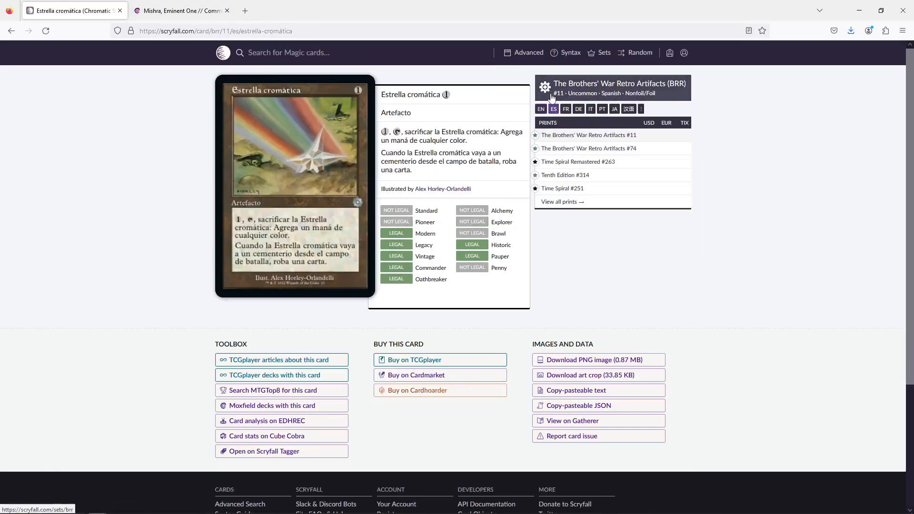
{"action": "left_click", "coordinate": [541, 109]}
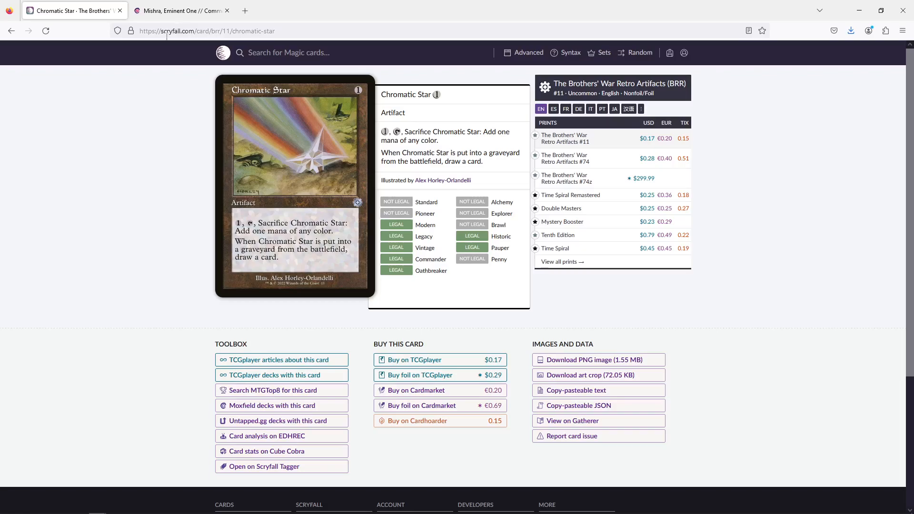
{"action": "left_click", "coordinate": [177, 11]}
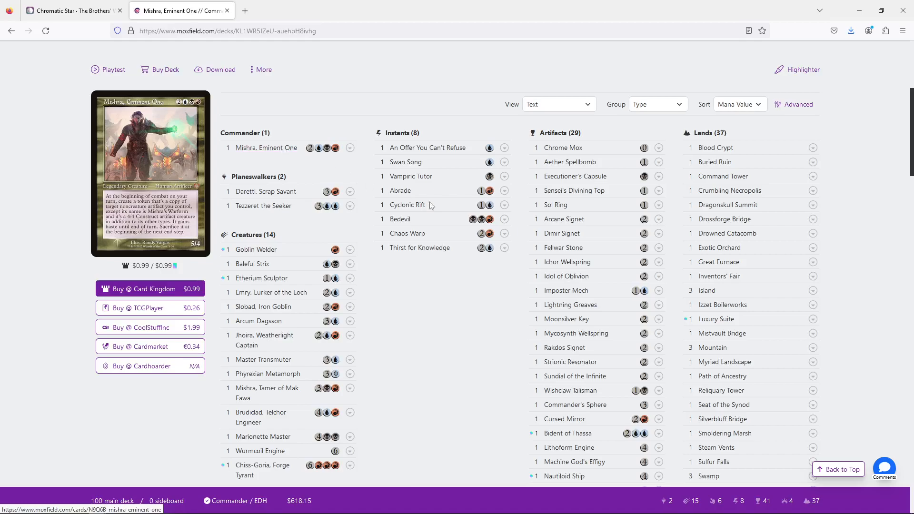
{"action": "mouse_move", "coordinate": [563, 247]}
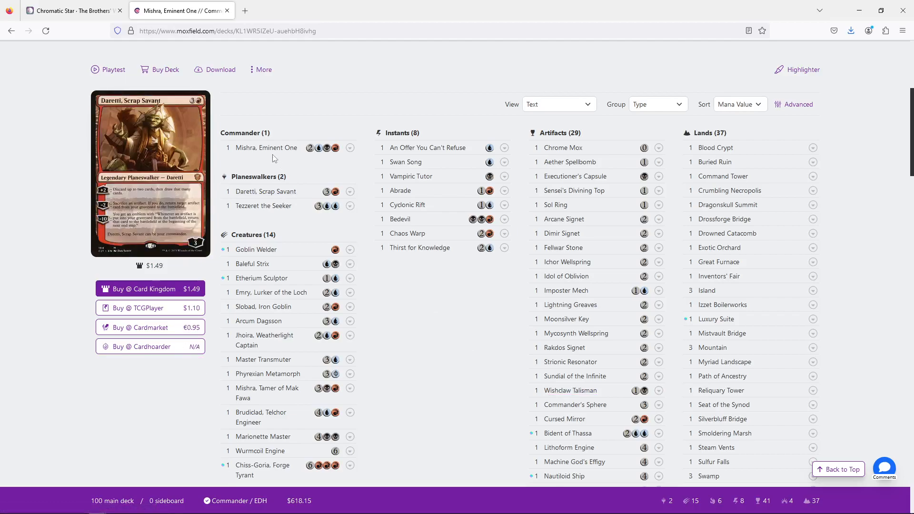
{"action": "mouse_move", "coordinate": [420, 247]}
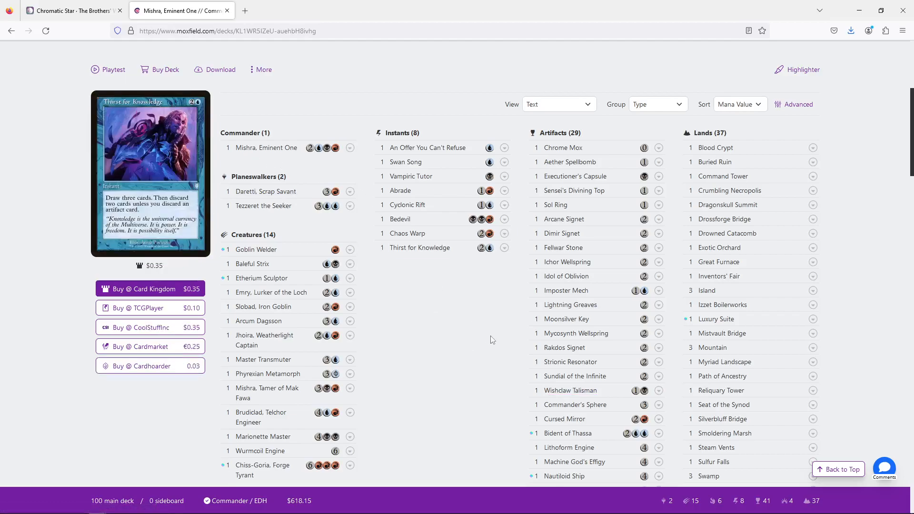
{"action": "mouse_move", "coordinate": [570, 390]}
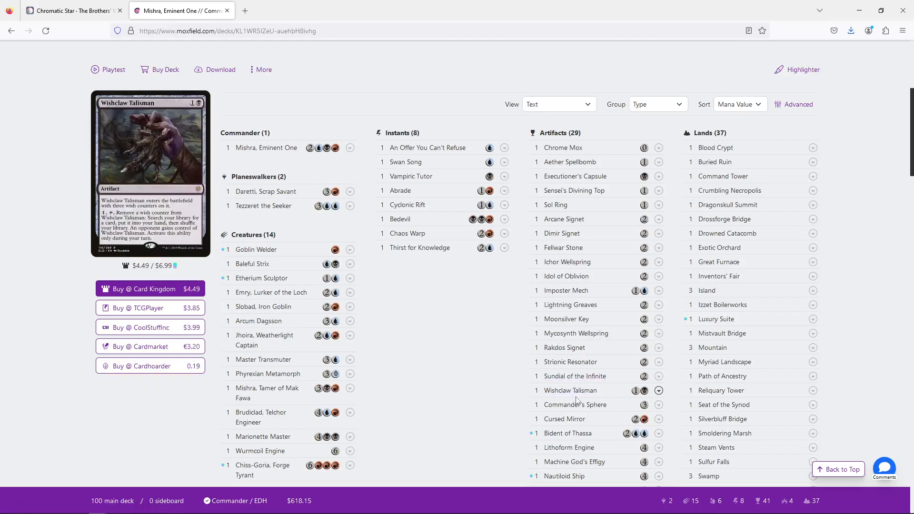
{"action": "mouse_move", "coordinate": [571, 390]}
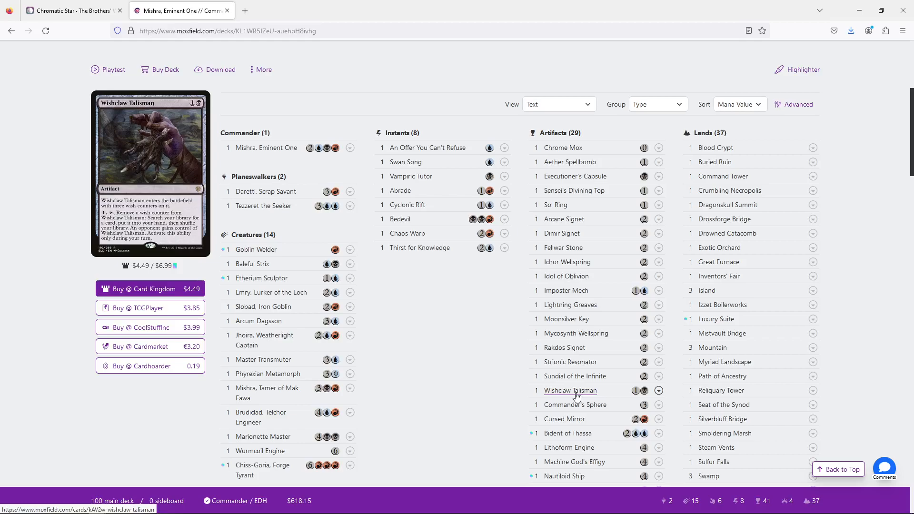
{"action": "mouse_move", "coordinate": [575, 333]}
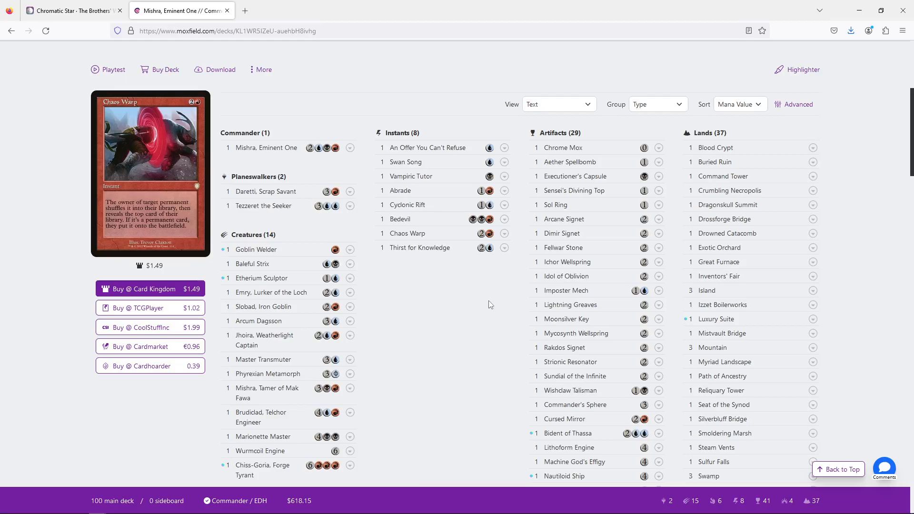
{"action": "mouse_move", "coordinate": [566, 262]}
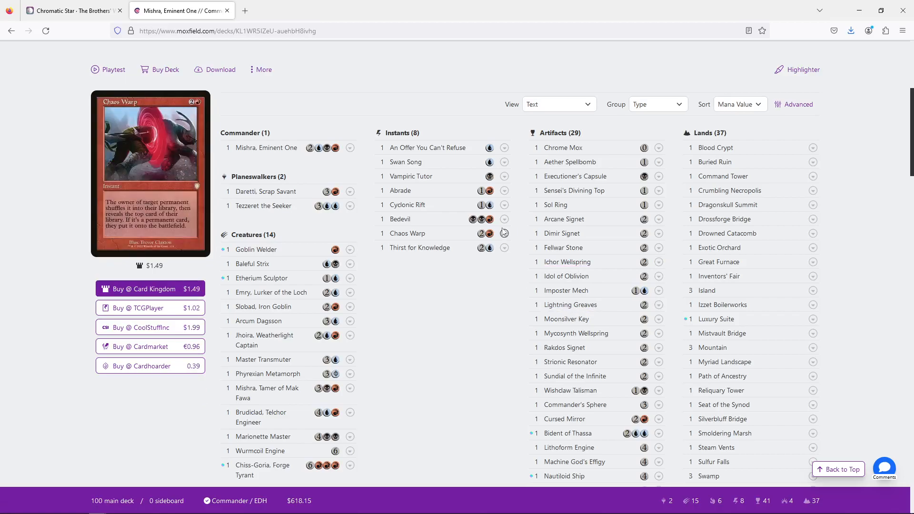
{"action": "scroll", "scroll_direction": "down", "scroll_amount": 3}
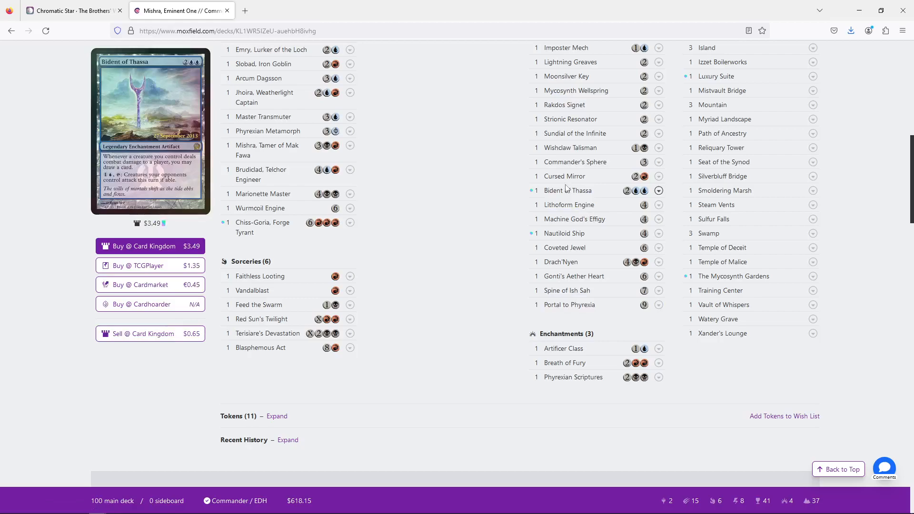
{"action": "mouse_move", "coordinate": [564, 176]}
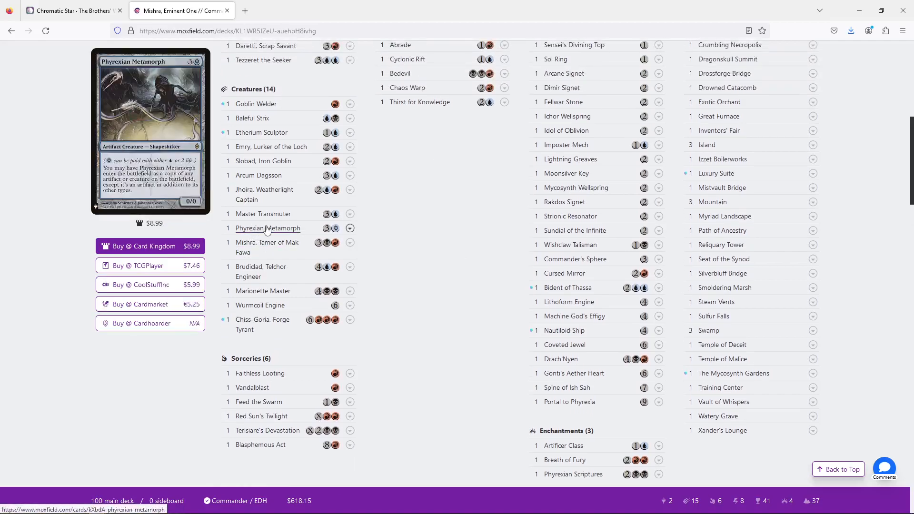
{"action": "mouse_move", "coordinate": [567, 387]}
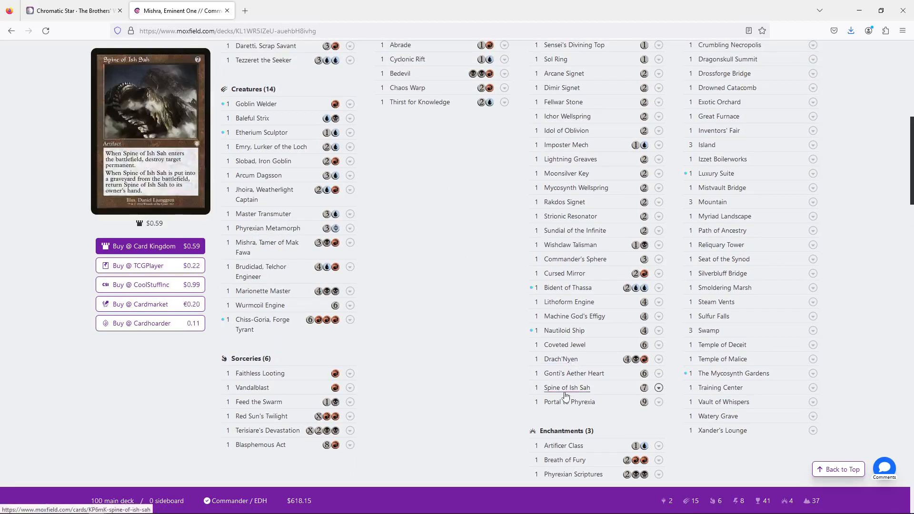
{"action": "mouse_move", "coordinate": [569, 402]}
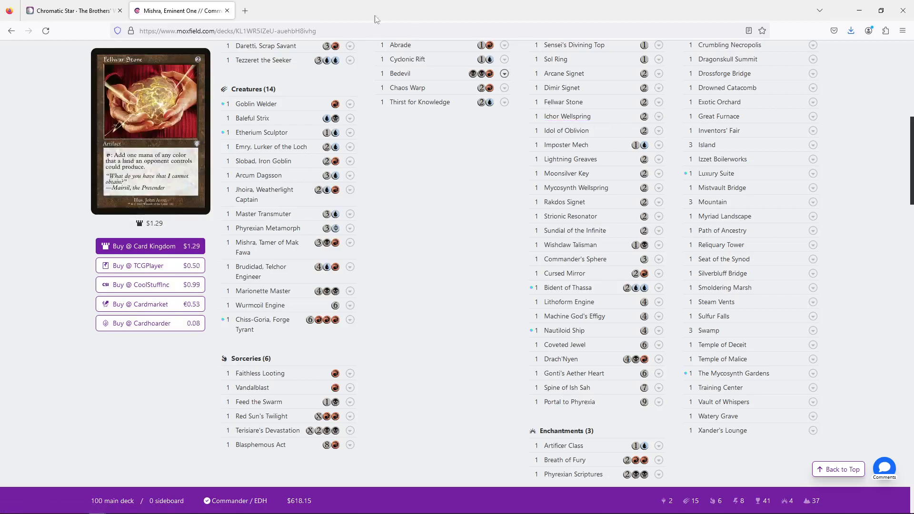
- Look up Unmarked Grave and Trash for Treasure on Scryfall, then return to the decklist
{"action": "left_click", "coordinate": [70, 10]}
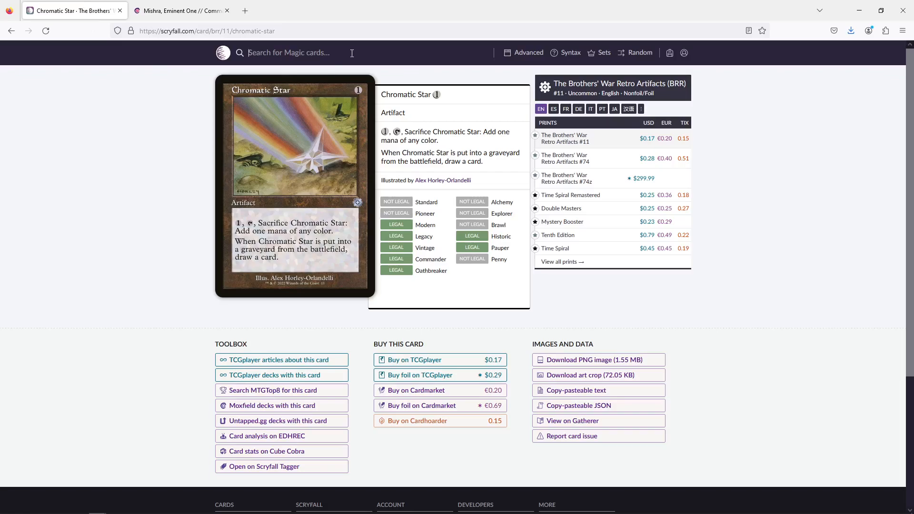
{"action": "type", "text": "unmarked"}
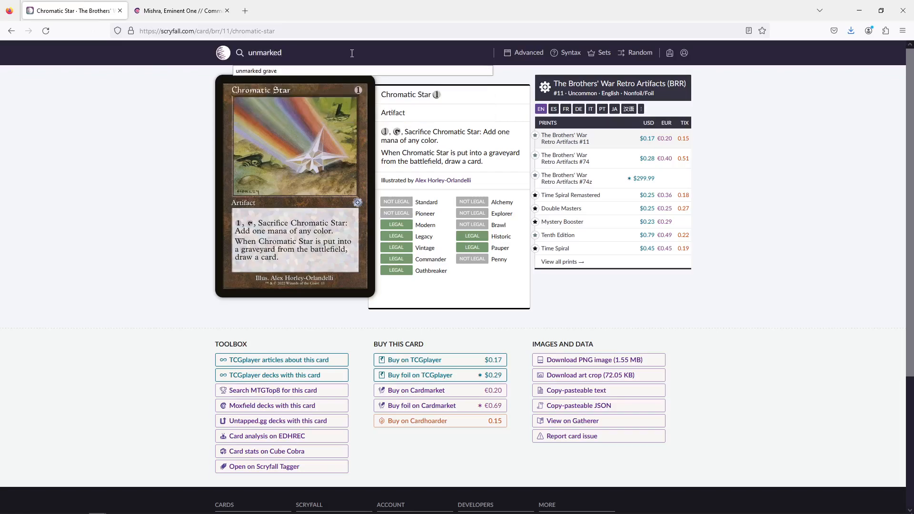
{"action": "left_click", "coordinate": [255, 70]}
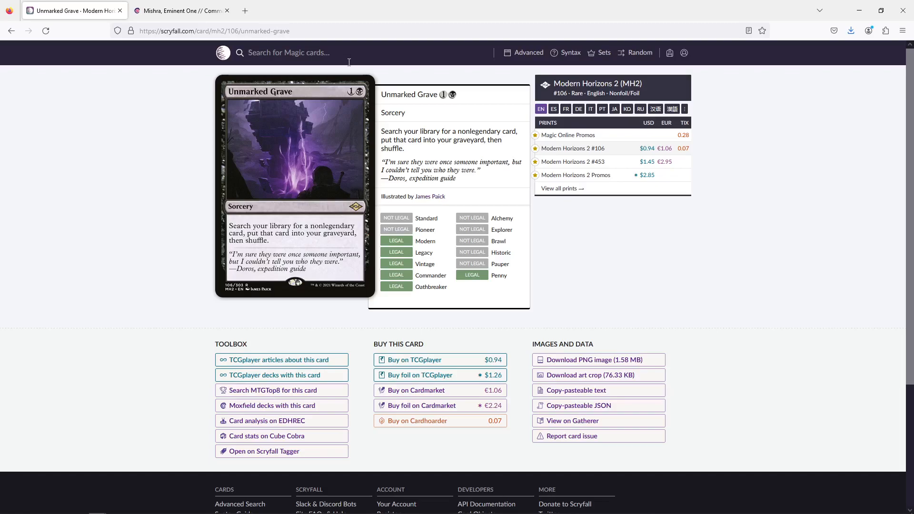
{"action": "type", "text": "trash"}
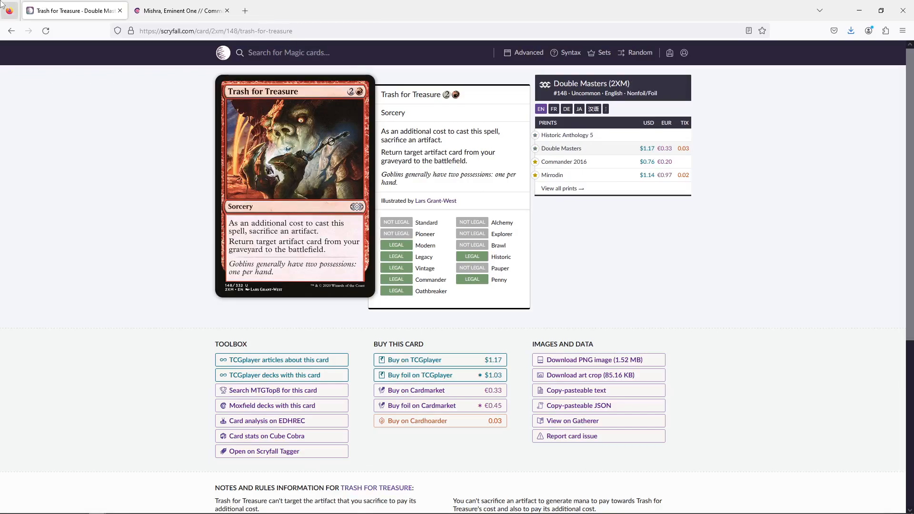
{"action": "left_click", "coordinate": [181, 10]}
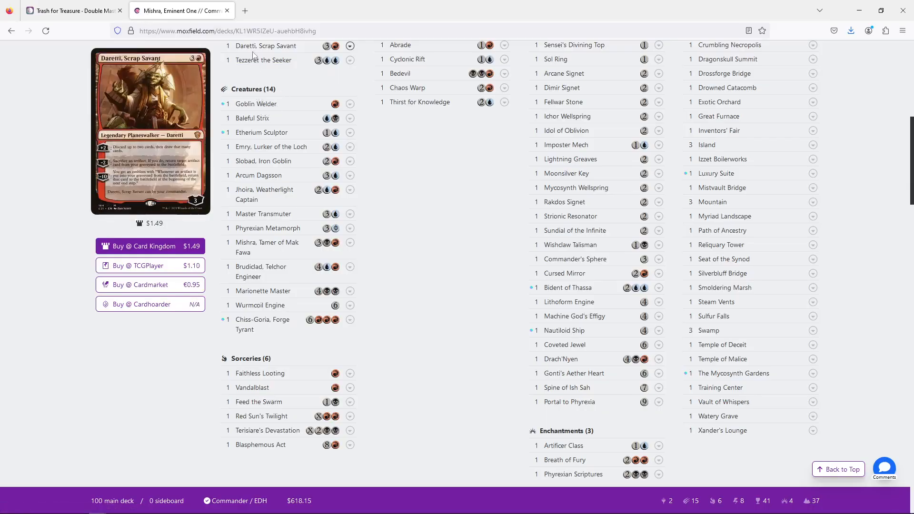
{"action": "mouse_move", "coordinate": [265, 46]}
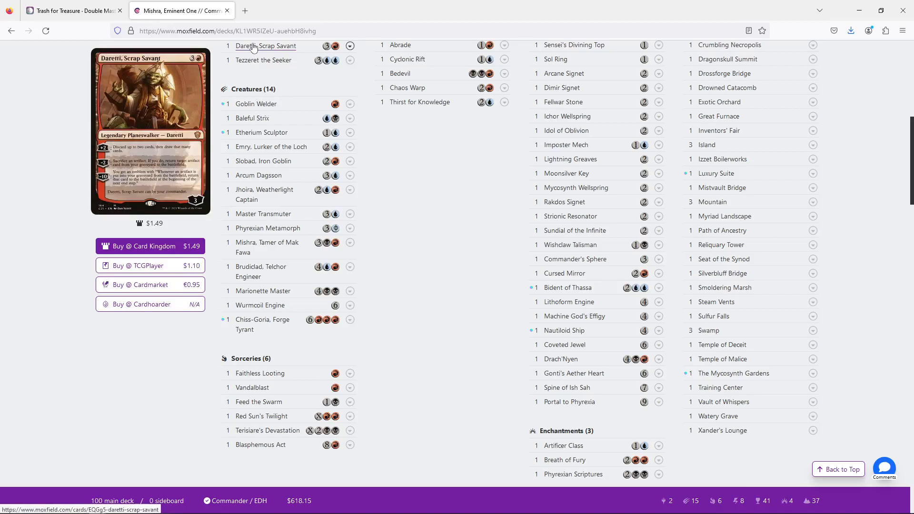
- Scroll down through the Mishra, Eminent One decklist on Moxfield
{"action": "scroll", "scroll_direction": "down", "scroll_amount": 3}
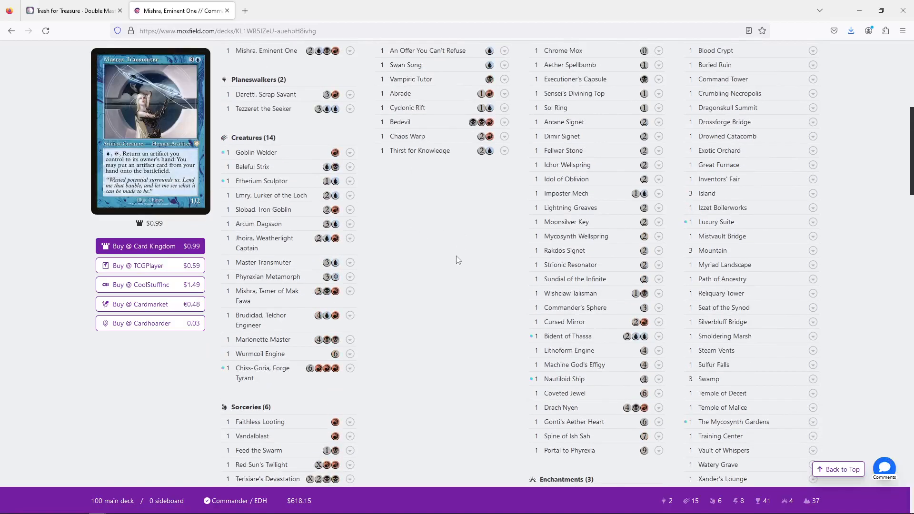
{"action": "scroll", "scroll_direction": "down", "scroll_amount": 3}
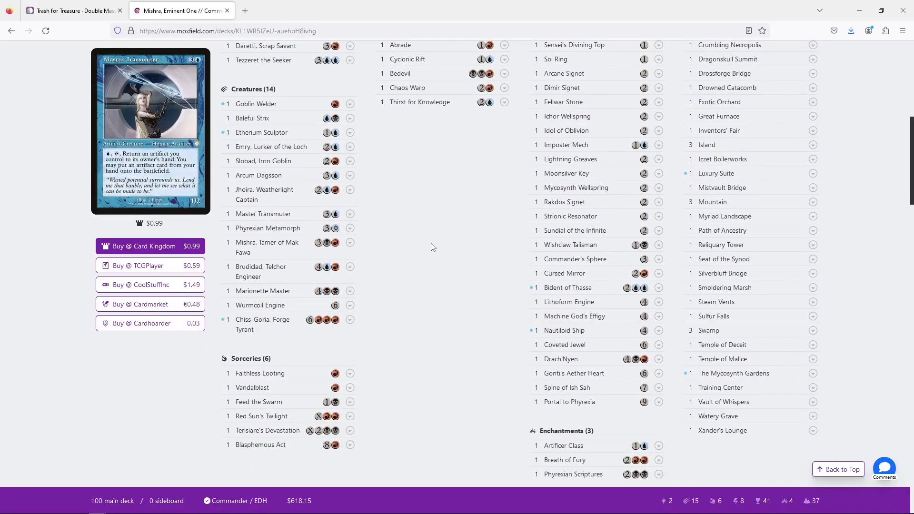
{"action": "mouse_move", "coordinate": [265, 46]}
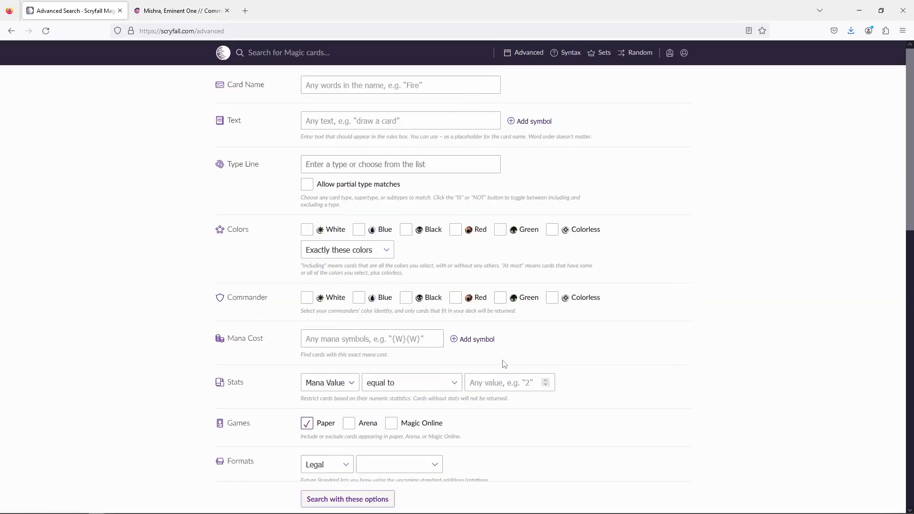
- Run an advanced Scryfall search for mana value 4 cards containing 'return'
{"action": "type", "text": "4"}
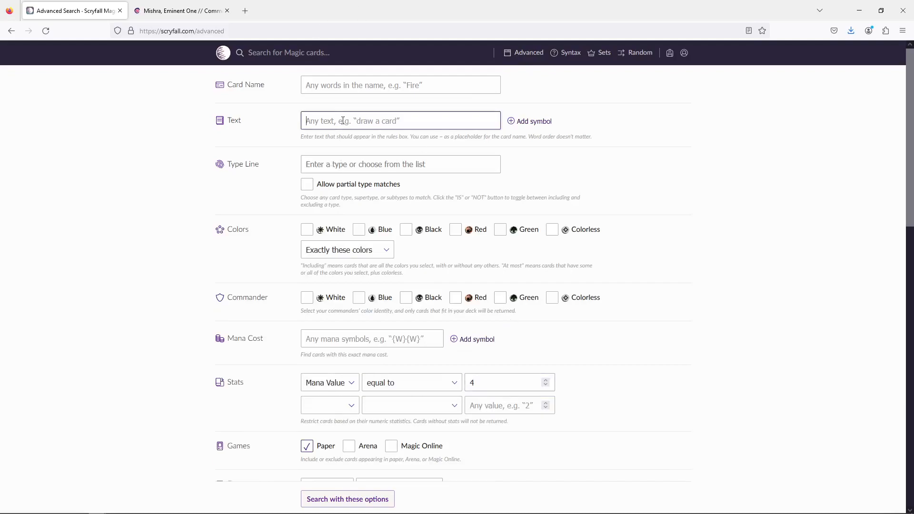
{"action": "type", "text": "retur"}
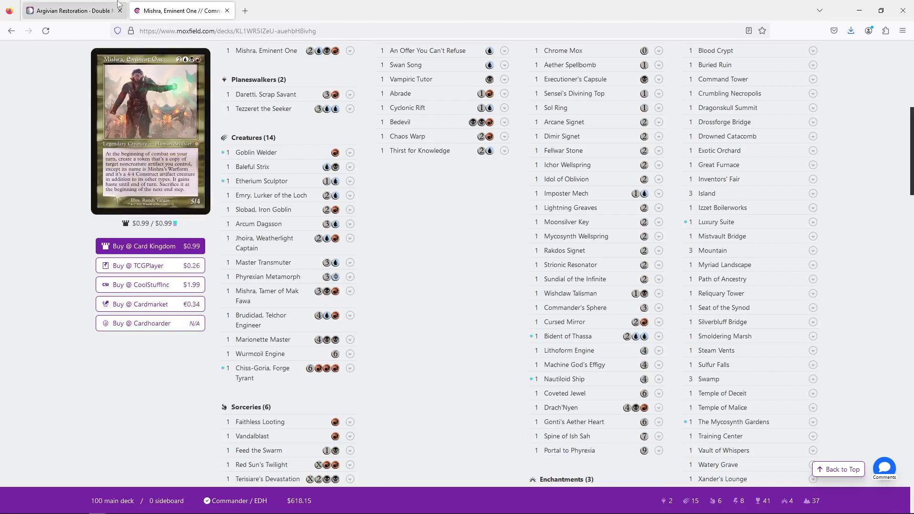
- Look up Goblin Engineer on Scryfall, then return to the Mishra decklist
{"action": "left_click", "coordinate": [70, 11]}
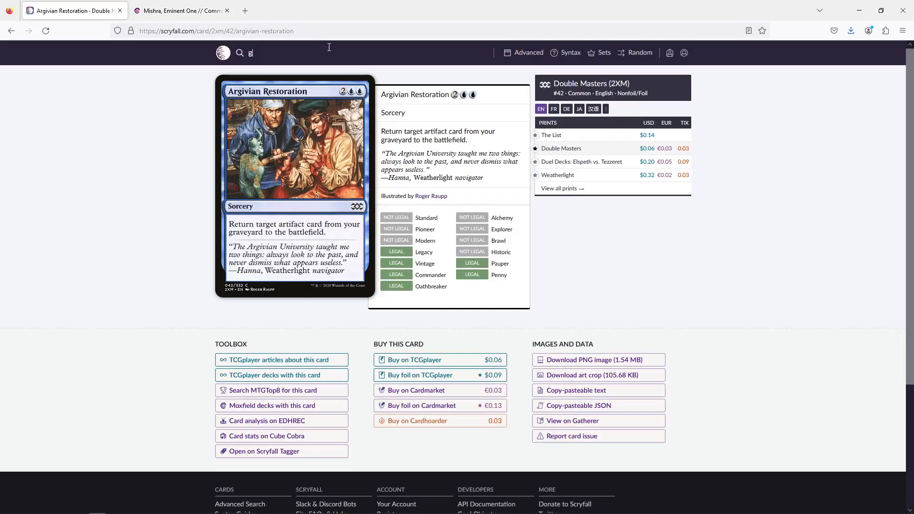
{"action": "type", "text": "oblin engineer"}
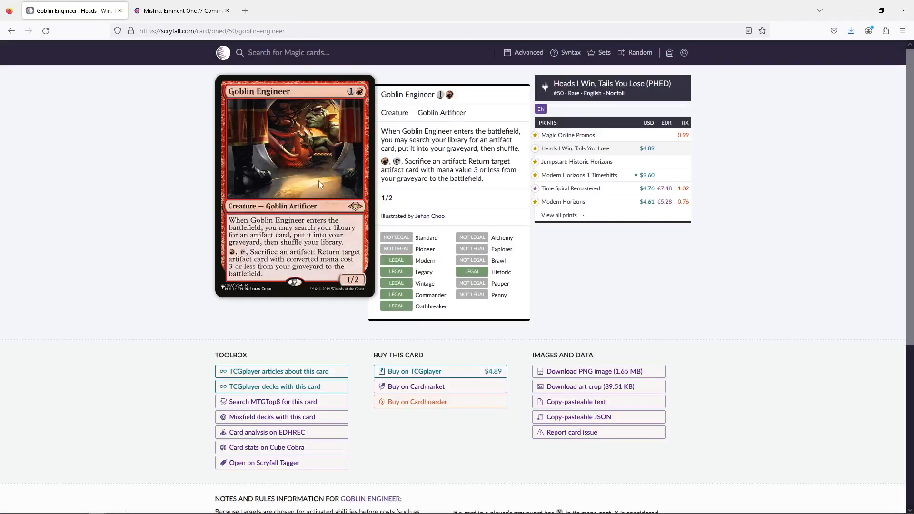
{"action": "mouse_move", "coordinate": [325, 249]}
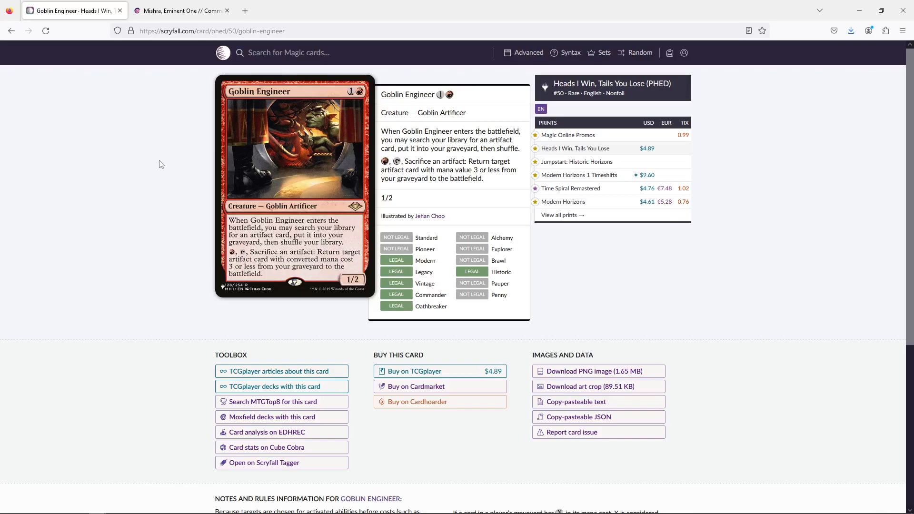
{"action": "left_click", "coordinate": [180, 10]}
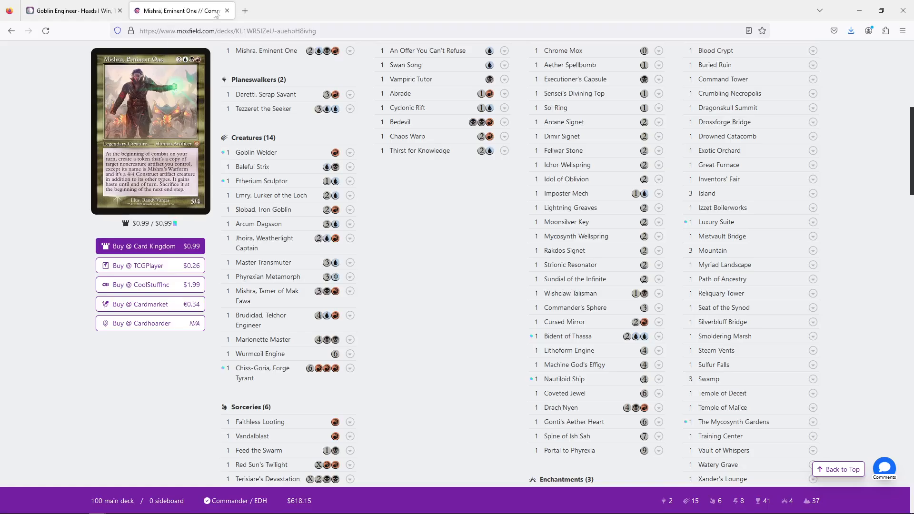
{"action": "mouse_move", "coordinate": [569, 450]}
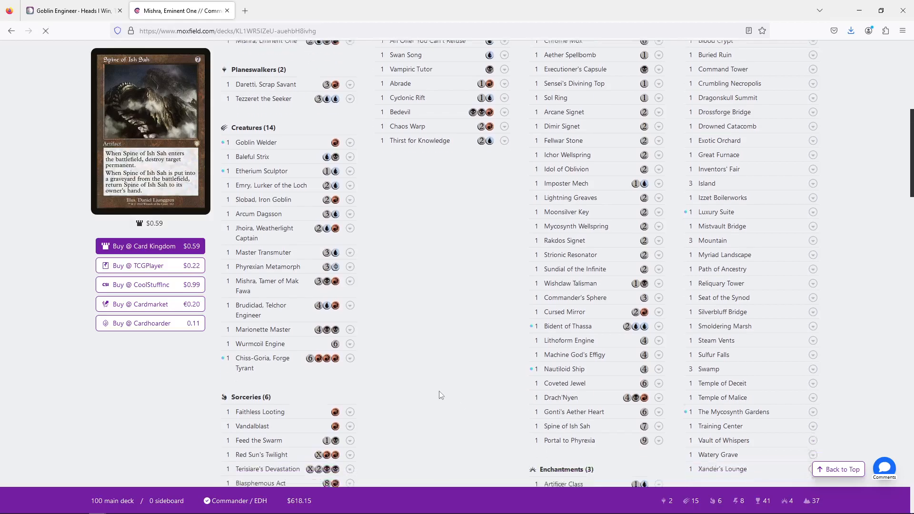
{"action": "scroll", "scroll_direction": "down", "scroll_amount": 3}
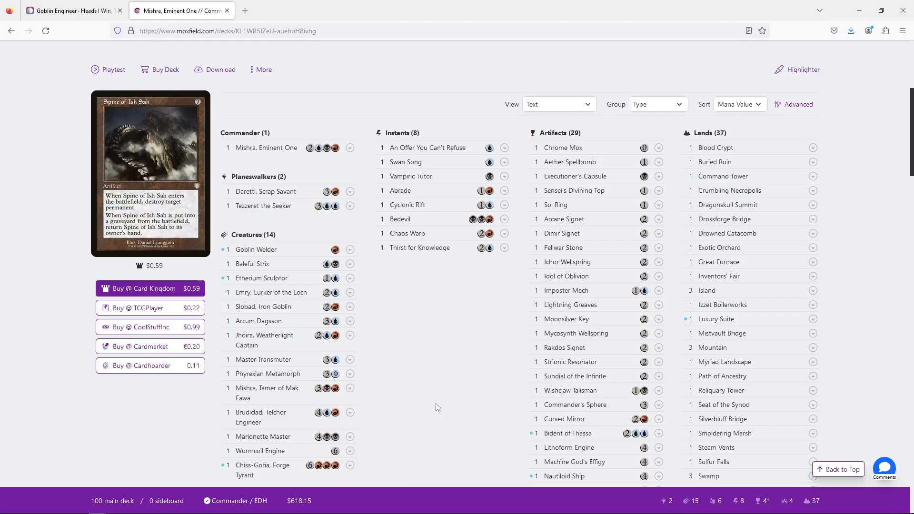
{"action": "mouse_move", "coordinate": [418, 247]}
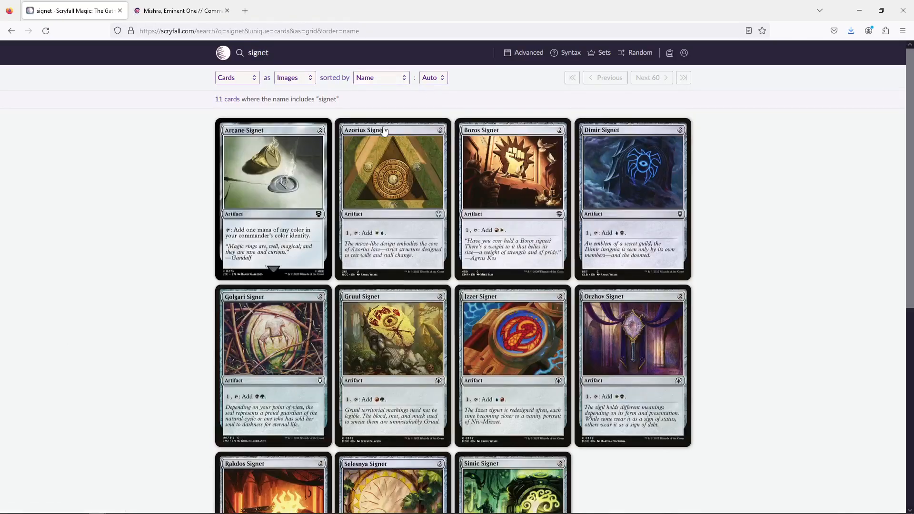
{"action": "mouse_move", "coordinate": [312, 79]}
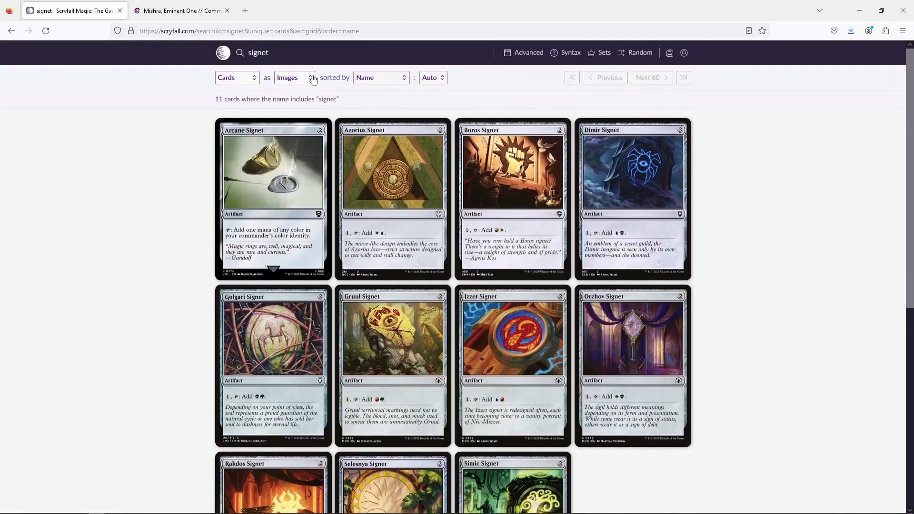
- Browse talisman results, checking Talisman of Indulgence and Creativity, then return to Moxfield
{"action": "type", "text": "talisman"}
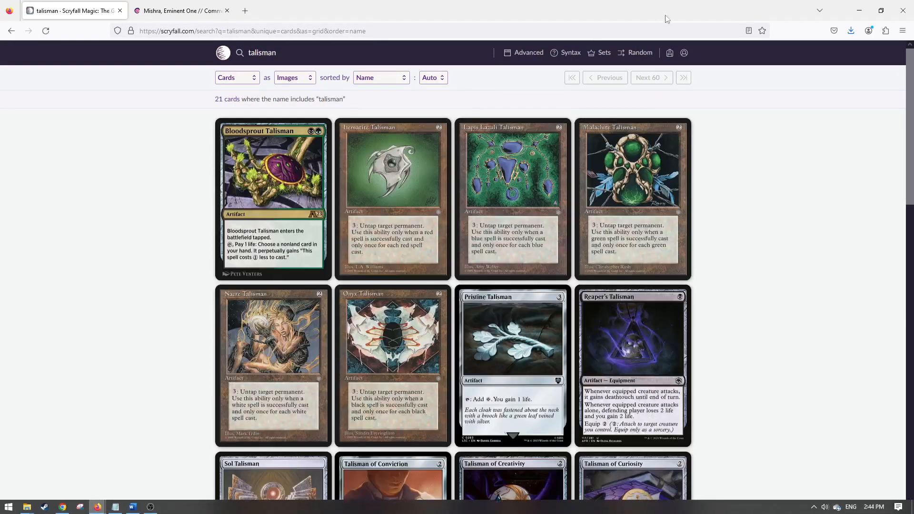
{"action": "scroll", "scroll_direction": "down", "scroll_amount": 3}
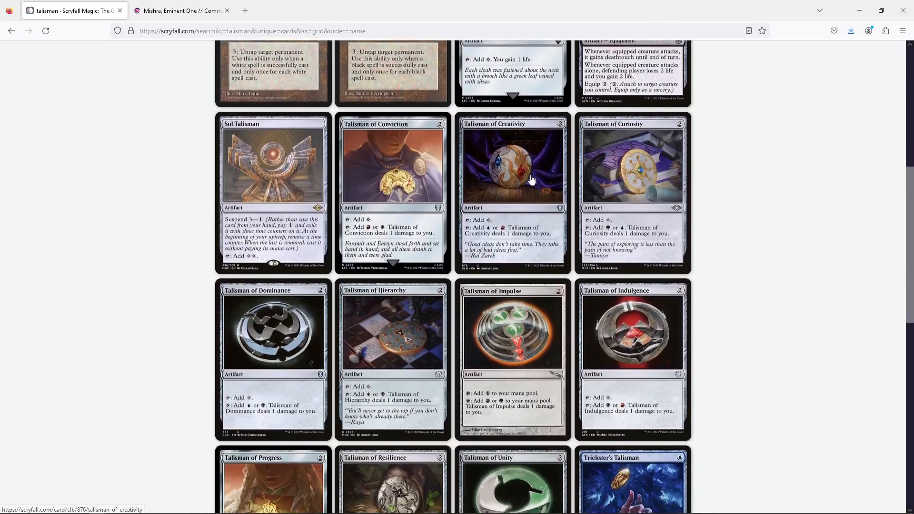
{"action": "scroll", "scroll_direction": "down", "scroll_amount": 3}
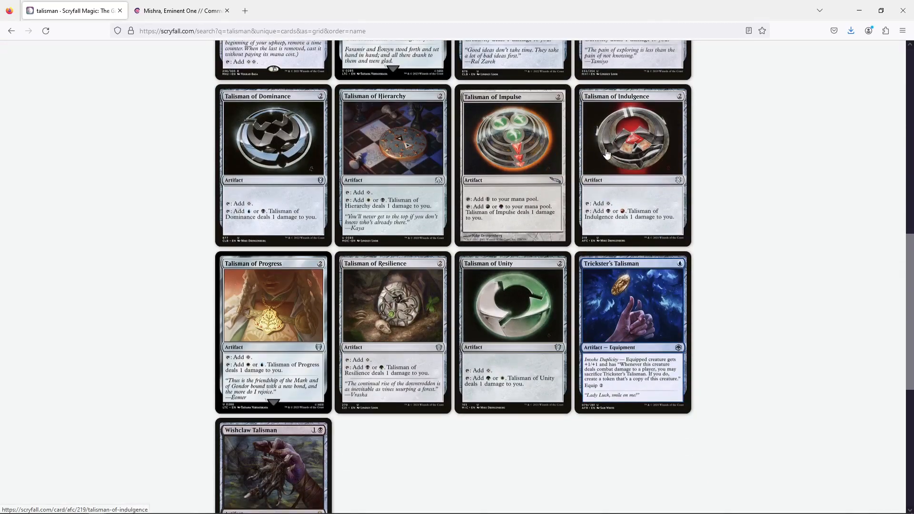
{"action": "left_click", "coordinate": [631, 134]}
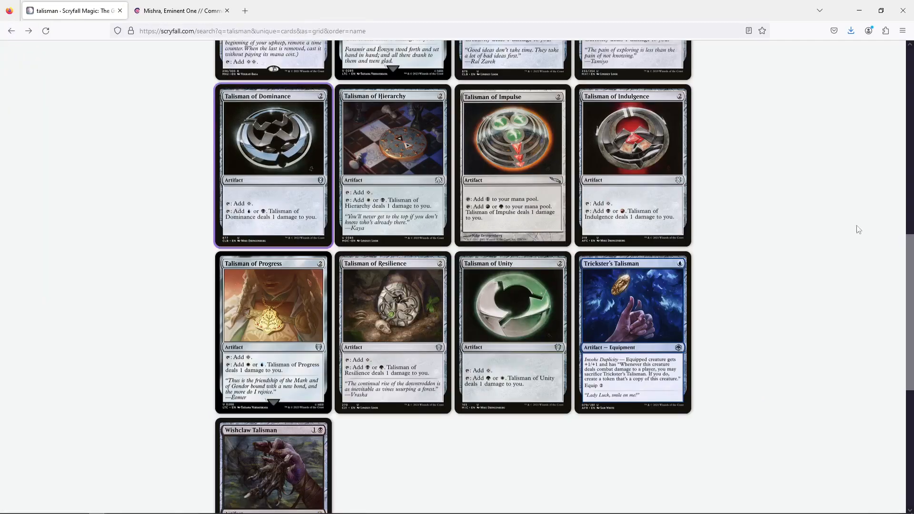
{"action": "left_click", "coordinate": [632, 136]}
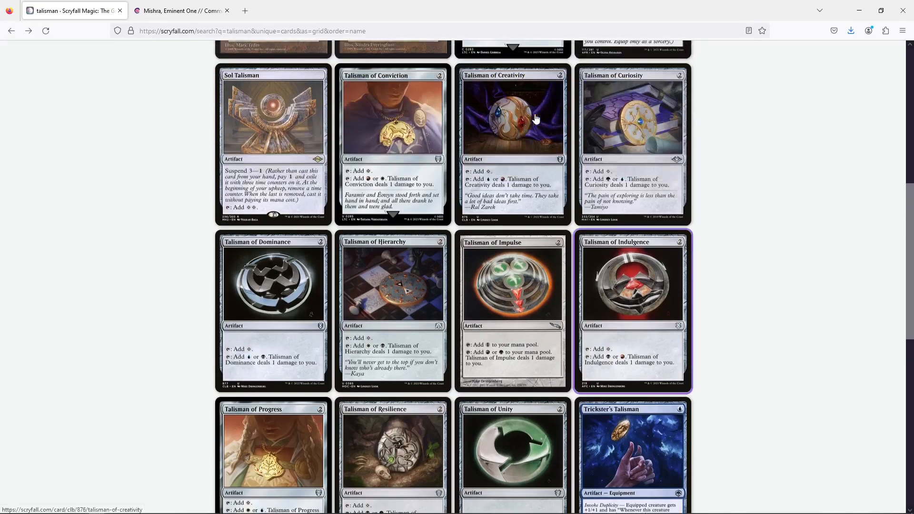
{"action": "left_click", "coordinate": [512, 117]}
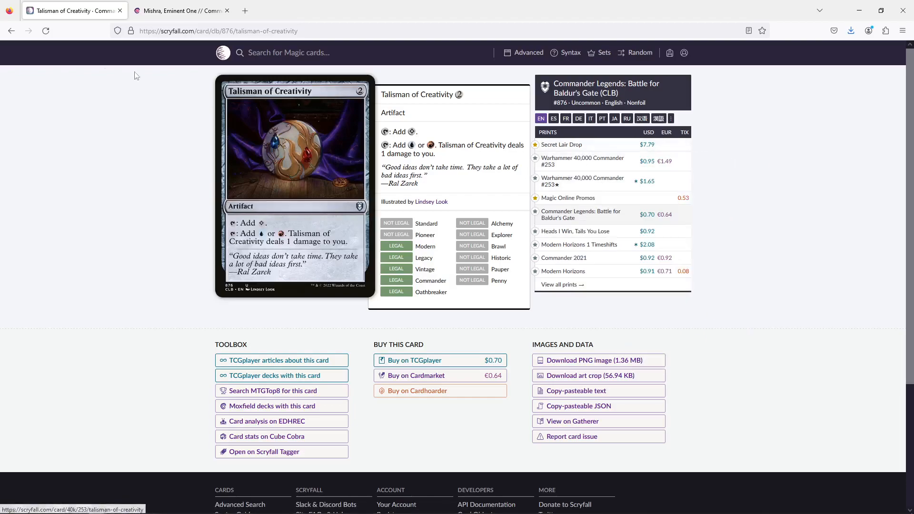
{"action": "left_click", "coordinate": [10, 31]}
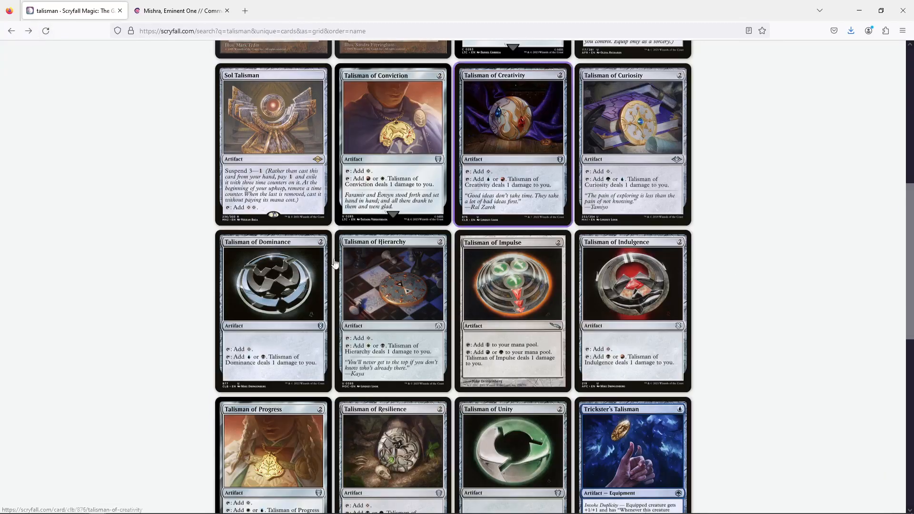
{"action": "left_click", "coordinate": [178, 10]}
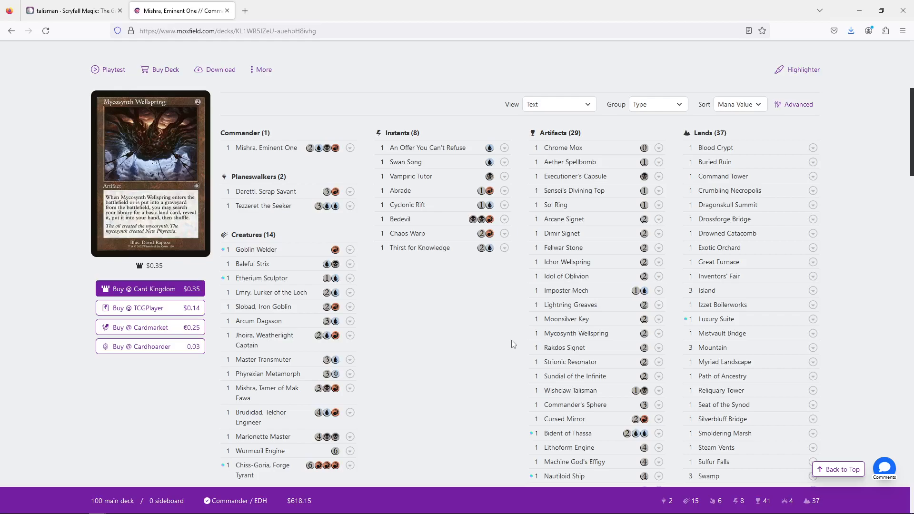
- Scroll the Mishra decklist to preview the instants Chaos Warp and Bedevil
{"action": "scroll", "scroll_direction": "down", "scroll_amount": 3}
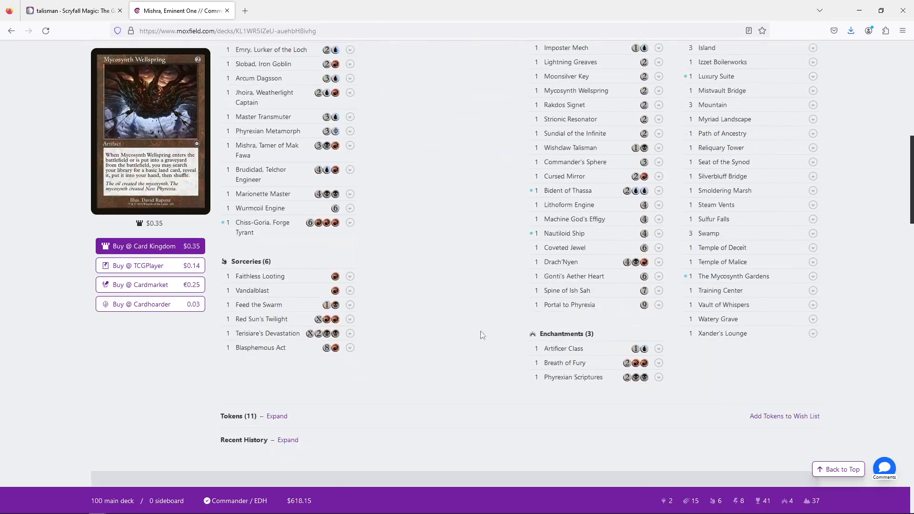
{"action": "scroll", "scroll_direction": "down", "scroll_amount": 3}
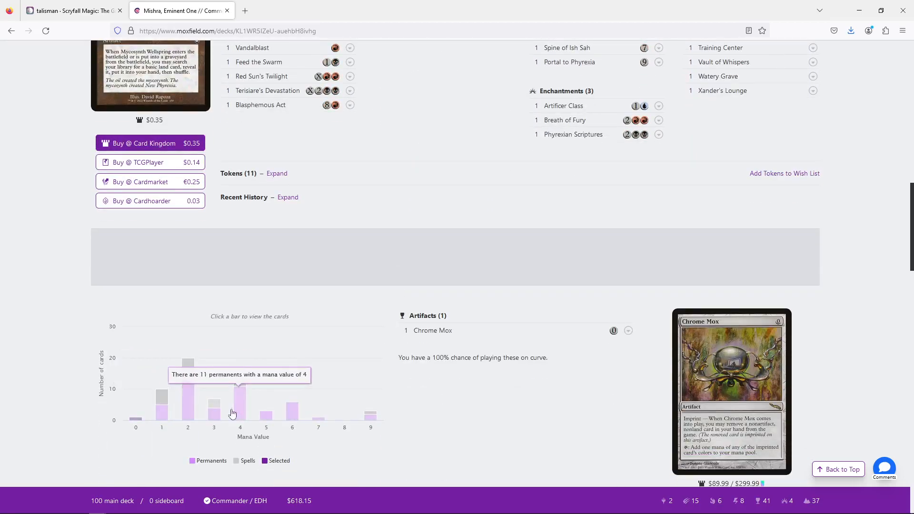
{"action": "scroll", "scroll_direction": "up", "scroll_amount": 3}
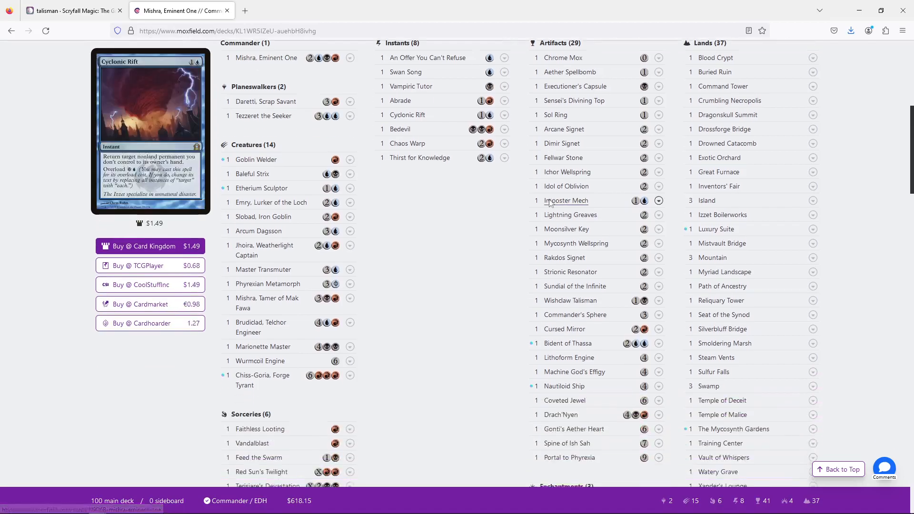
{"action": "scroll", "scroll_direction": "down", "scroll_amount": 3}
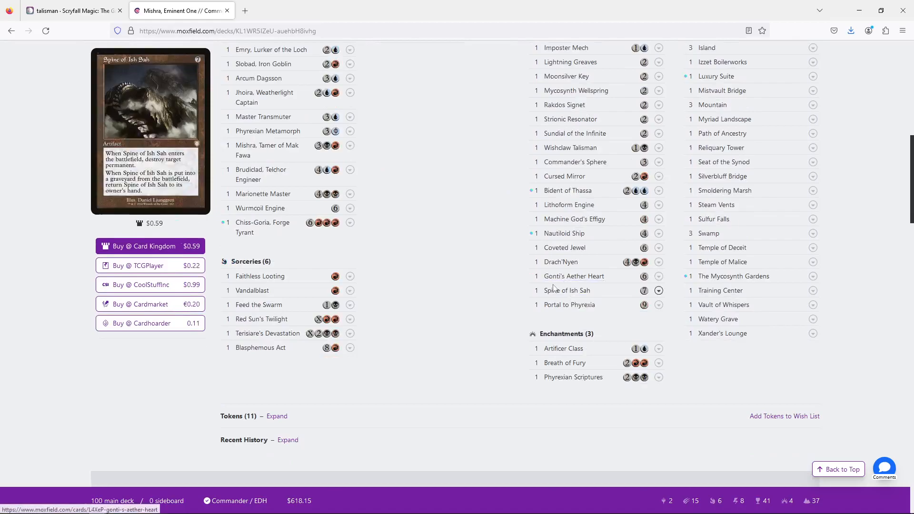
{"action": "mouse_move", "coordinate": [573, 276]}
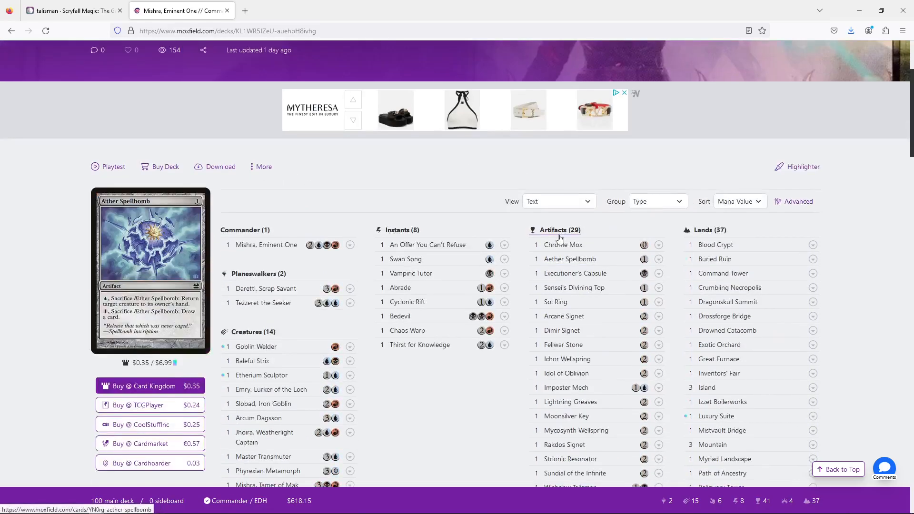
{"action": "mouse_move", "coordinate": [574, 430]}
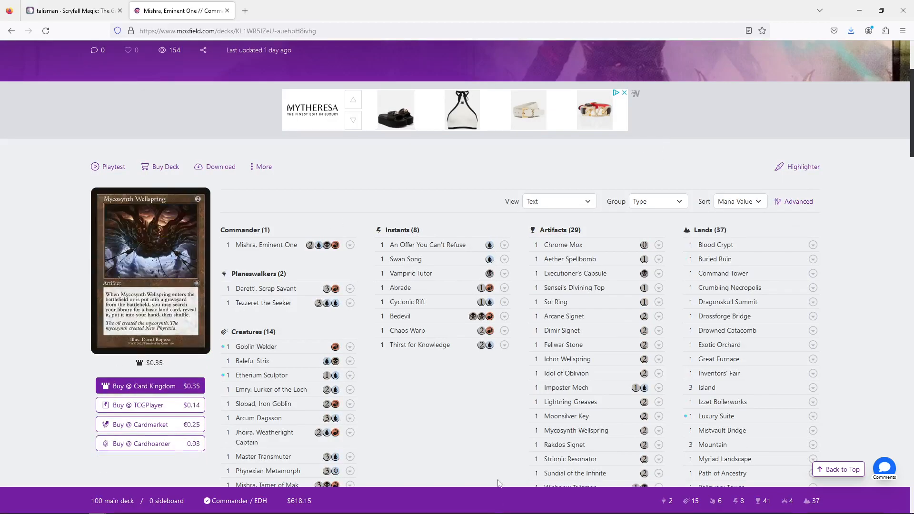
{"action": "scroll", "scroll_direction": "down", "scroll_amount": 3}
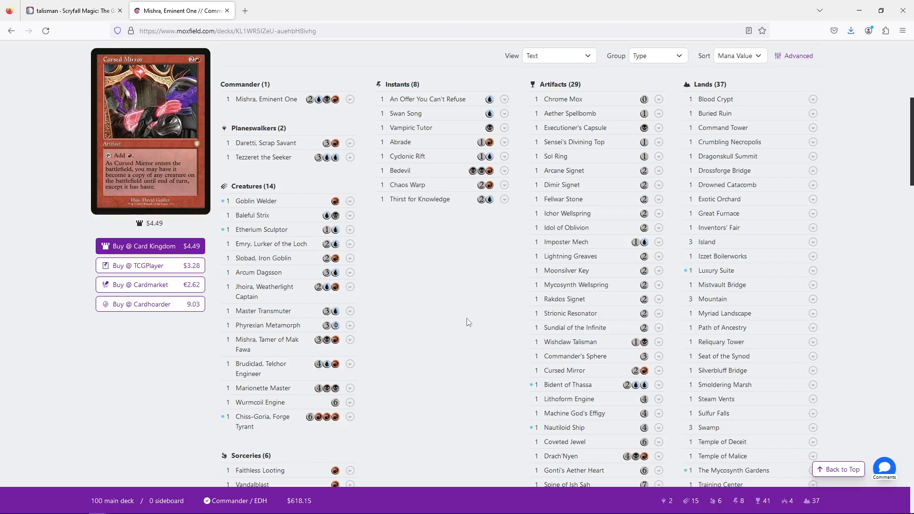
{"action": "mouse_move", "coordinate": [407, 184]}
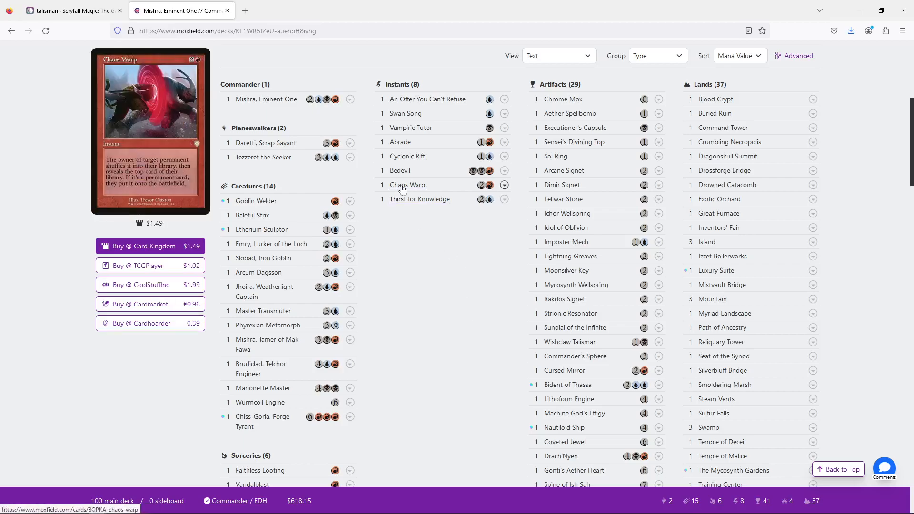
{"action": "mouse_move", "coordinate": [400, 170]}
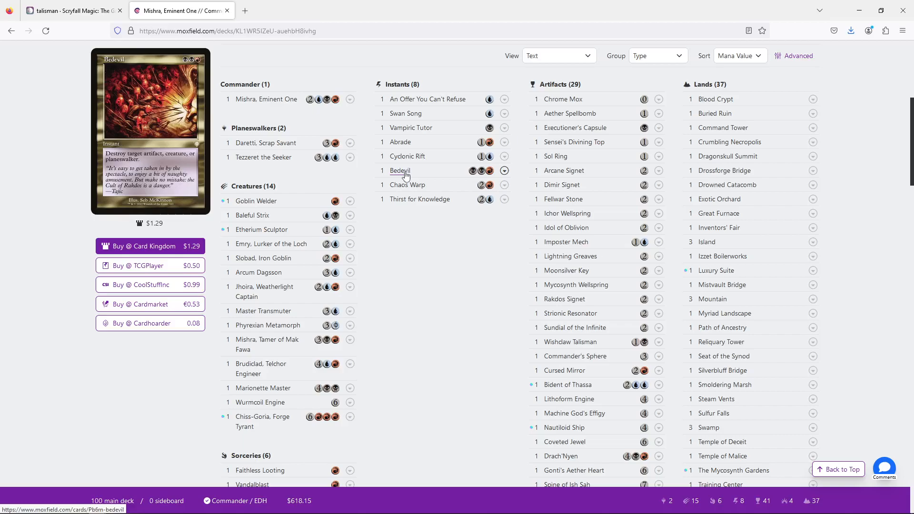
{"action": "left_click", "coordinate": [73, 10]}
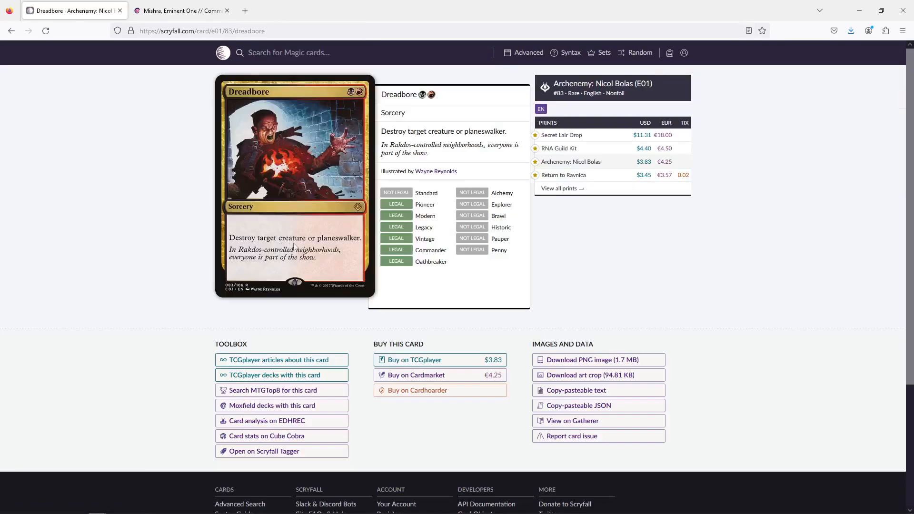
- Look up Kolaghan's Command on Scryfall, then return to the Mishra decklist
{"action": "left_click", "coordinate": [305, 52]}
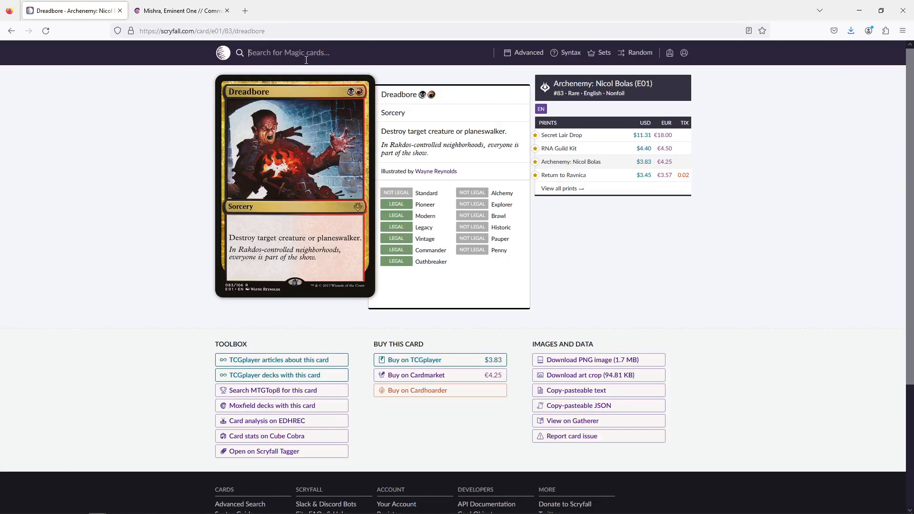
{"action": "type", "text": "kola"}
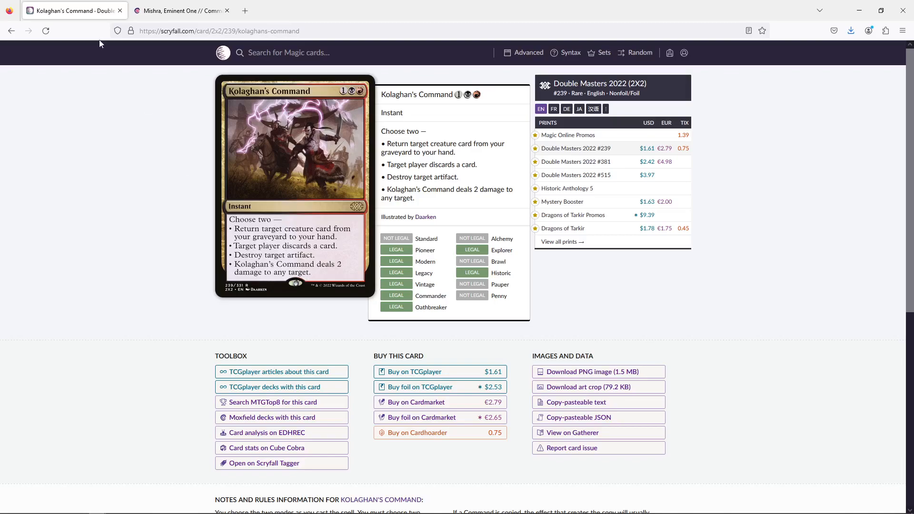
{"action": "left_click", "coordinate": [178, 10]}
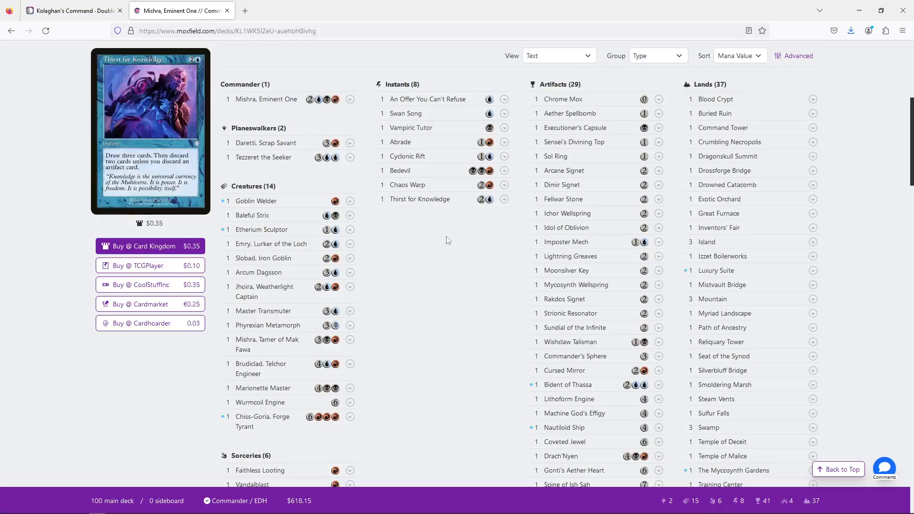
{"action": "mouse_move", "coordinate": [379, 245]}
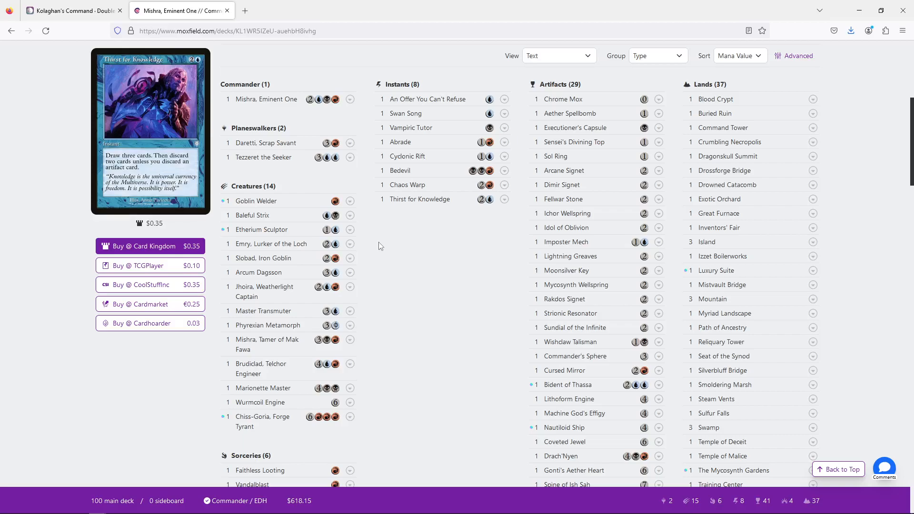
{"action": "mouse_move", "coordinate": [400, 170]}
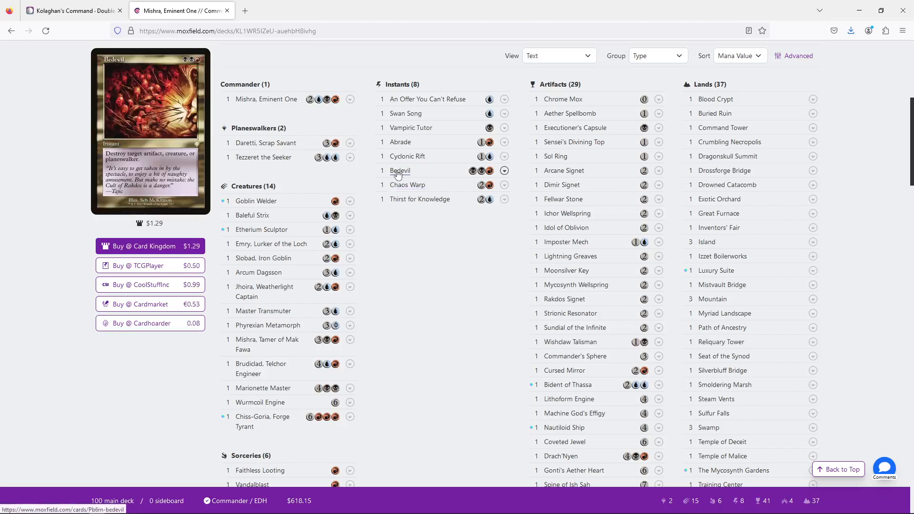
{"action": "mouse_move", "coordinate": [408, 174]}
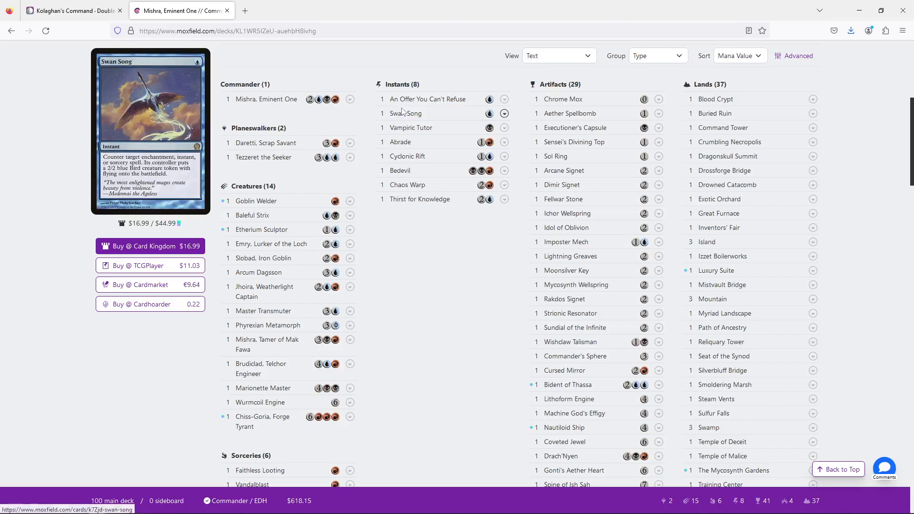
{"action": "mouse_move", "coordinate": [405, 114]}
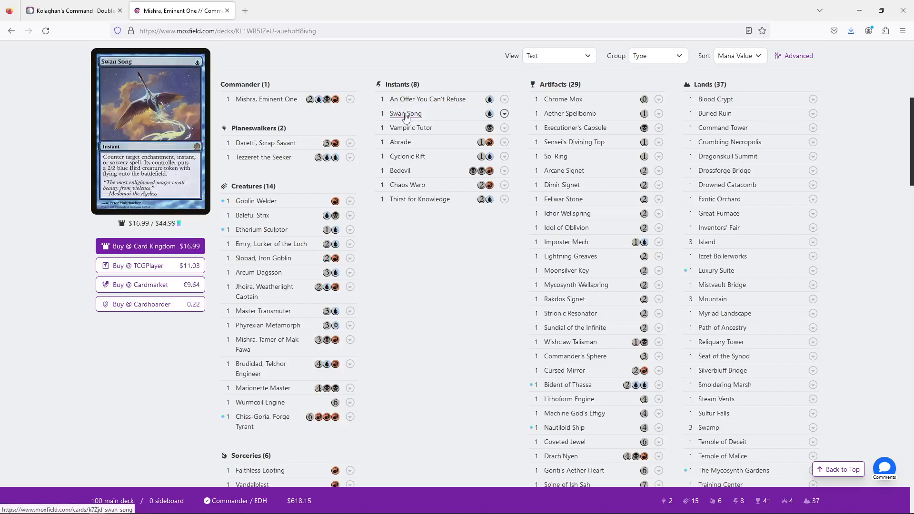
{"action": "mouse_move", "coordinate": [412, 118]}
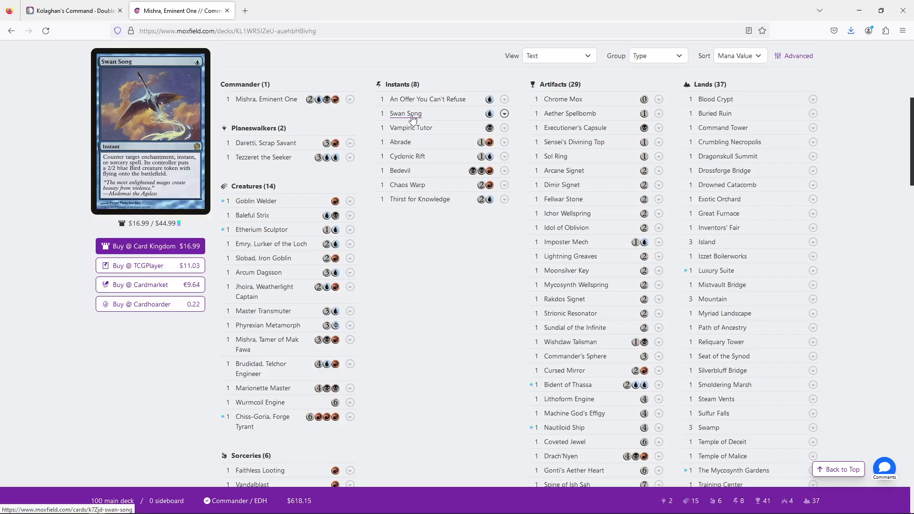
{"action": "mouse_move", "coordinate": [426, 99]}
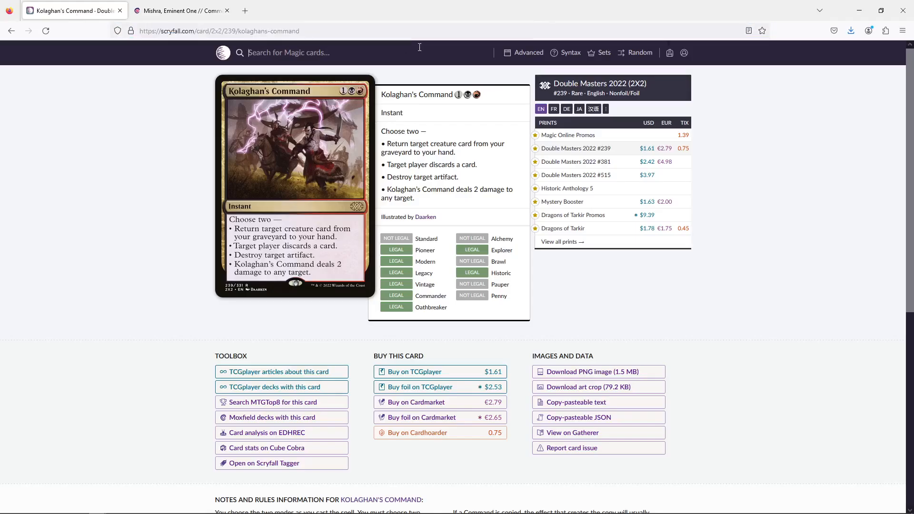
- Look up Counterspell on Scryfall, then return to the Moxfield decklist
{"action": "type", "text": "counterspell"}
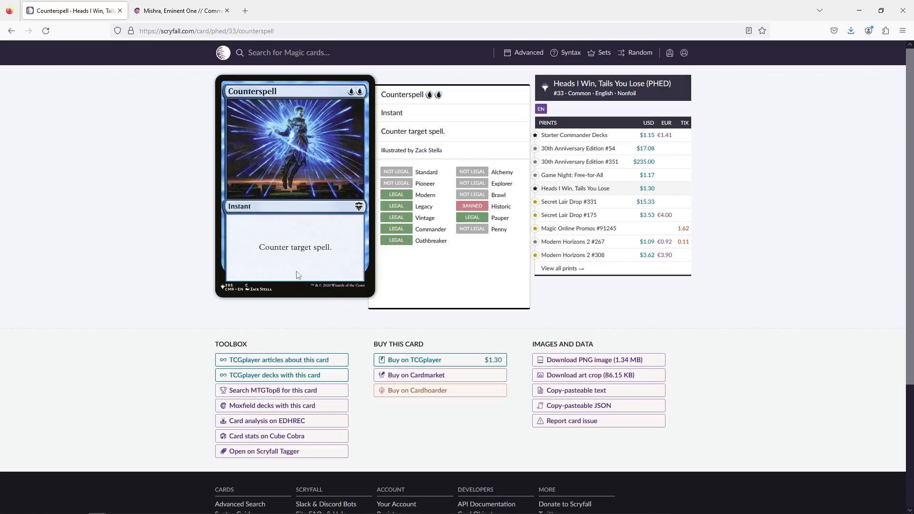
{"action": "left_click", "coordinate": [181, 11]}
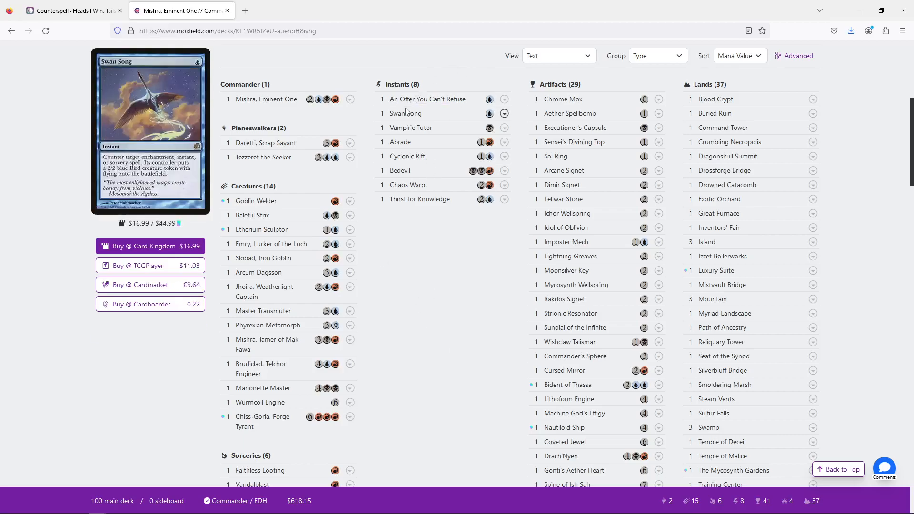
{"action": "scroll", "scroll_direction": "down", "scroll_amount": 3}
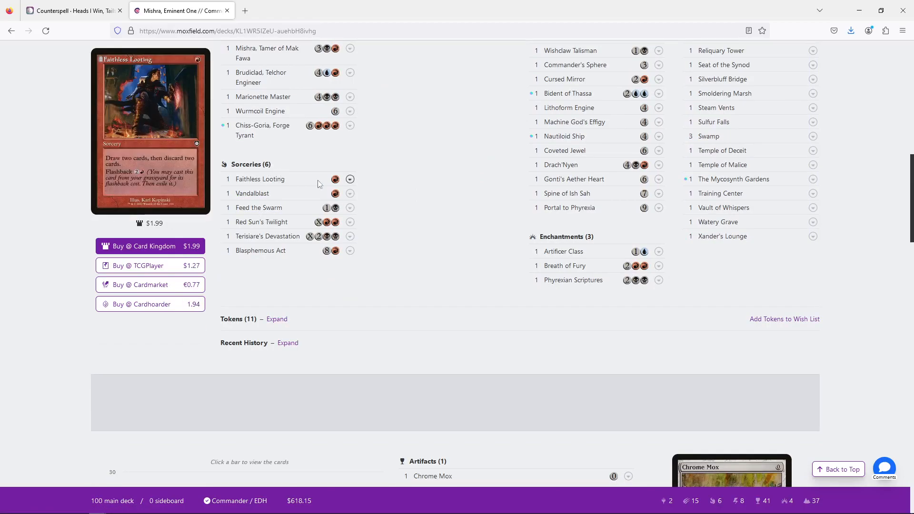
{"action": "scroll", "scroll_direction": "down", "scroll_amount": 3}
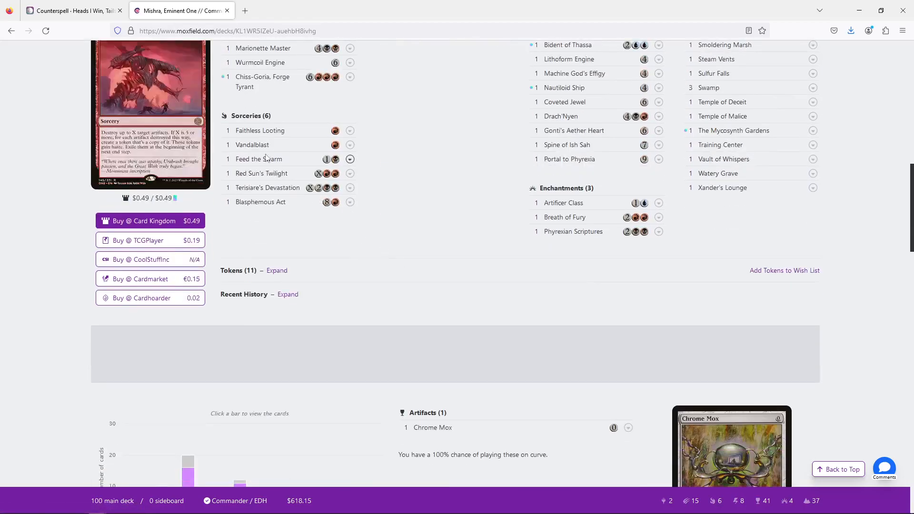
{"action": "mouse_move", "coordinate": [260, 174]}
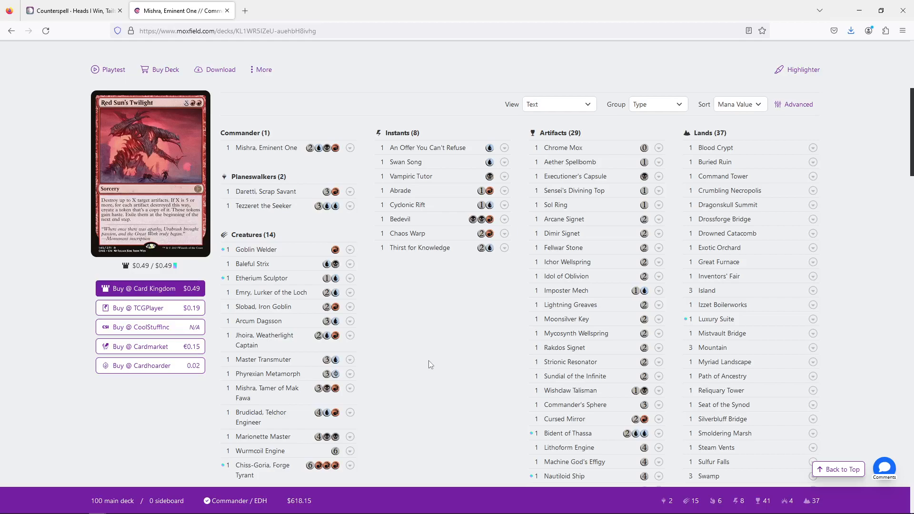
{"action": "scroll", "scroll_direction": "down", "scroll_amount": 3}
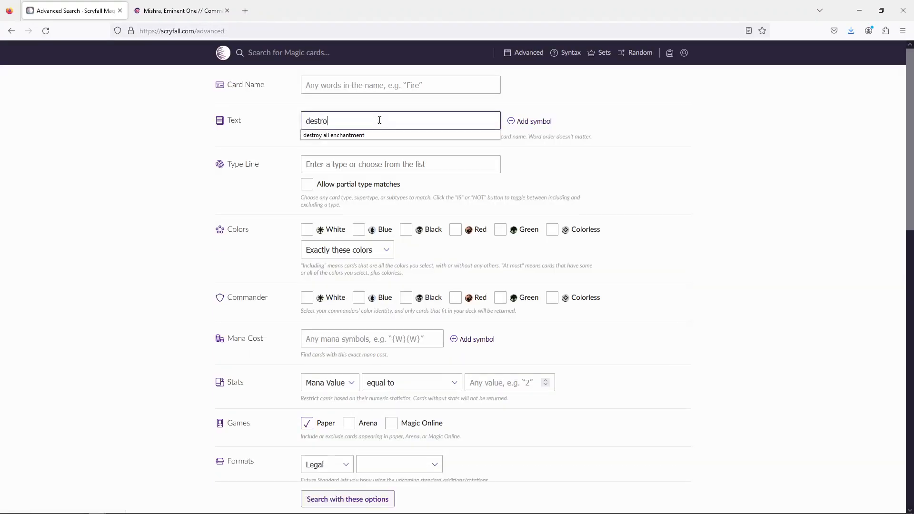
- Search card text for 'destroy all artifacts' and scroll the results to Shatterstorm
{"action": "type", "text": "destroy all artifacts"}
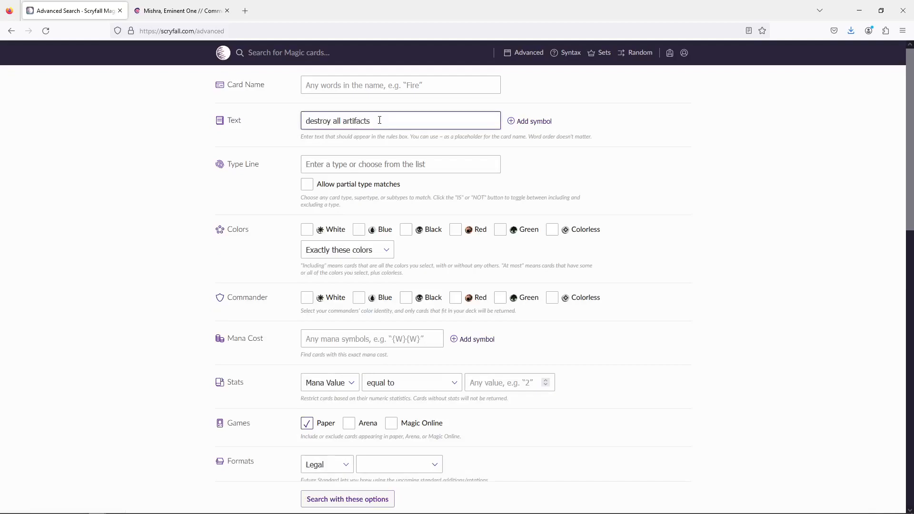
{"action": "left_click", "coordinate": [348, 499]}
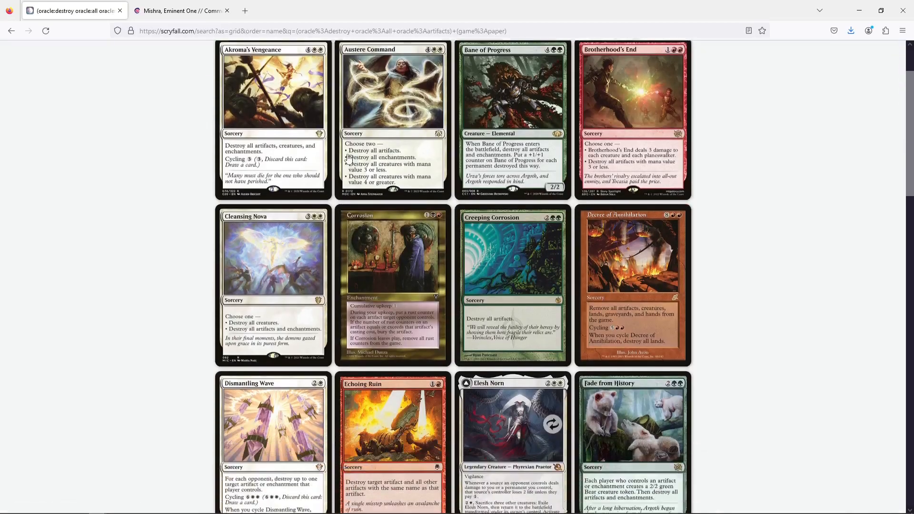
{"action": "scroll", "scroll_direction": "down", "scroll_amount": 3}
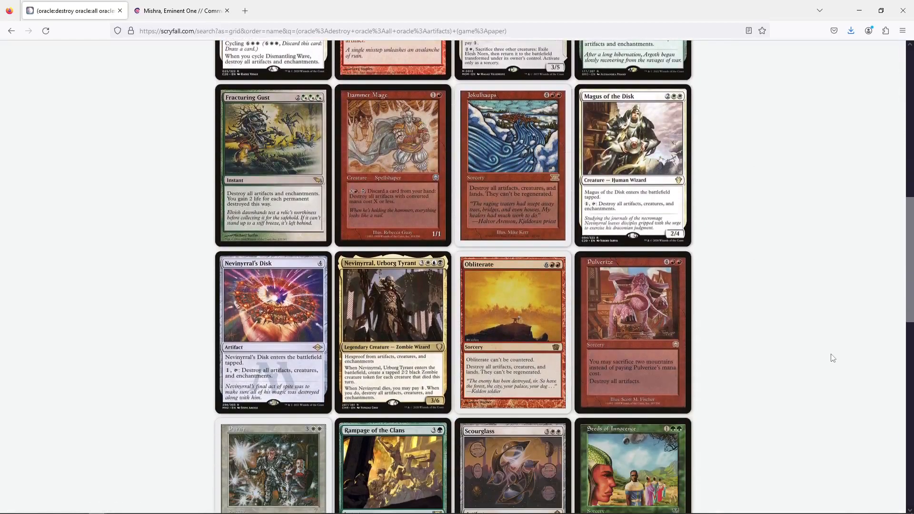
{"action": "scroll", "scroll_direction": "down", "scroll_amount": 3}
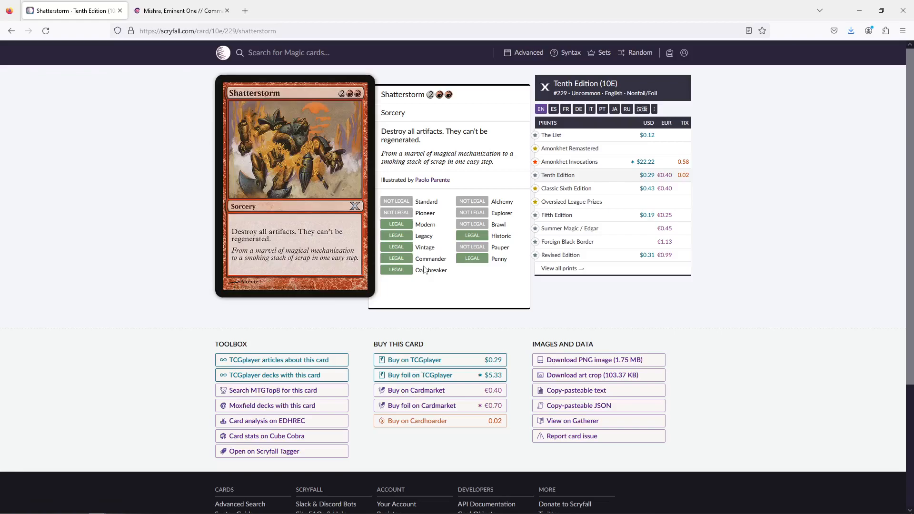
- Return to the Mishra decklist and scroll down to preview the sorceries and artifacts
{"action": "left_click", "coordinate": [177, 11]}
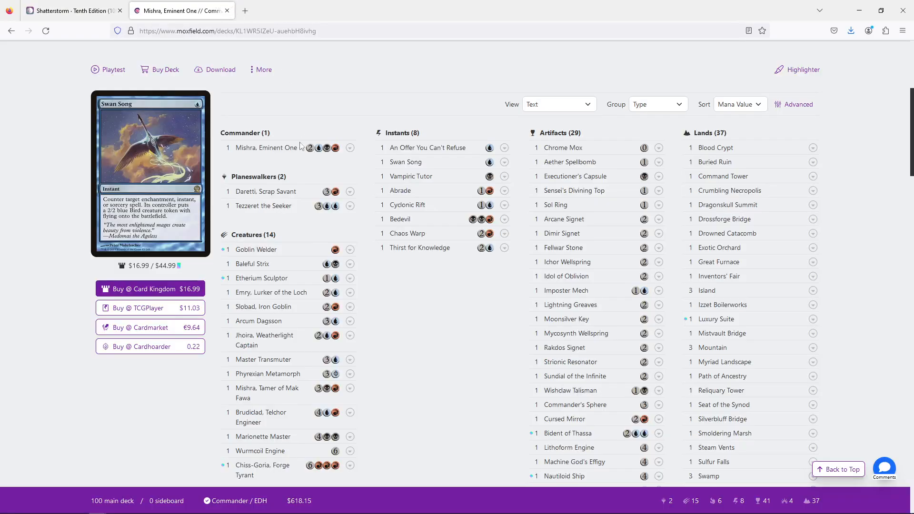
{"action": "scroll", "scroll_direction": "down", "scroll_amount": 3}
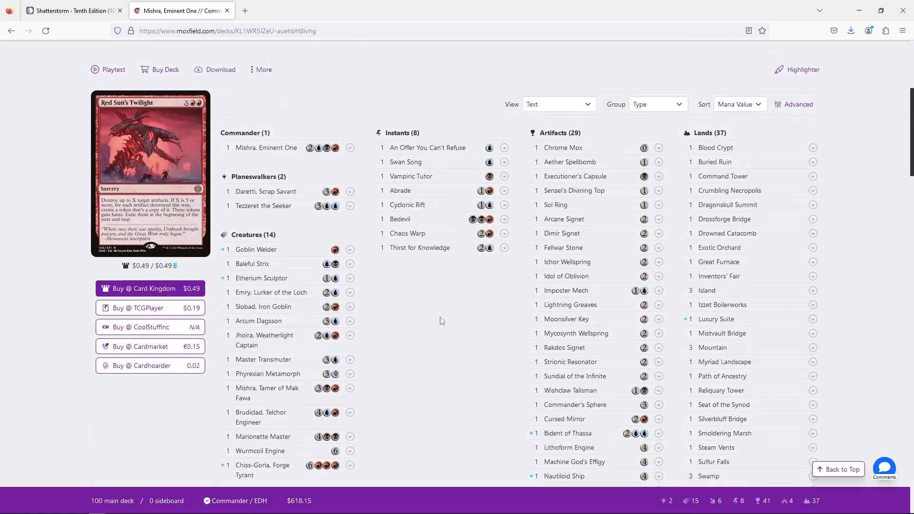
{"action": "scroll", "scroll_direction": "down", "scroll_amount": 3}
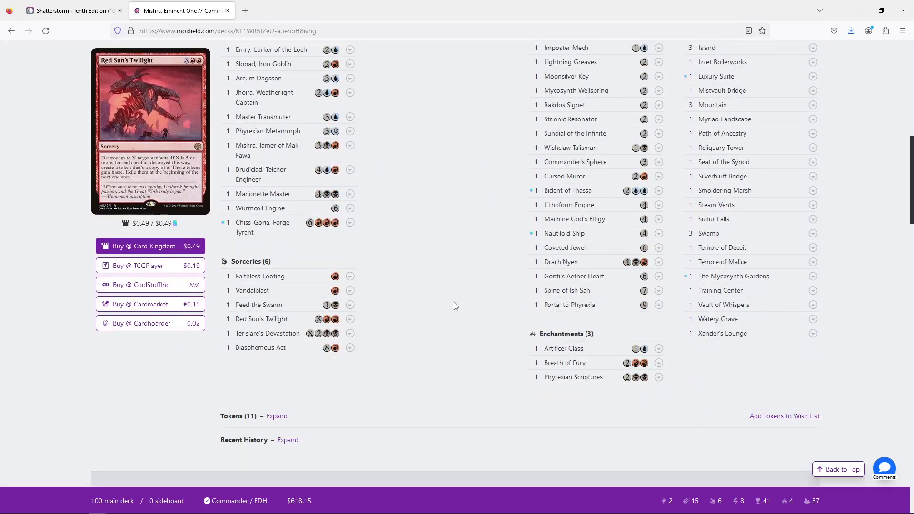
{"action": "mouse_move", "coordinate": [259, 276]}
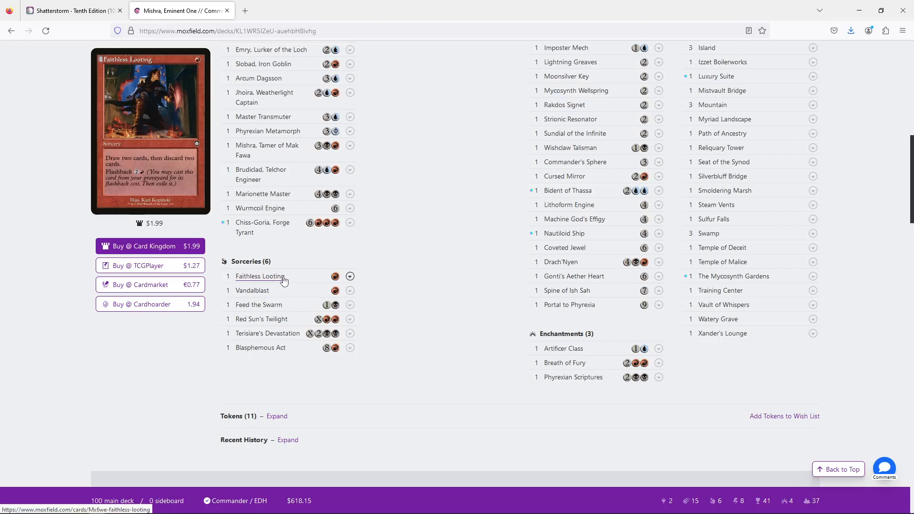
{"action": "mouse_move", "coordinate": [568, 304]}
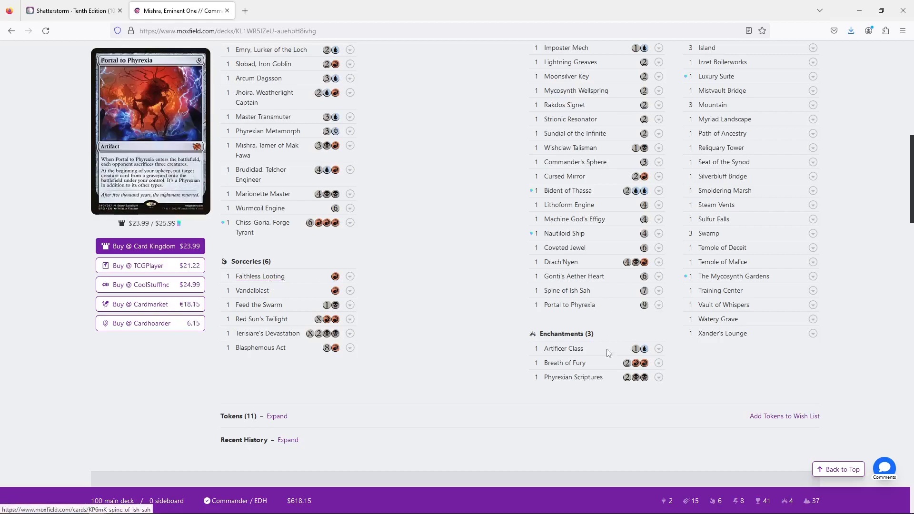
{"action": "mouse_move", "coordinate": [259, 276]}
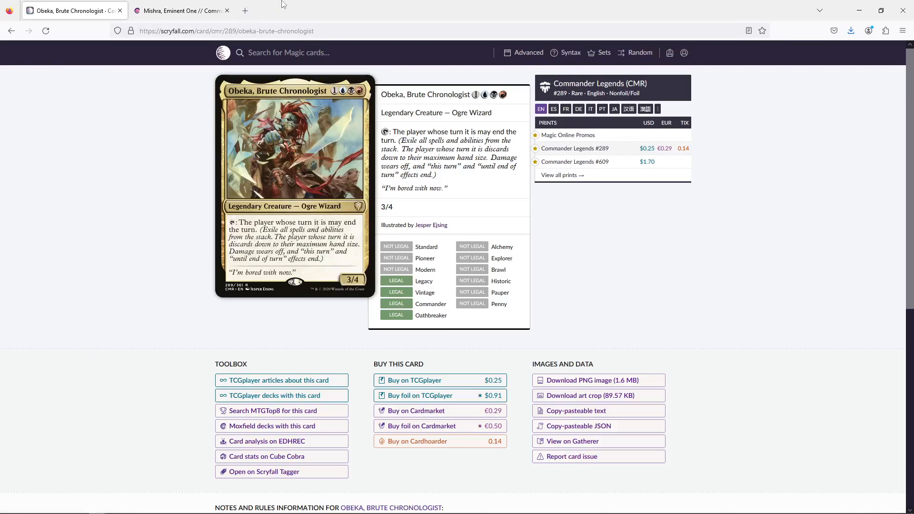
- Preview Sundial of the Infinite in the decklist, then bring up Scryfall's Obeka, Brute Chronologist page
{"action": "left_click", "coordinate": [181, 10]}
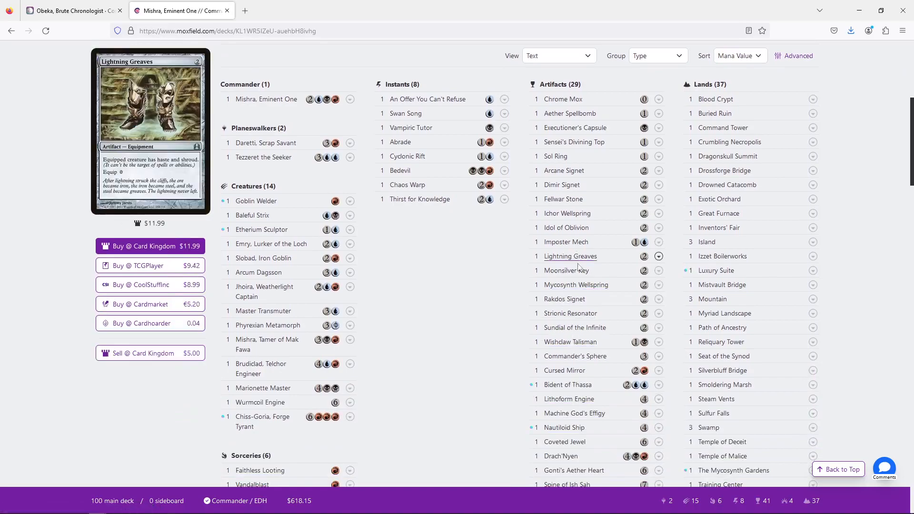
{"action": "mouse_move", "coordinate": [574, 327]}
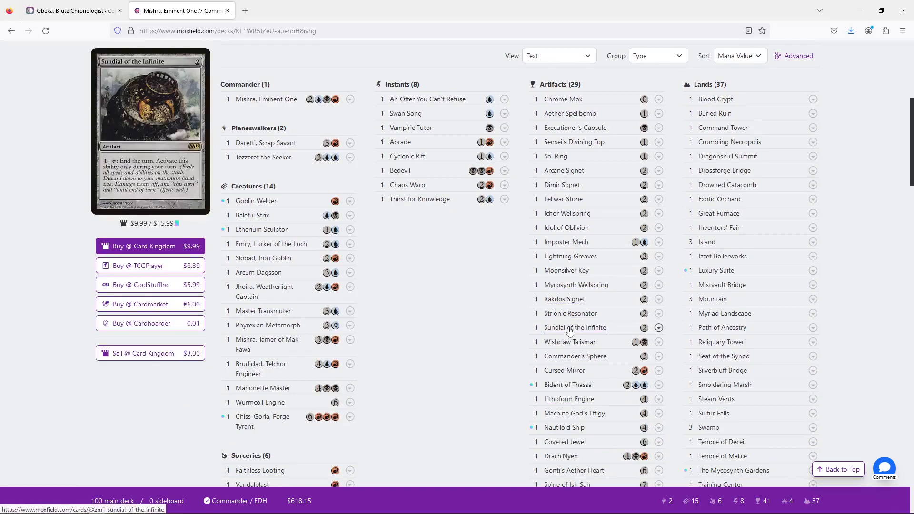
{"action": "left_click", "coordinate": [70, 11]}
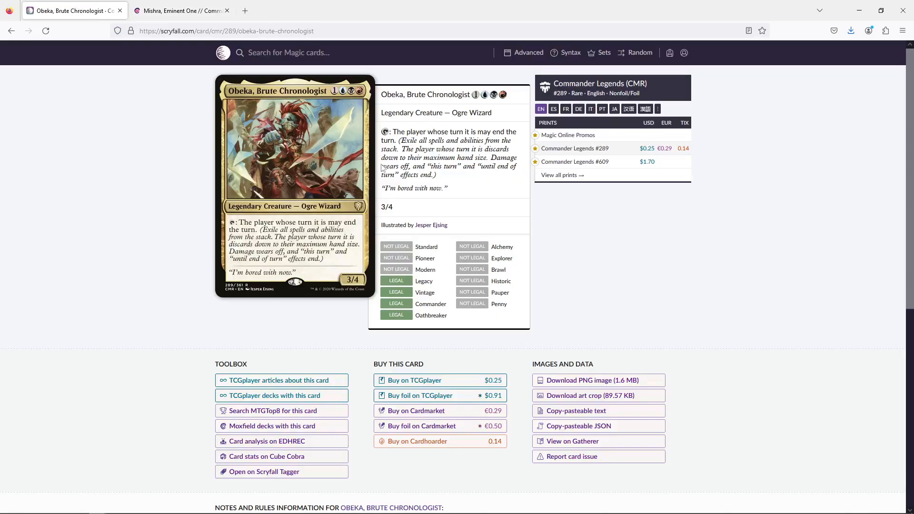
{"action": "mouse_move", "coordinate": [484, 175]}
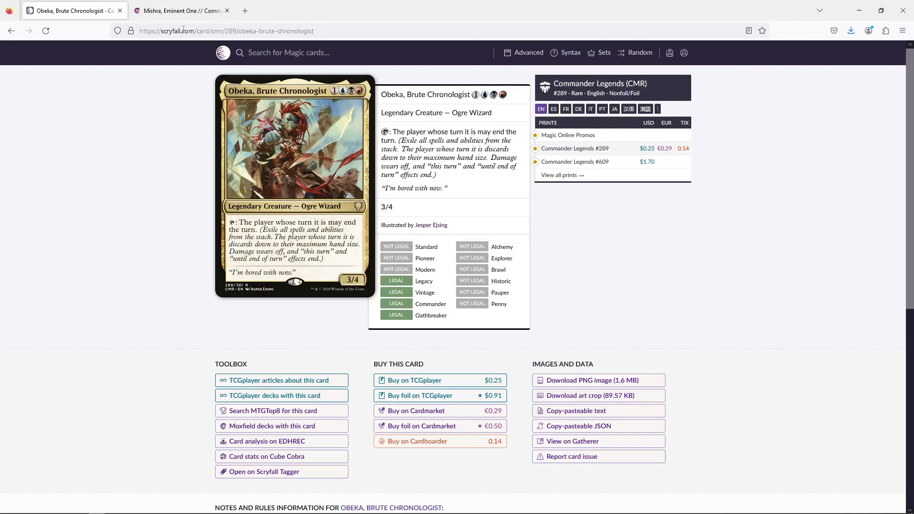
- Go back to the type-grouped Mishra decklist, previewing Executioner's Capsule and Idol of Oblivion
{"action": "left_click", "coordinate": [181, 11]}
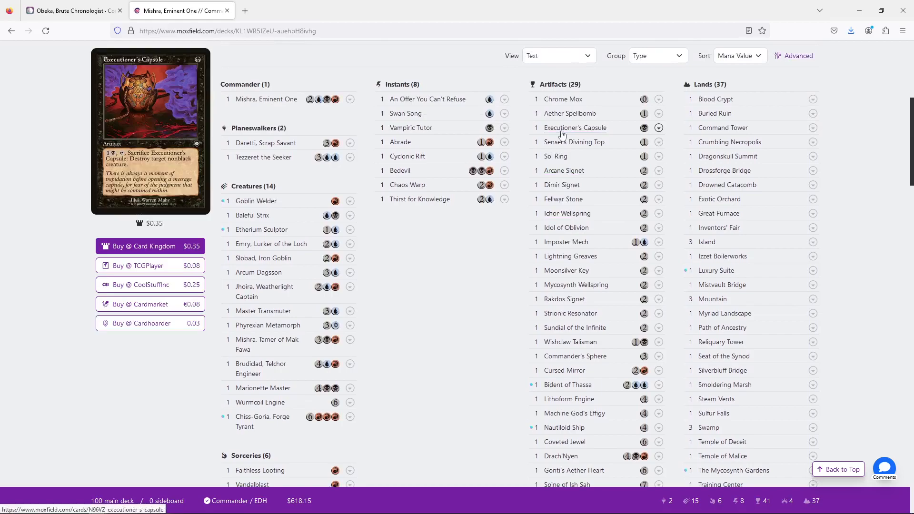
{"action": "mouse_move", "coordinate": [570, 113]}
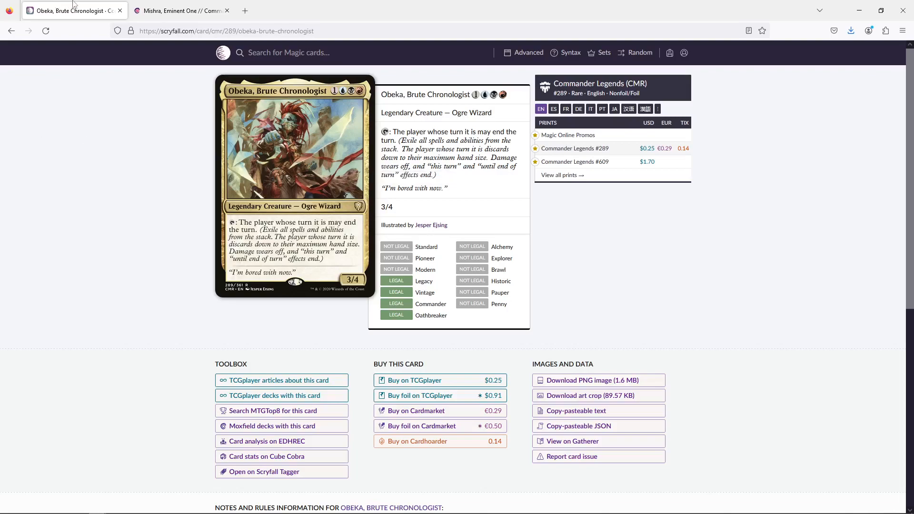
{"action": "left_click", "coordinate": [181, 10]}
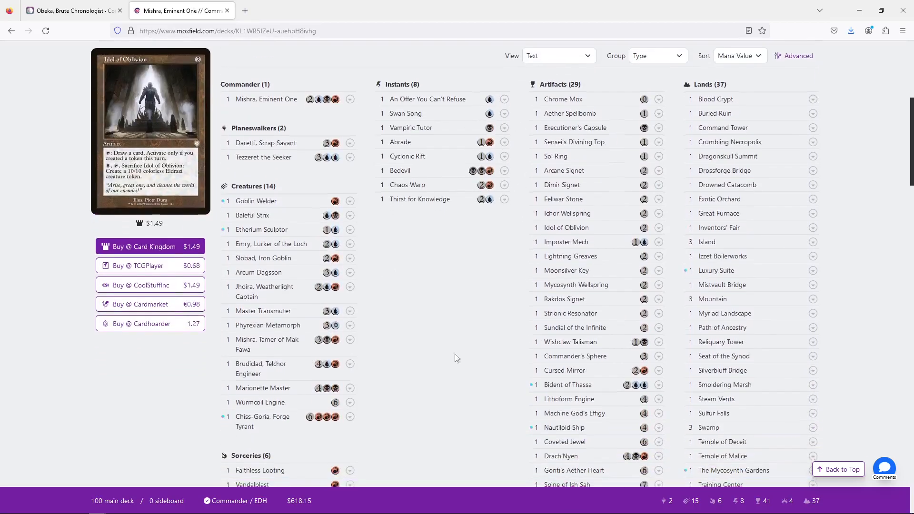
{"action": "mouse_move", "coordinate": [566, 213]}
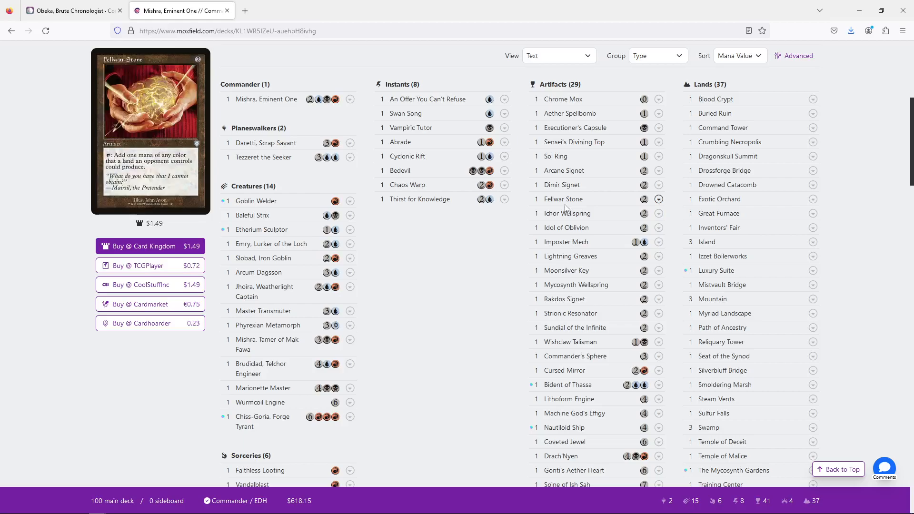
{"action": "scroll", "scroll_direction": "down", "scroll_amount": 3}
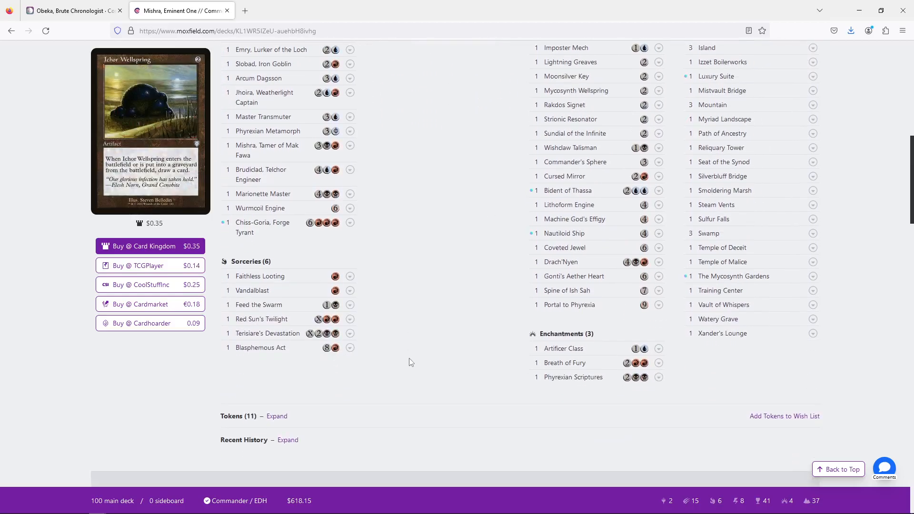
{"action": "scroll", "scroll_direction": "down", "scroll_amount": 3}
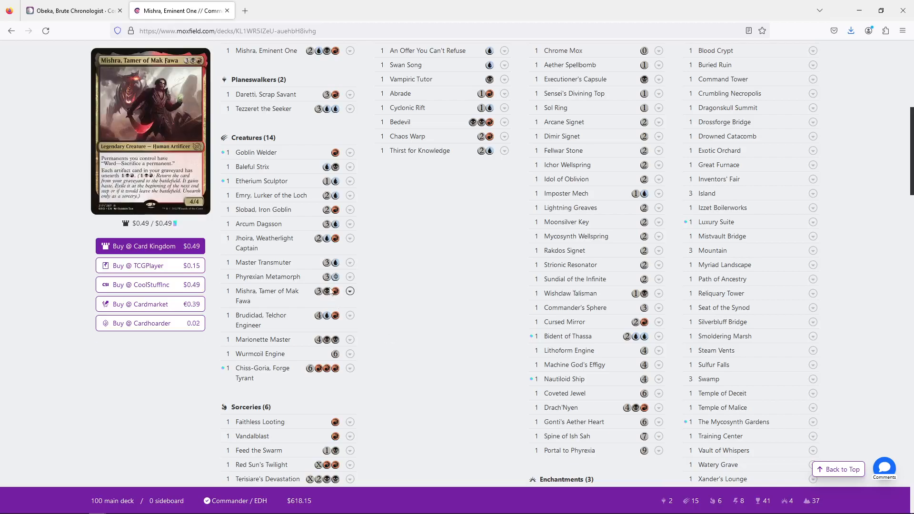
{"action": "scroll", "scroll_direction": "down", "scroll_amount": 3}
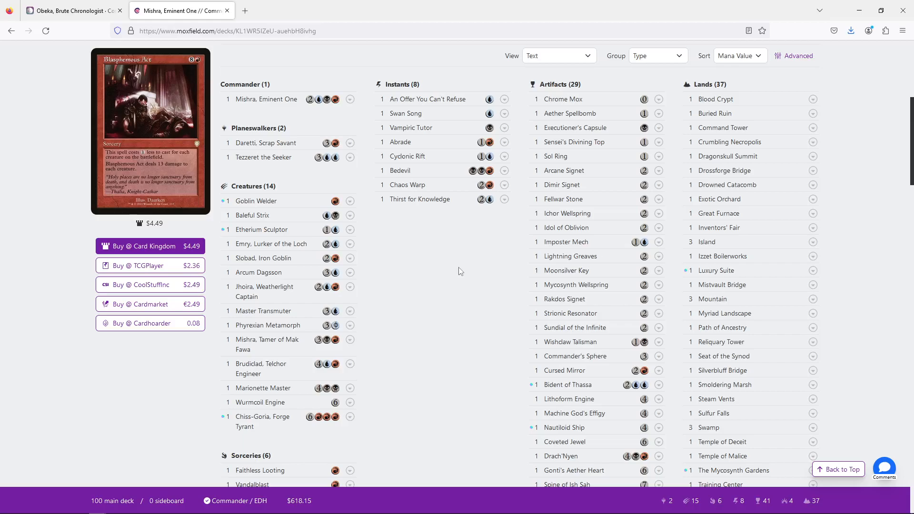
{"action": "mouse_move", "coordinate": [719, 199]}
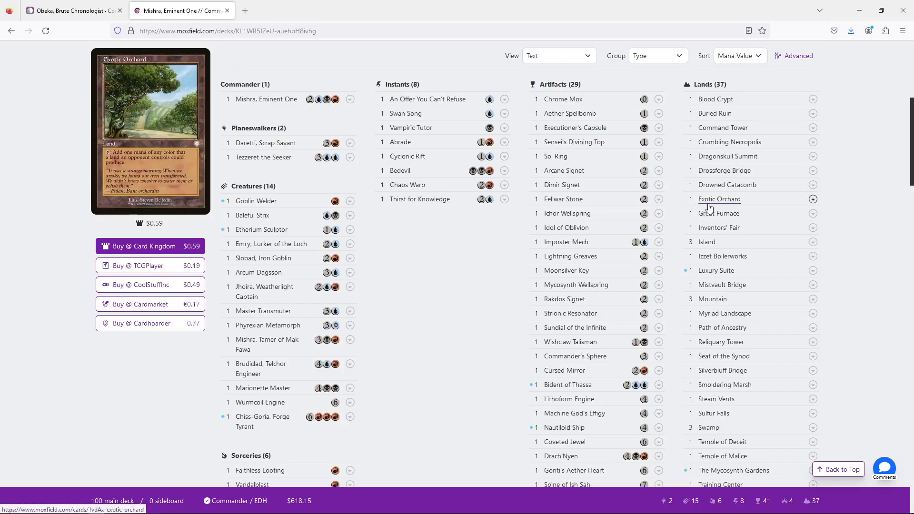
{"action": "mouse_move", "coordinate": [710, 208]}
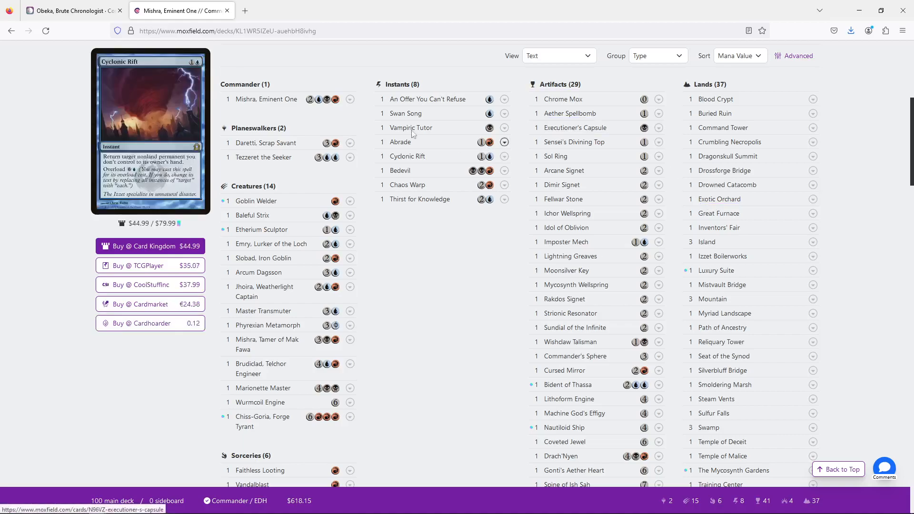
{"action": "scroll", "scroll_direction": "down", "scroll_amount": 3}
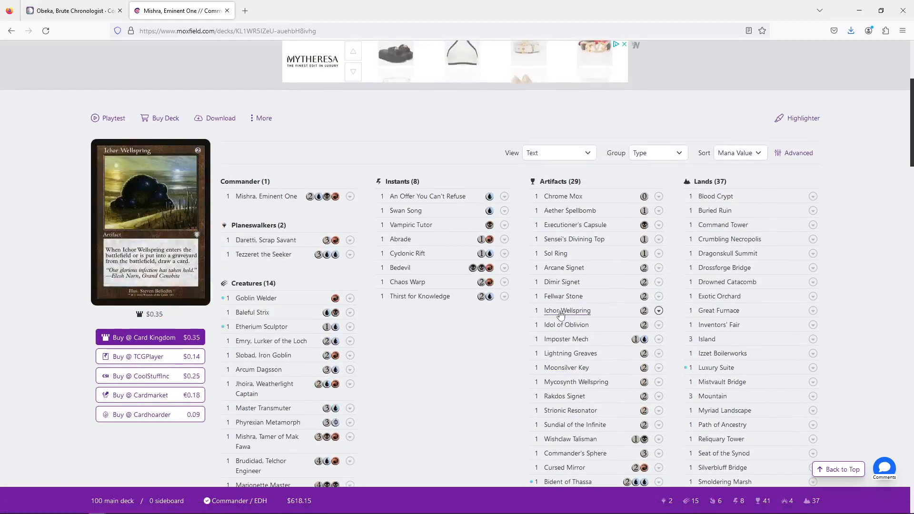
{"action": "scroll", "scroll_direction": "down", "scroll_amount": 3}
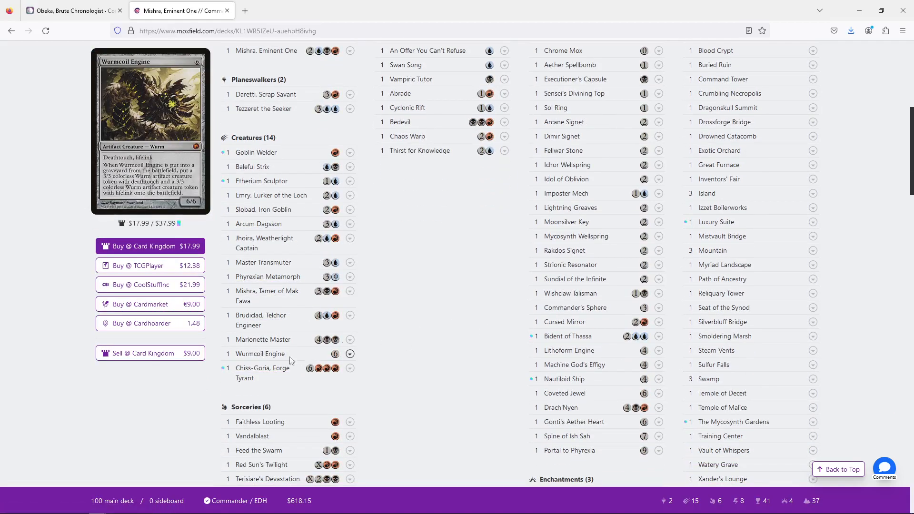
{"action": "mouse_move", "coordinate": [275, 353]}
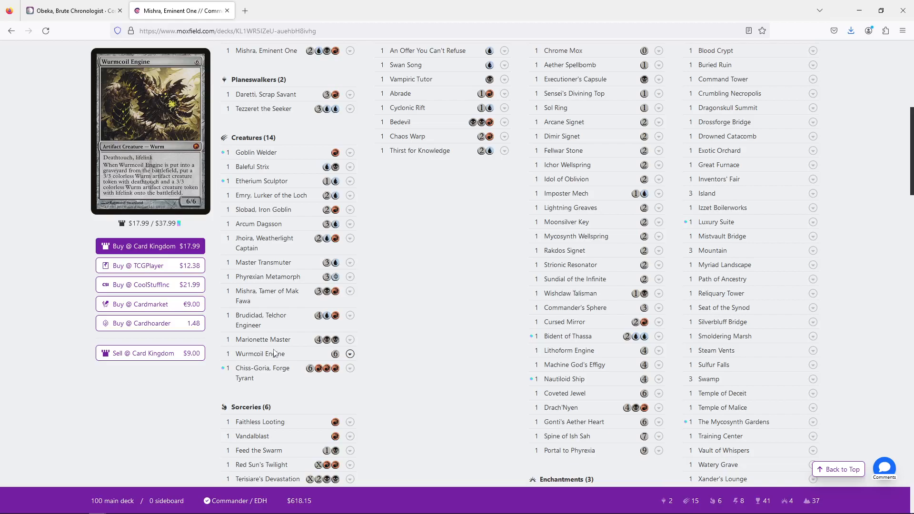
{"action": "mouse_move", "coordinate": [532, 277]}
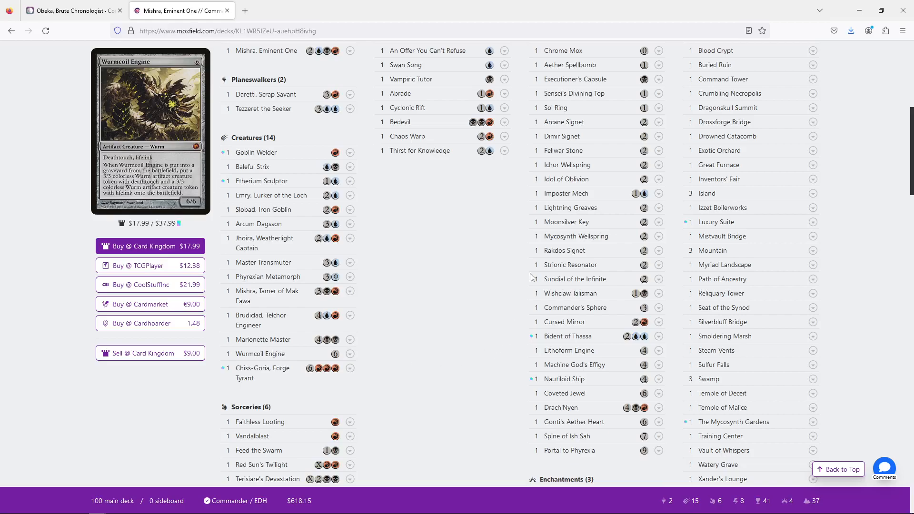
{"action": "mouse_move", "coordinate": [263, 340]}
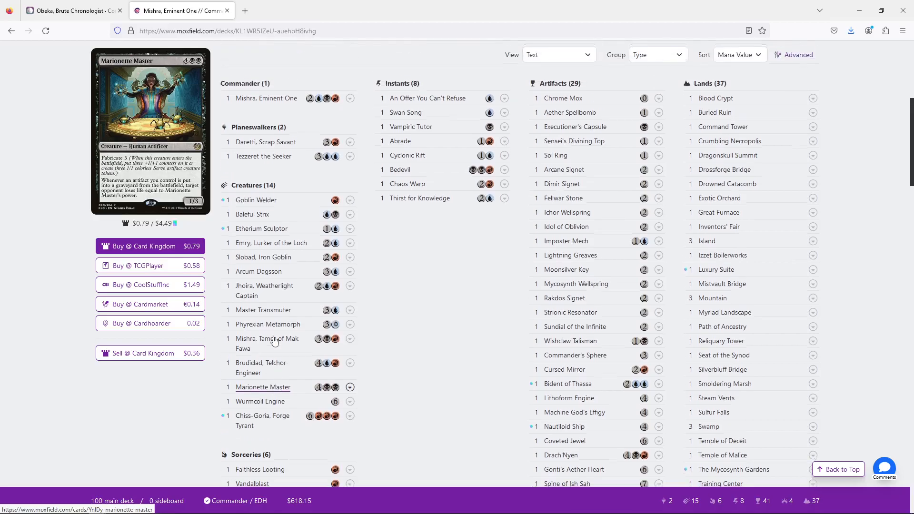
{"action": "scroll", "scroll_direction": "down", "scroll_amount": 3}
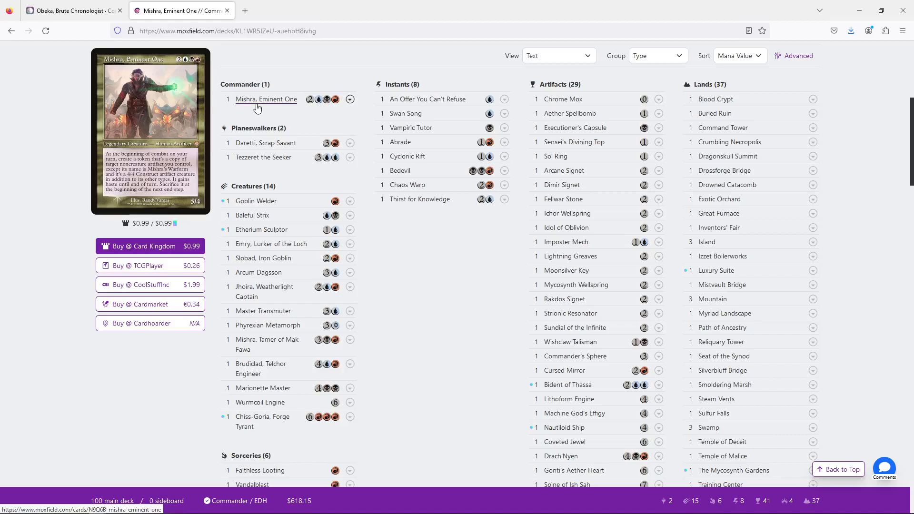
{"action": "mouse_move", "coordinate": [567, 384]}
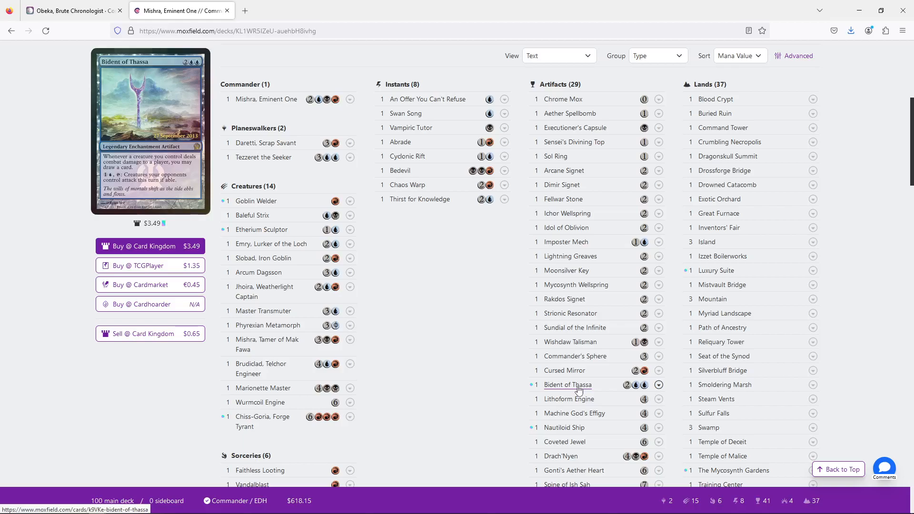
{"action": "scroll", "scroll_direction": "down", "scroll_amount": 3}
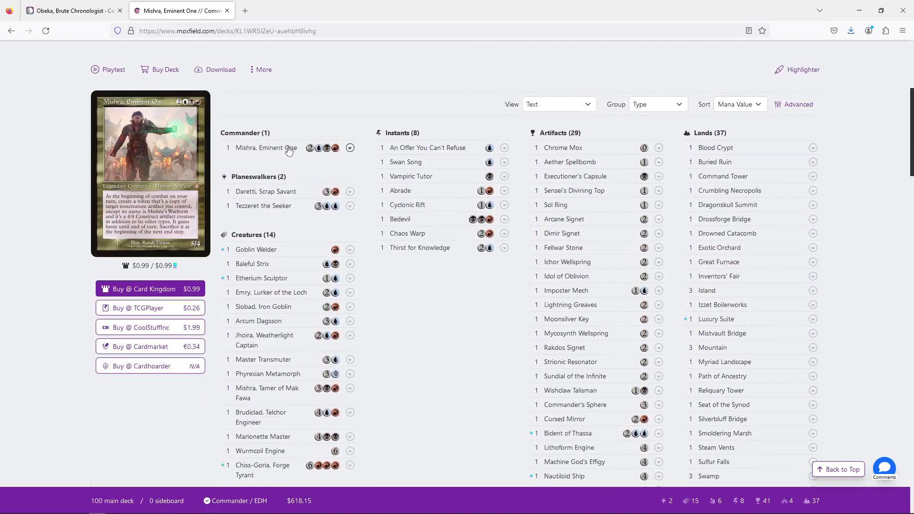
{"action": "scroll", "scroll_direction": "down", "scroll_amount": 3}
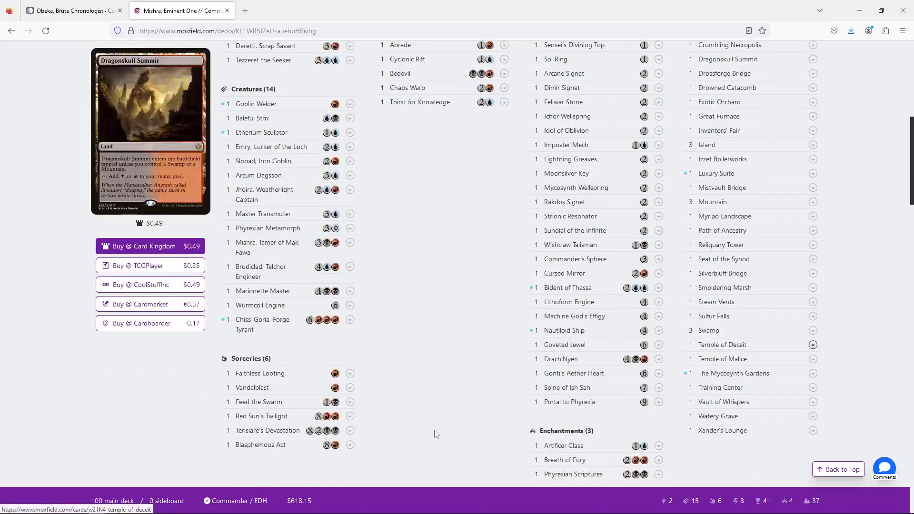
{"action": "mouse_move", "coordinate": [568, 401]}
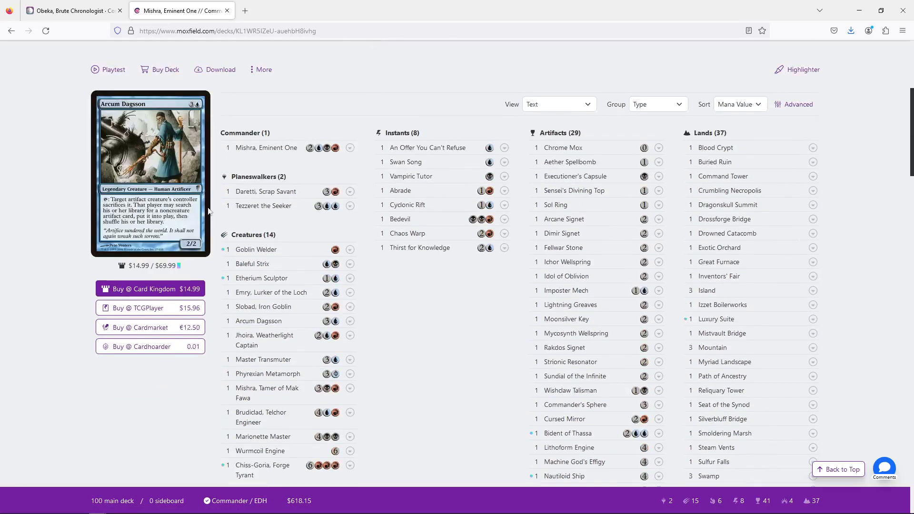
{"action": "mouse_move", "coordinate": [267, 388]}
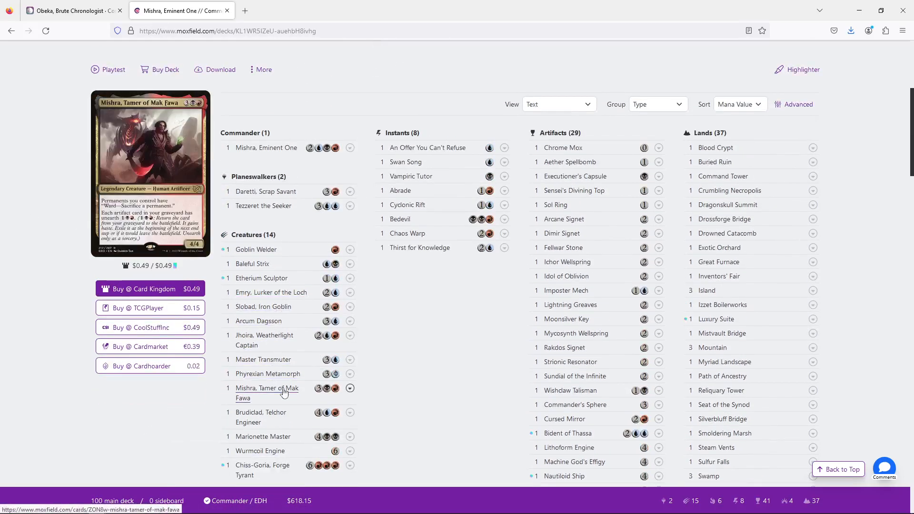
{"action": "mouse_move", "coordinate": [562, 248]}
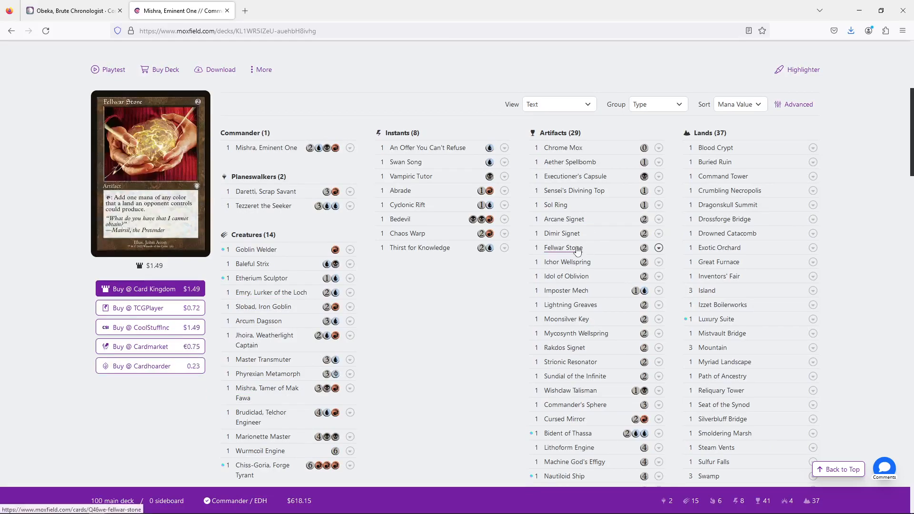
{"action": "mouse_move", "coordinate": [579, 244]}
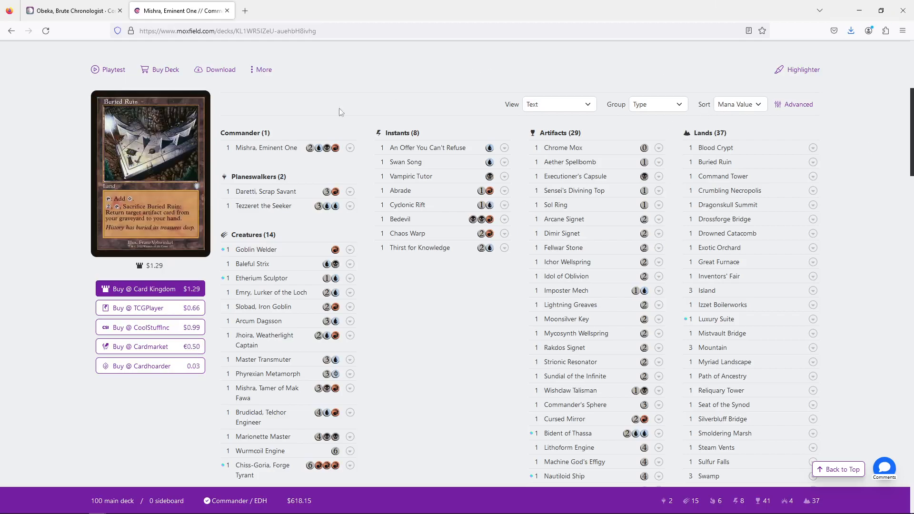
{"action": "mouse_move", "coordinate": [266, 147]}
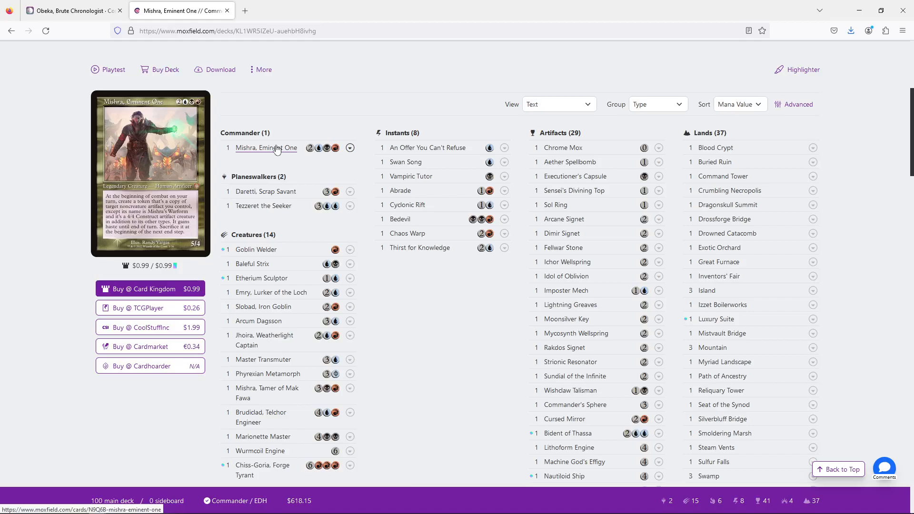
{"action": "mouse_move", "coordinate": [270, 88]}
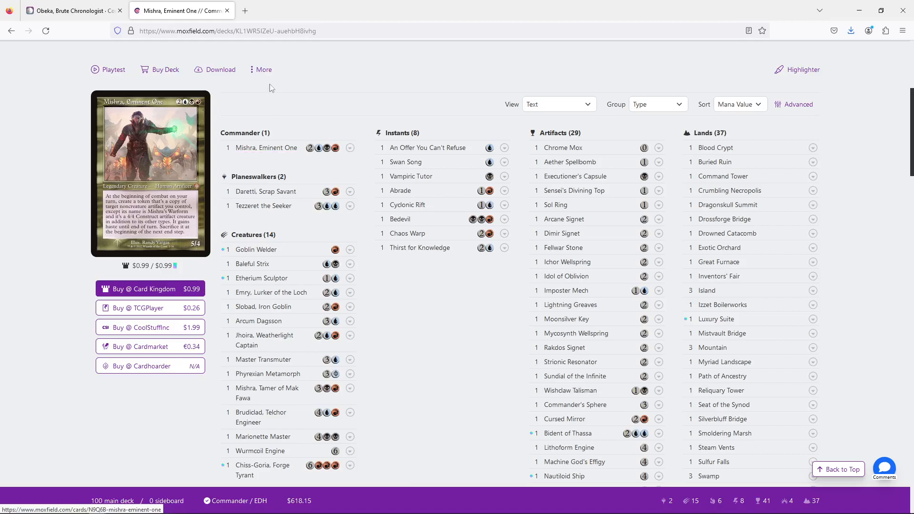